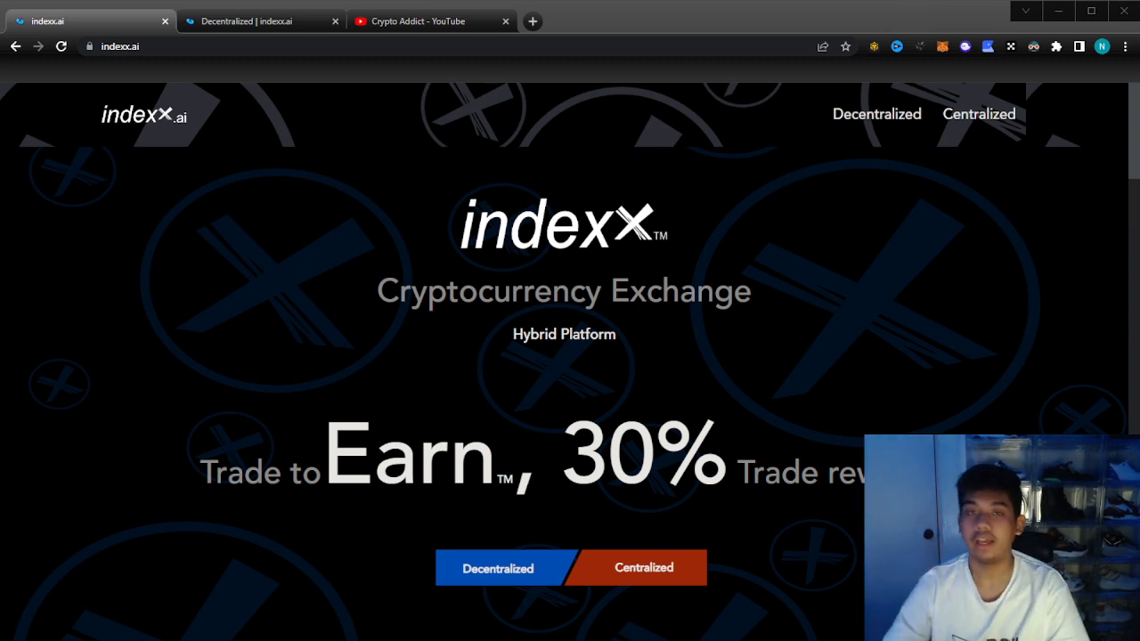
mouse_move(1003, 156)
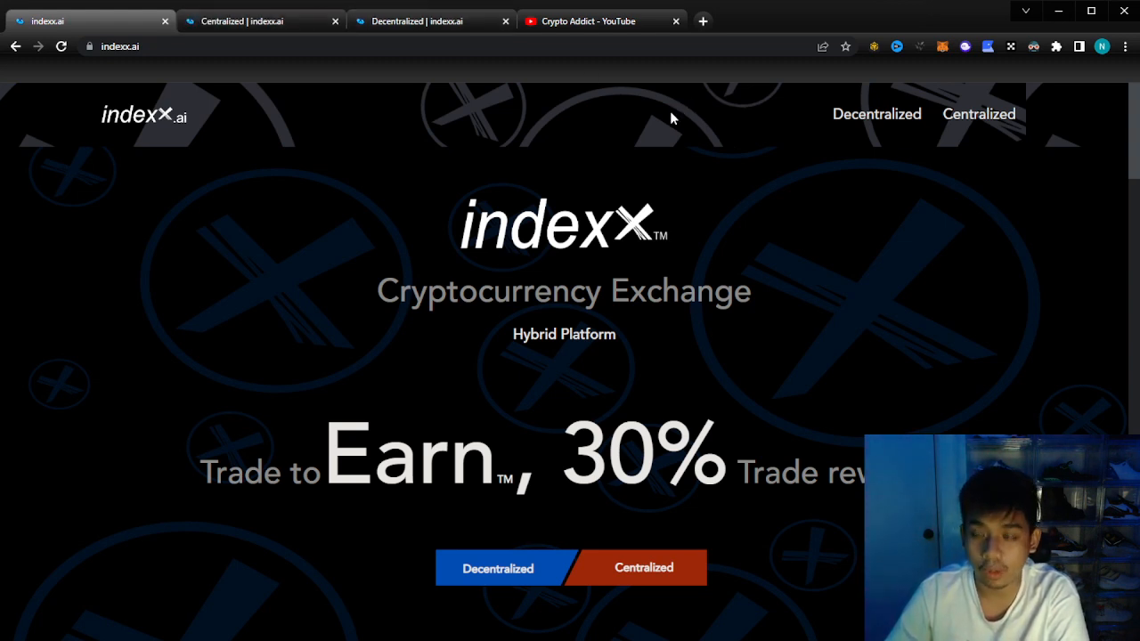
Step: Glance at the Indexx.ai YouTube channel and return to the home page
left_click(602, 21)
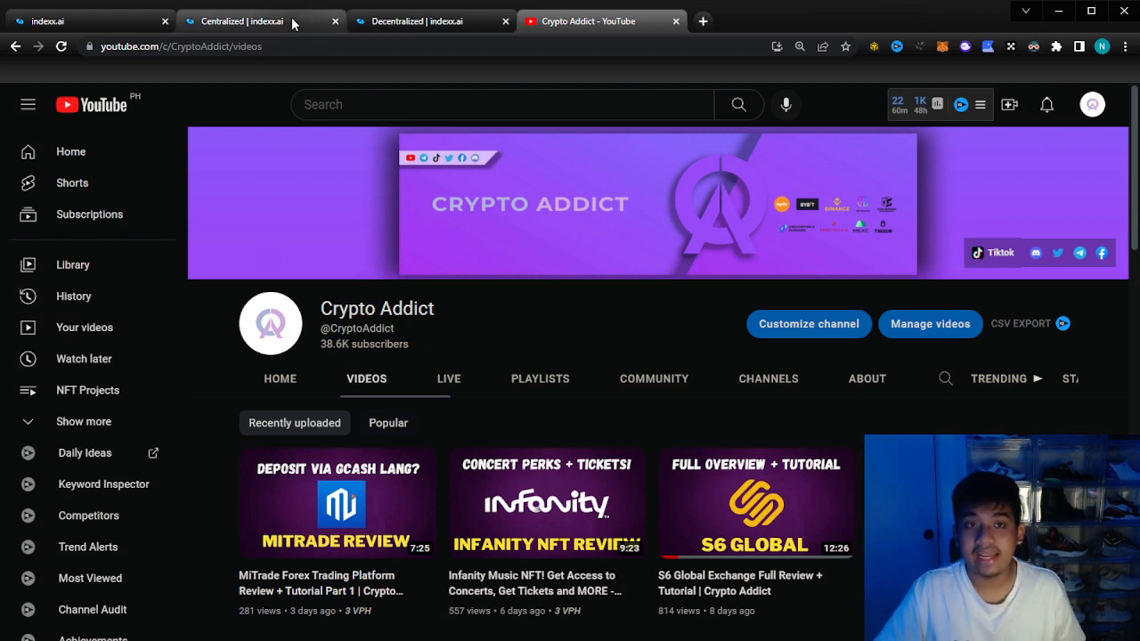
left_click(259, 21)
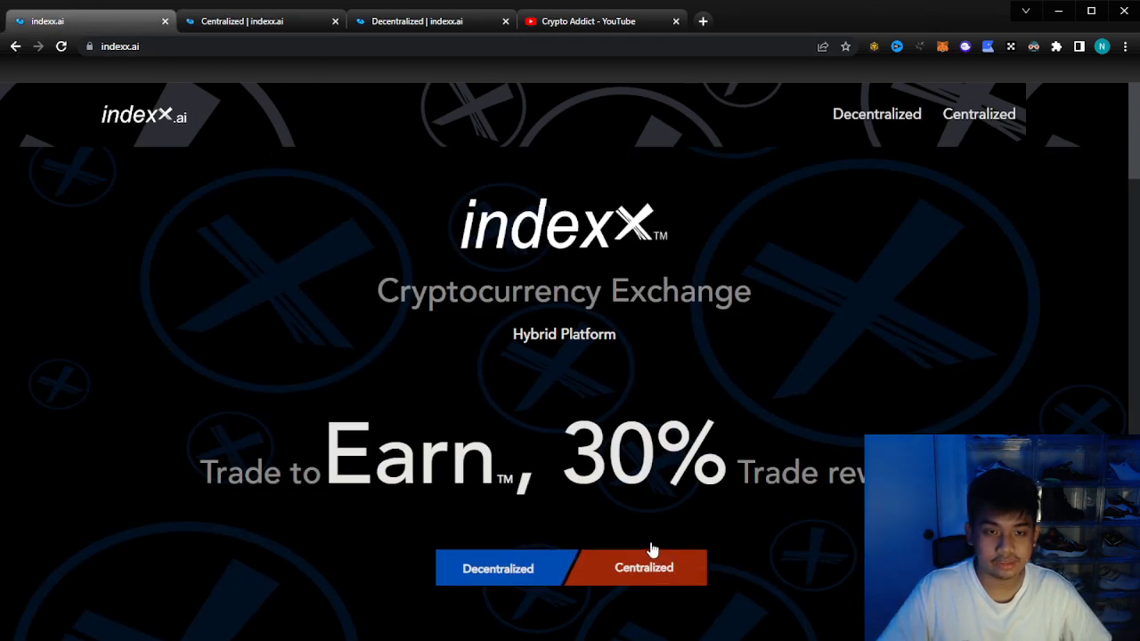
Step: Scroll the home page past the token price list and 30% Trade to Earn reward to the beginner feature list
scroll("down", 3)
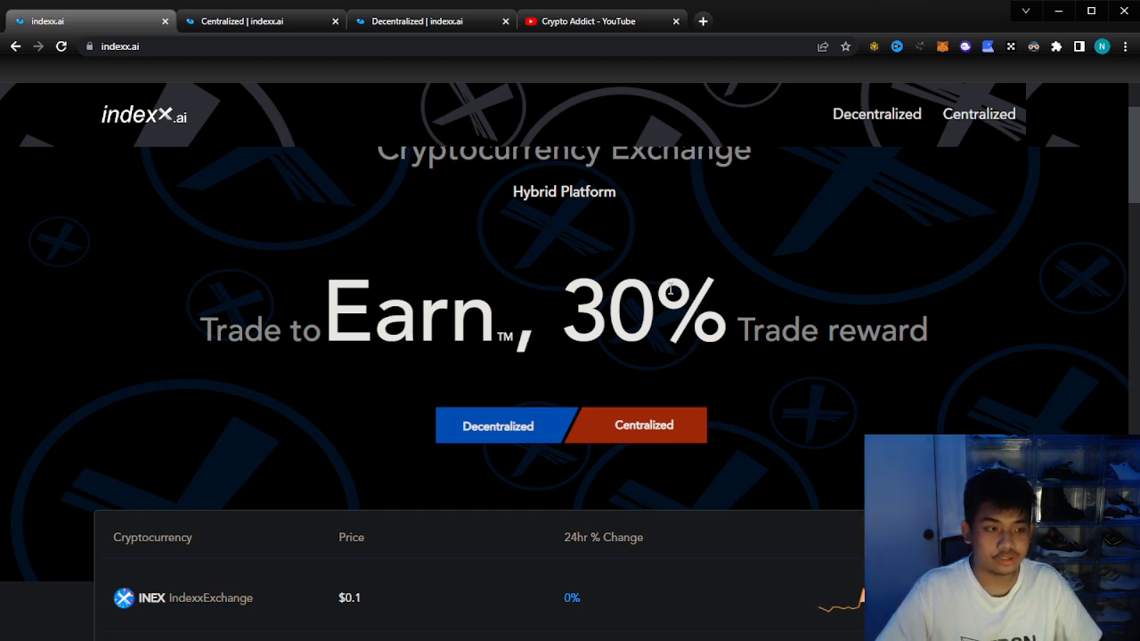
scroll("down", 3)
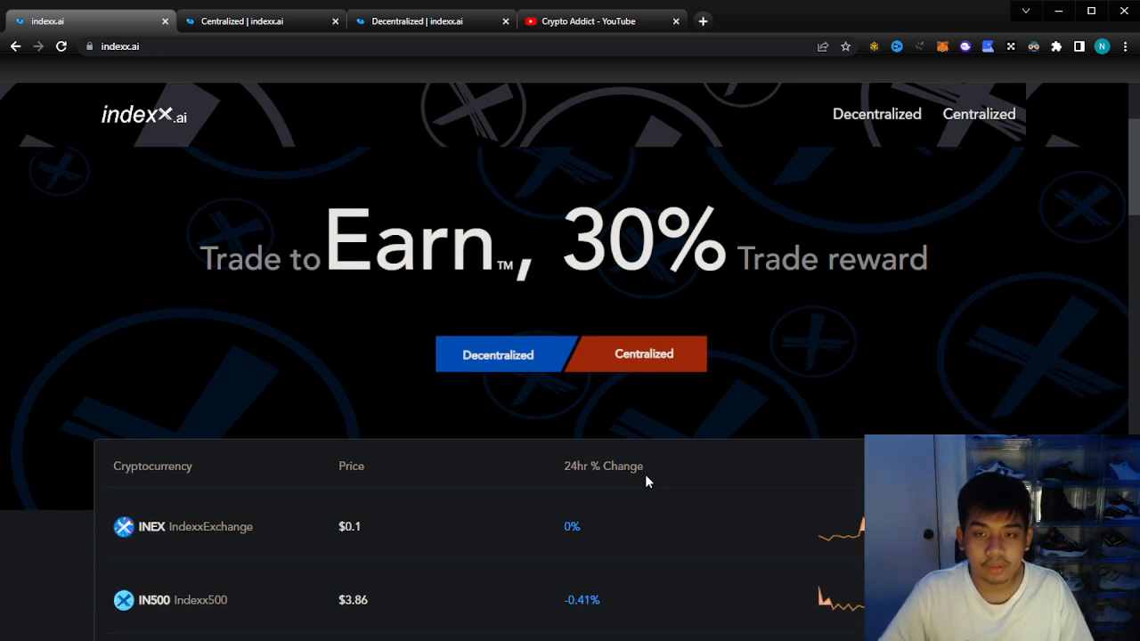
scroll("down", 3)
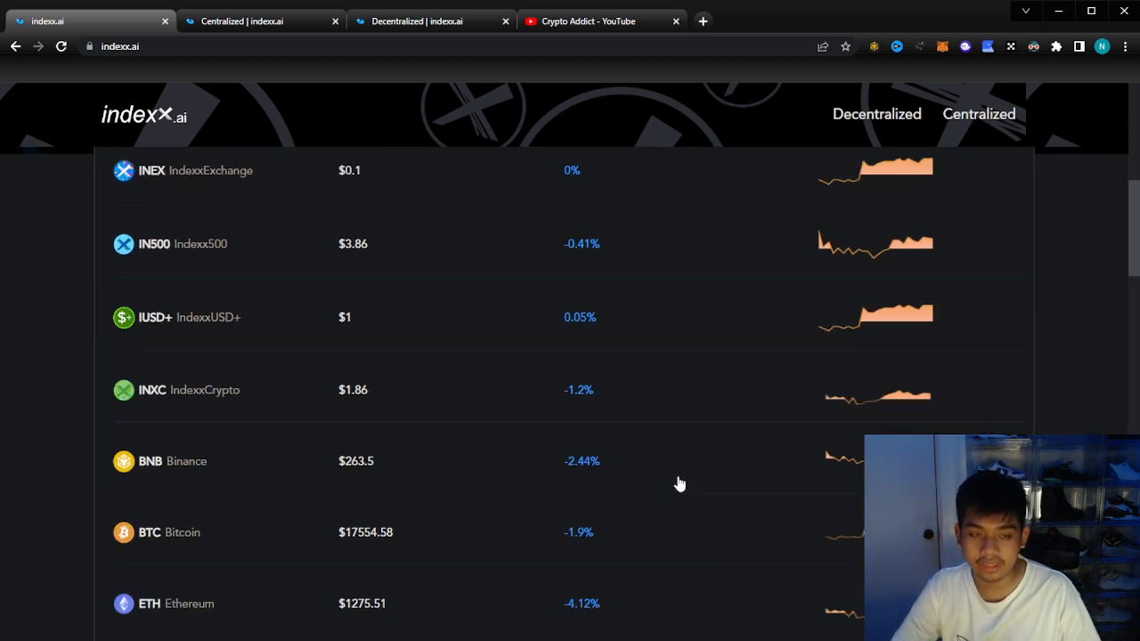
scroll("down", 3)
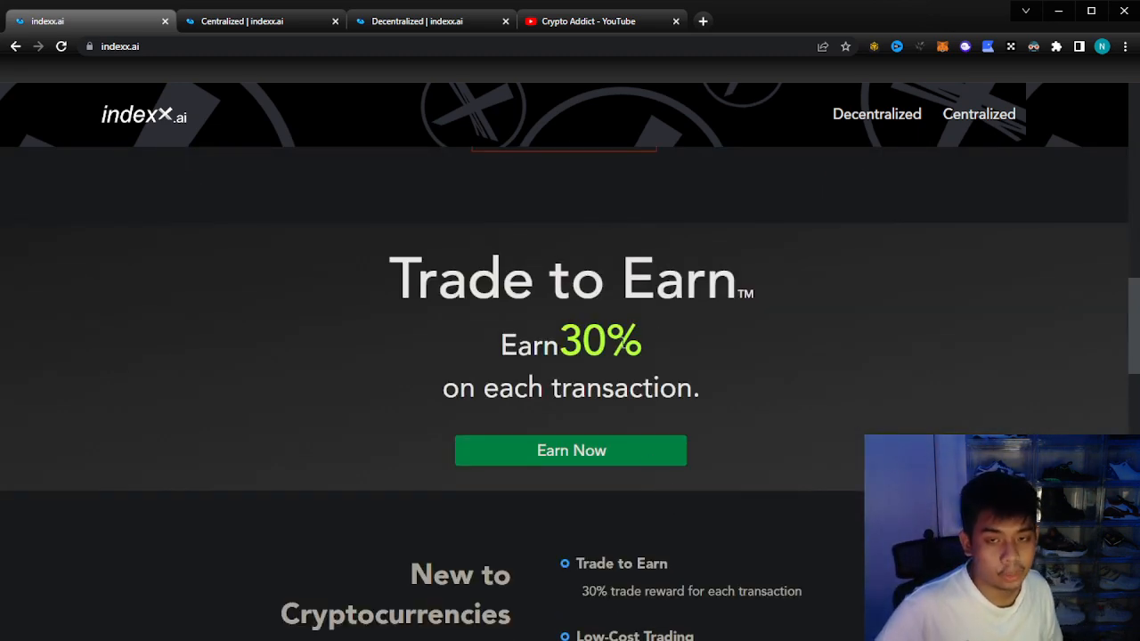
scroll("down", 3)
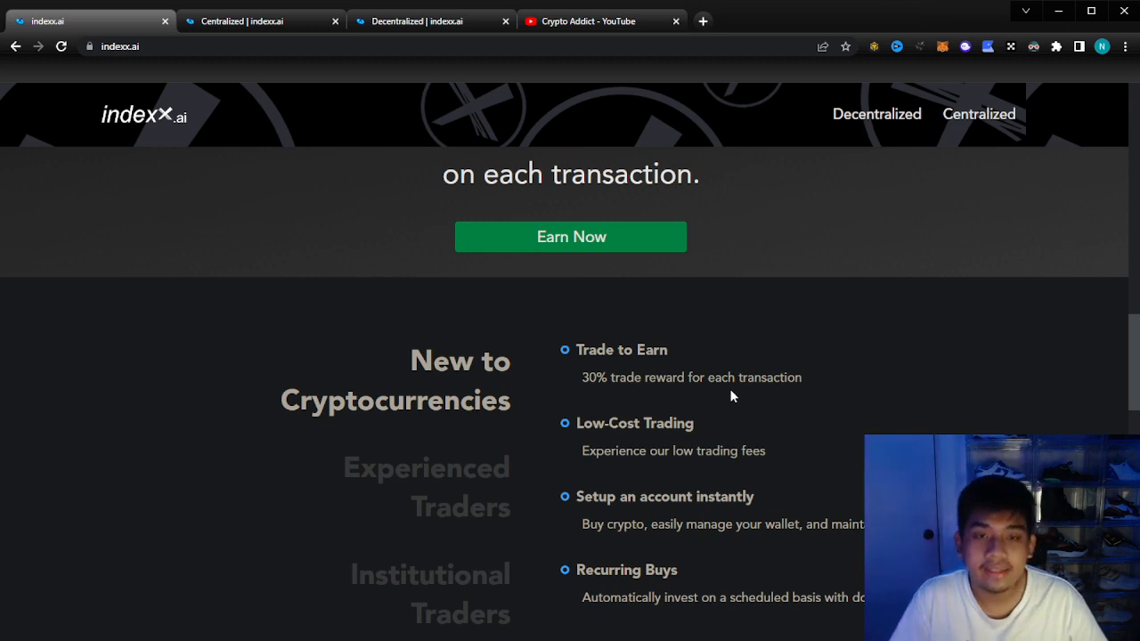
scroll("down", 3)
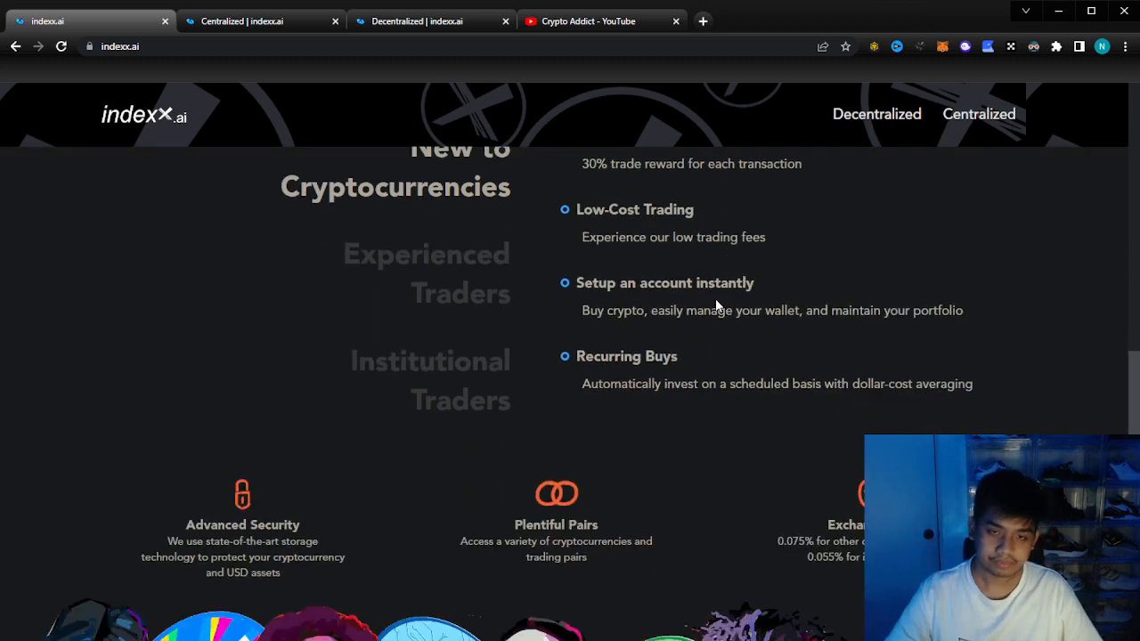
scroll("up", 3)
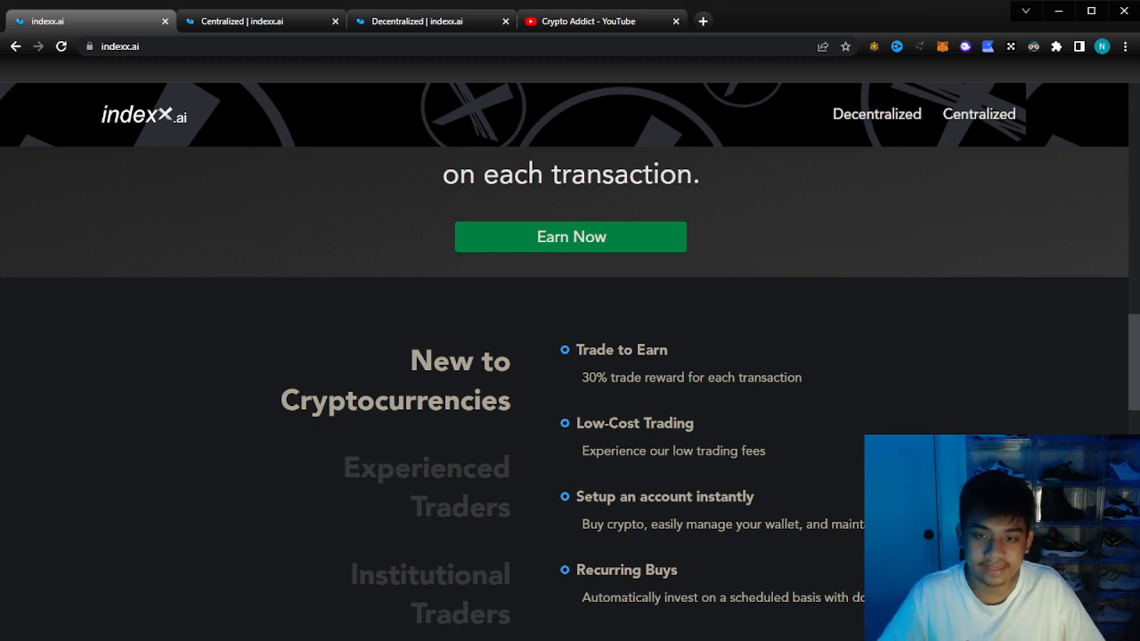
mouse_move(962, 367)
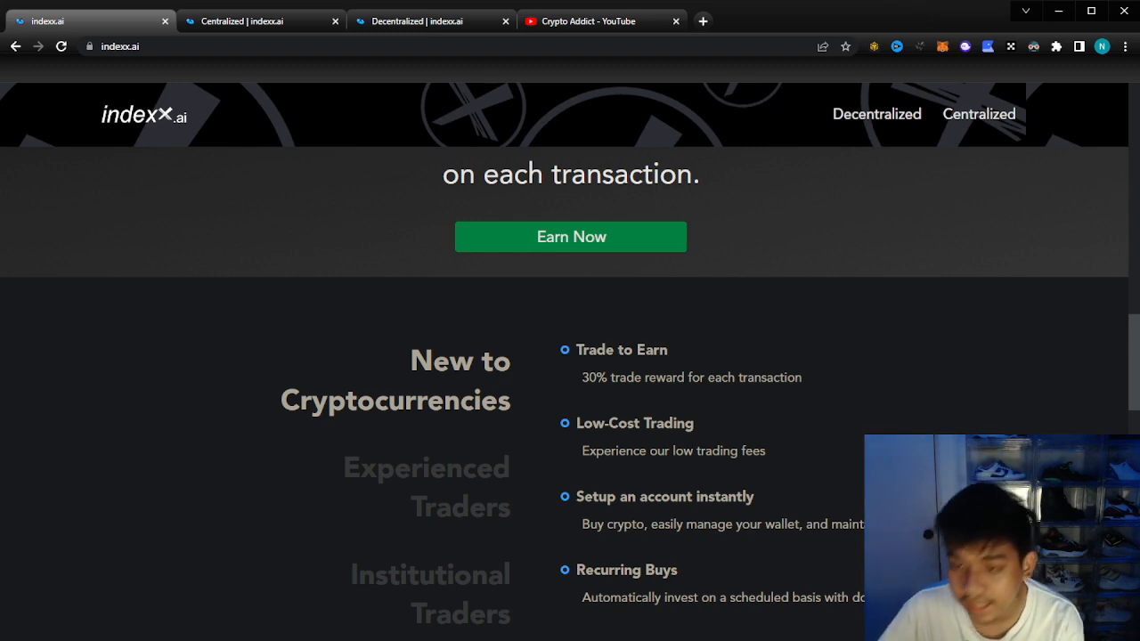
scroll("down", 3)
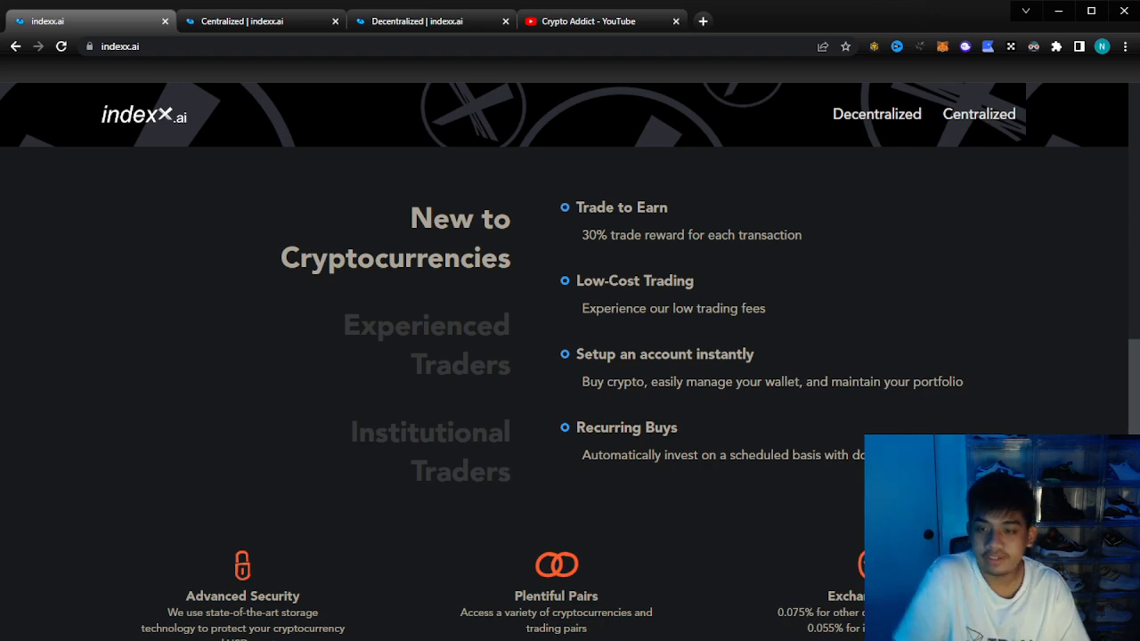
Step: Scroll to the Advanced Security, Plentiful Pairs and 0.075%/0.055% Exchange Fee overview
scroll("down", 3)
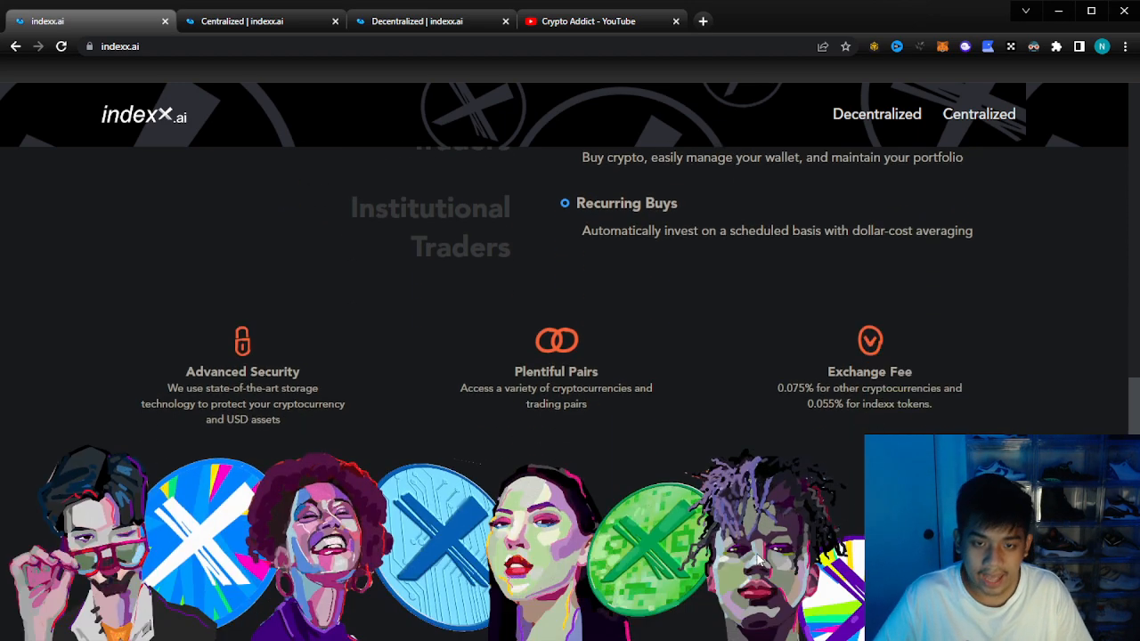
scroll("down", 3)
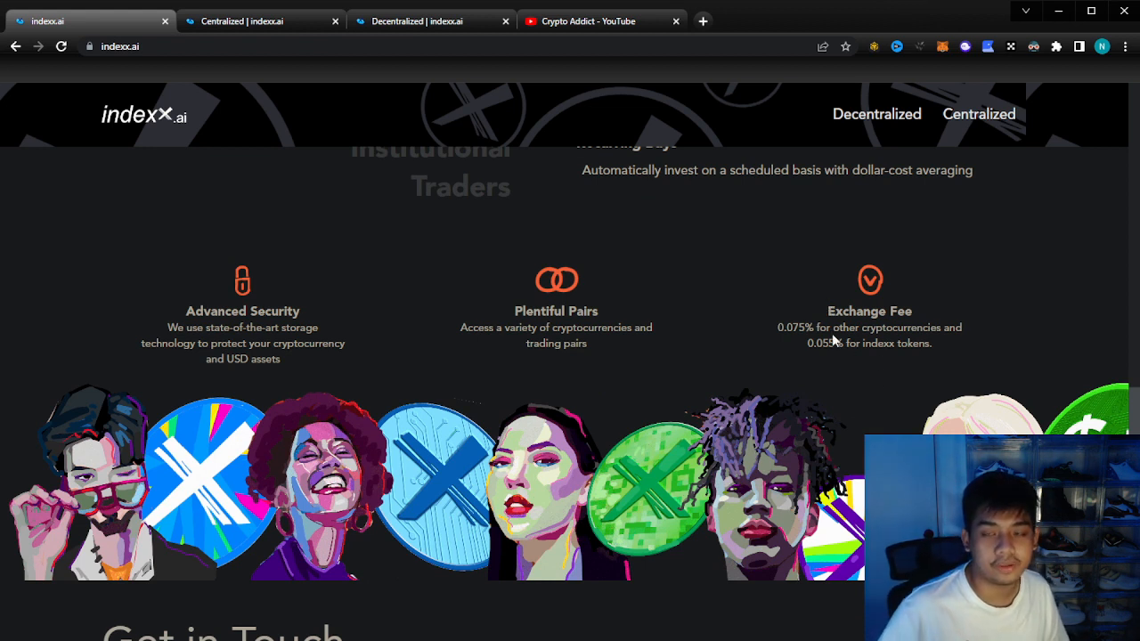
mouse_move(891, 344)
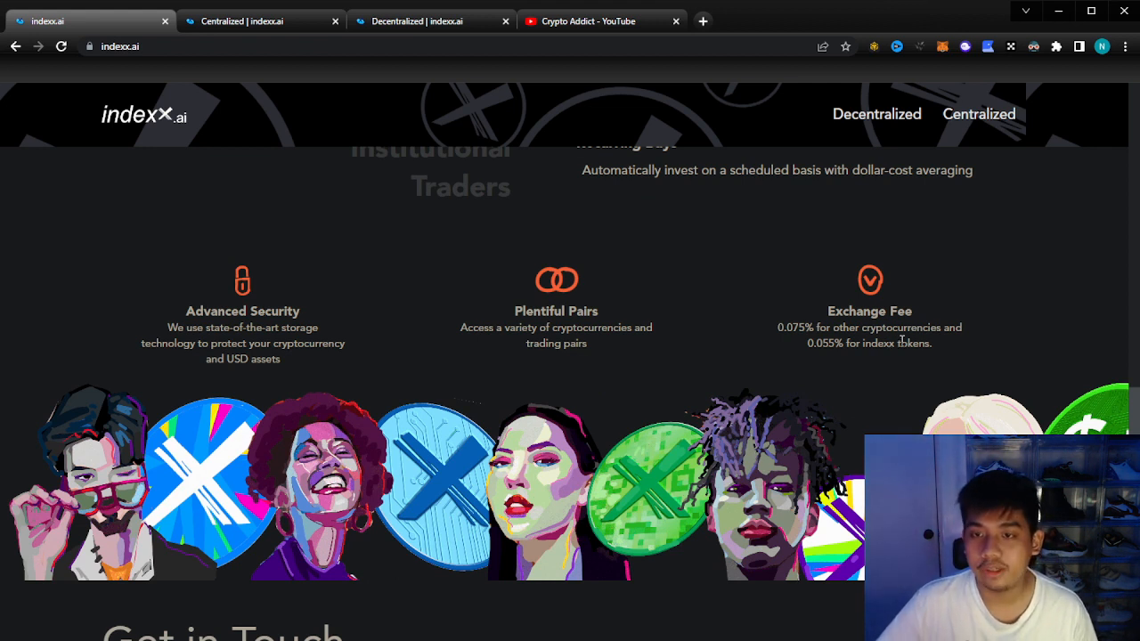
mouse_move(955, 368)
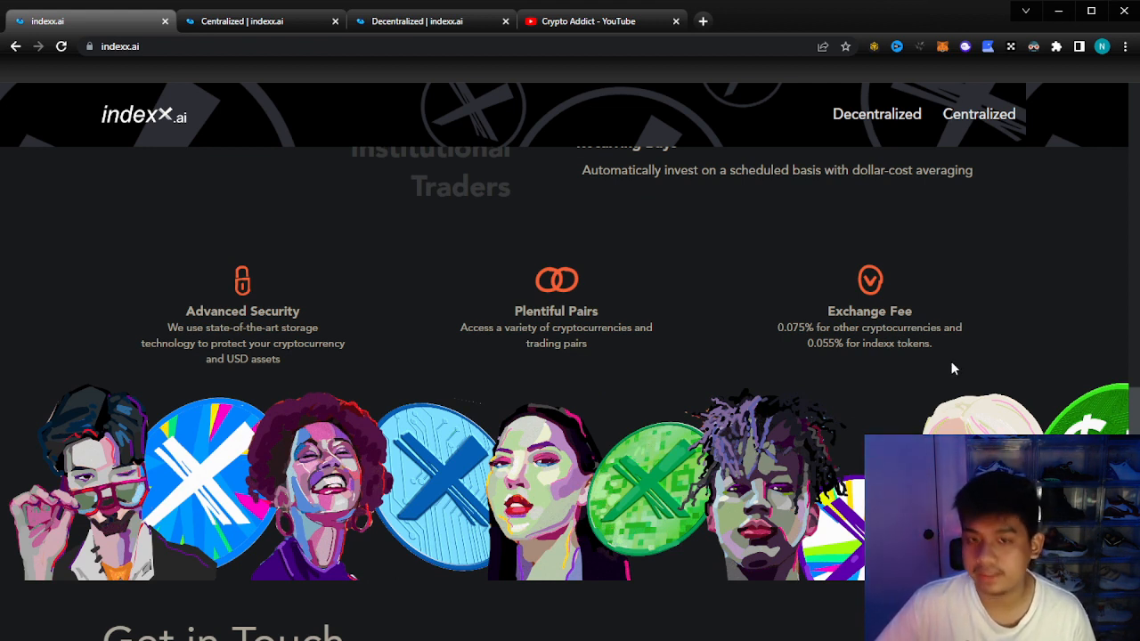
mouse_move(976, 388)
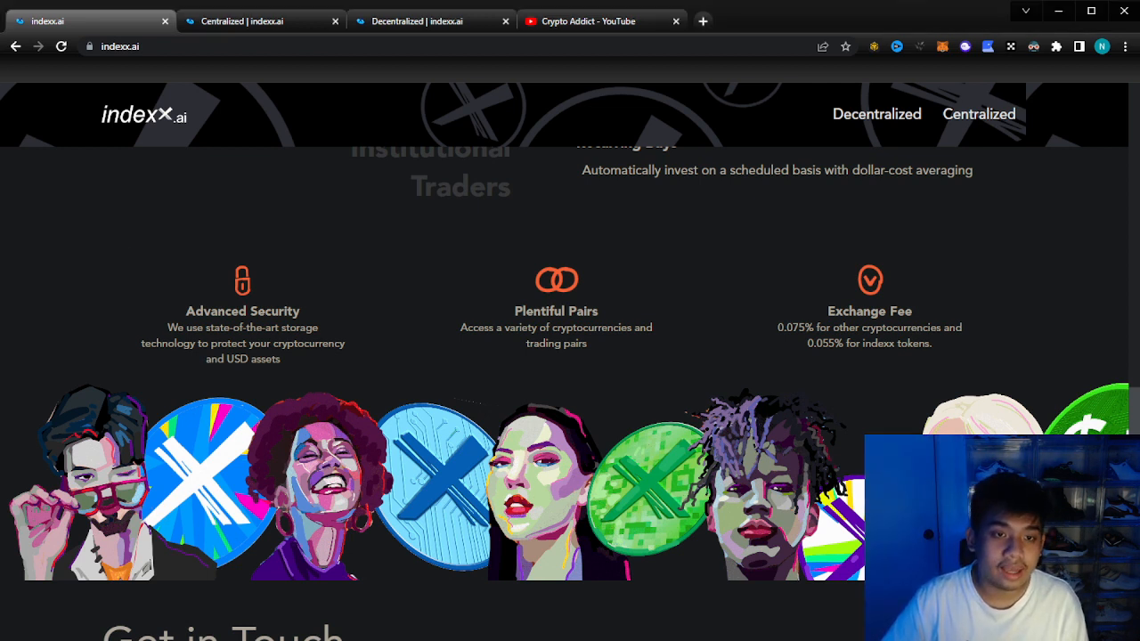
mouse_move(121, 242)
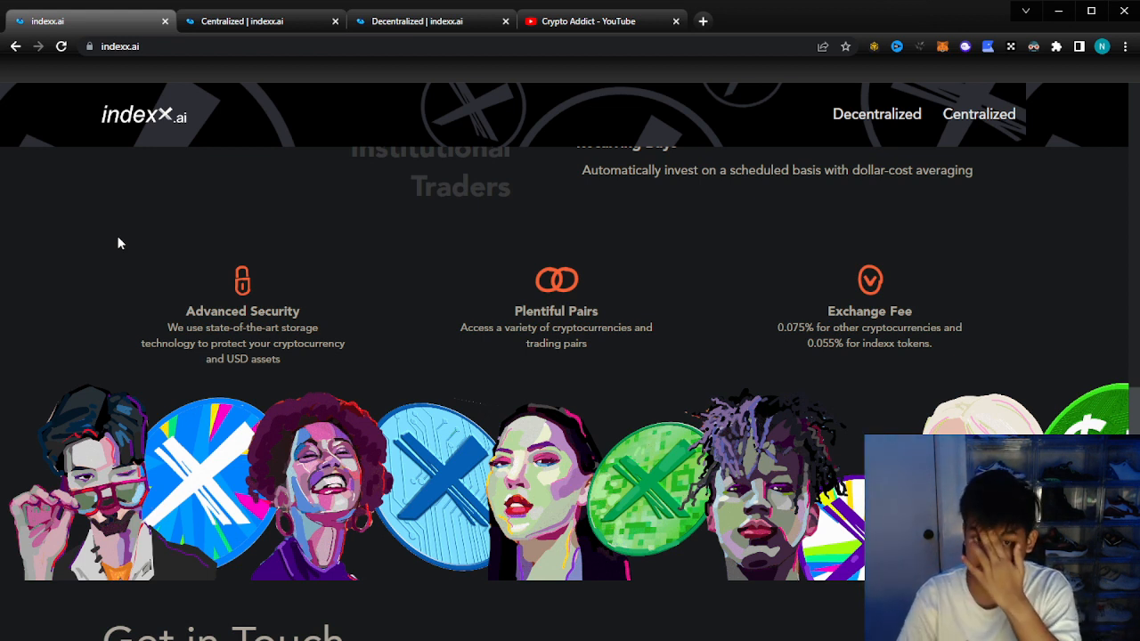
mouse_move(659, 194)
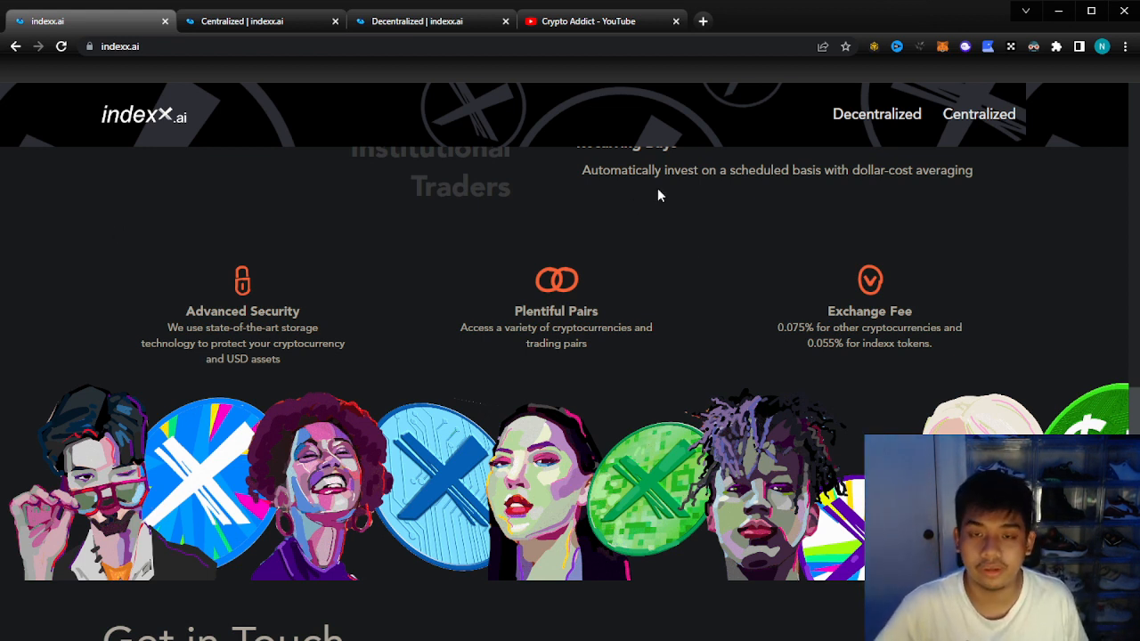
mouse_move(727, 301)
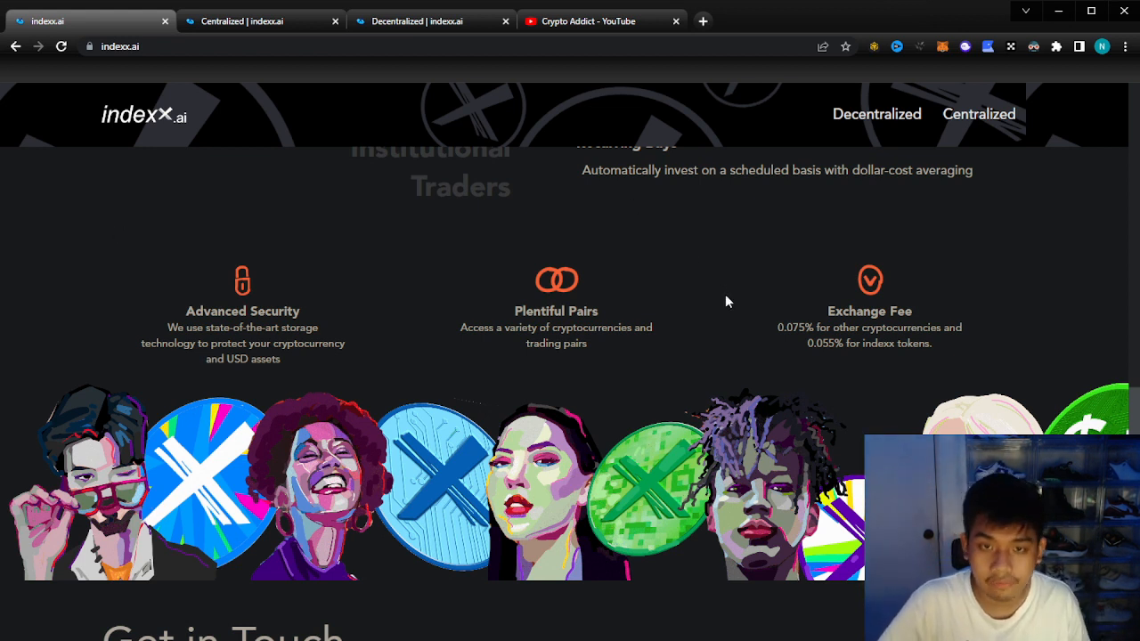
Step: Scroll through Stay in Touch, the 100+ cryptocurrencies list and the footer
scroll("down", 3)
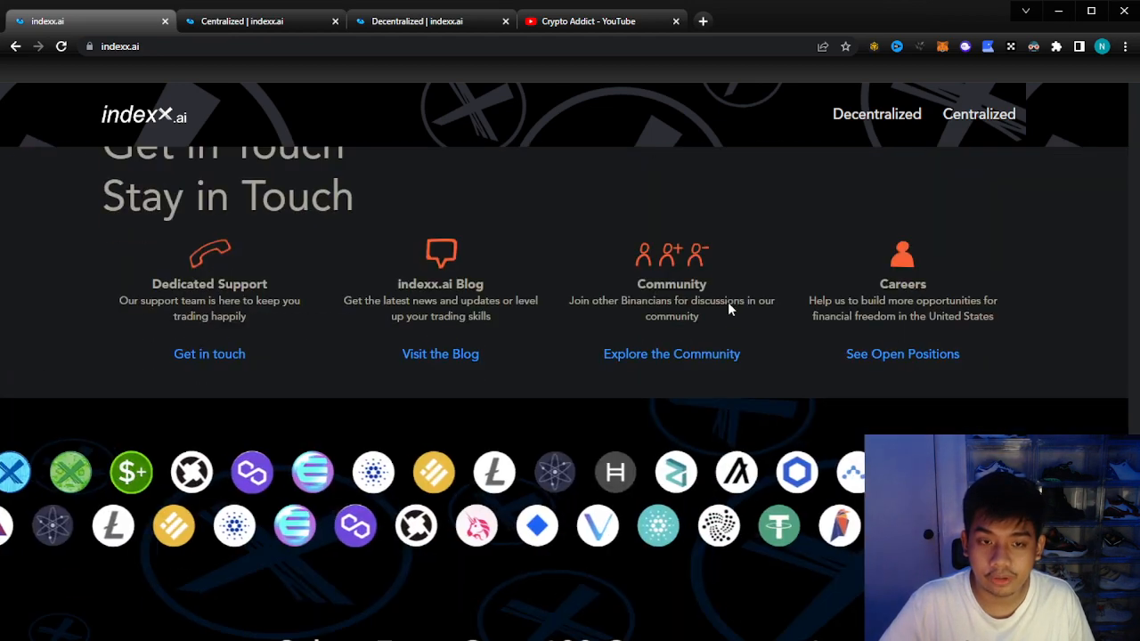
scroll("down", 3)
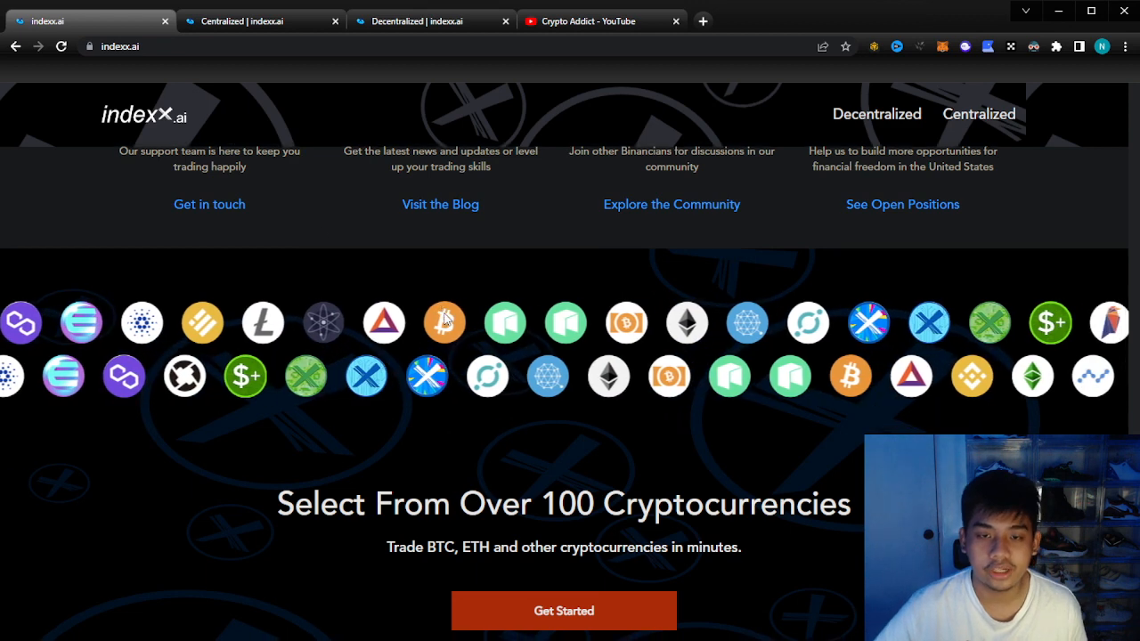
scroll("down", 3)
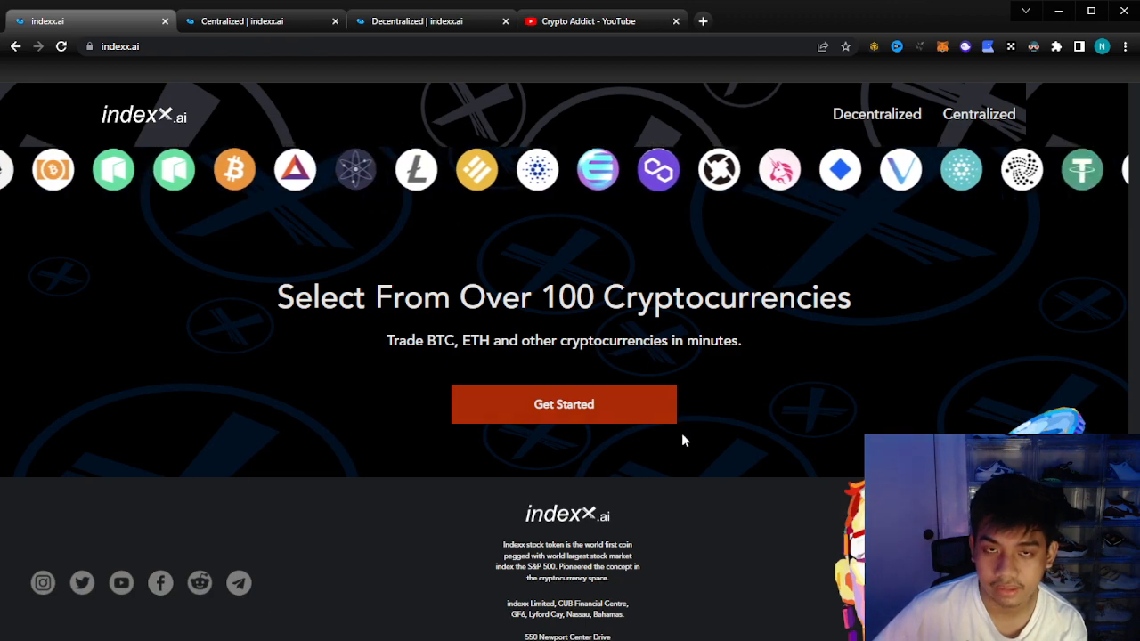
scroll("down", 3)
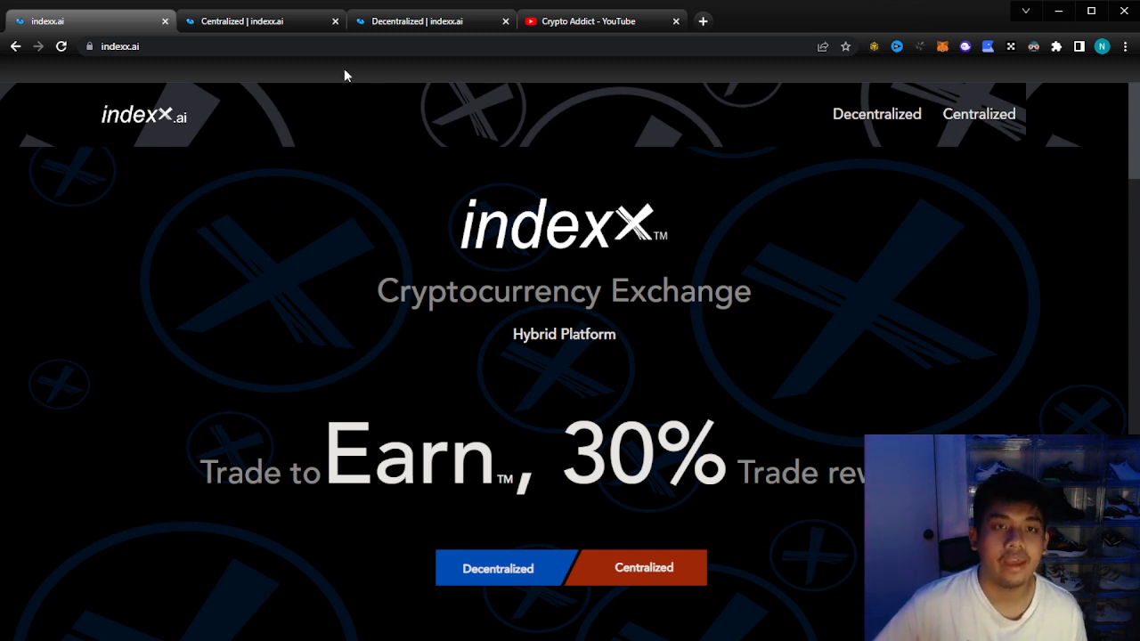
Step: Fill the centralized exchange sign-up with email and password, accept the 18+/Terms statement and create the account
left_click(264, 22)
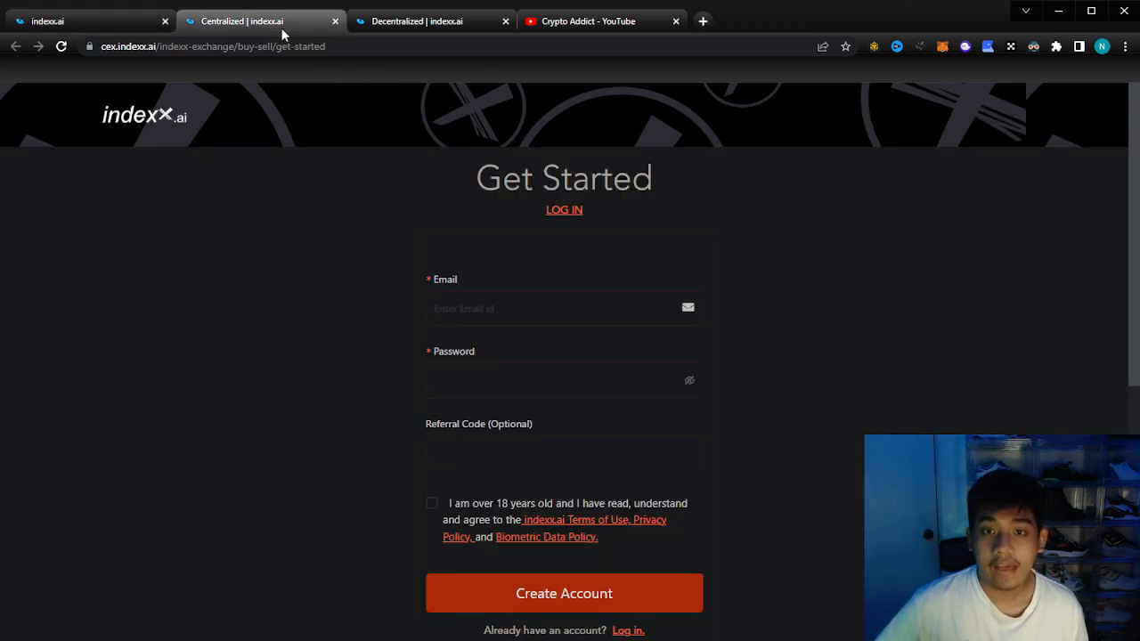
scroll("down", 3)
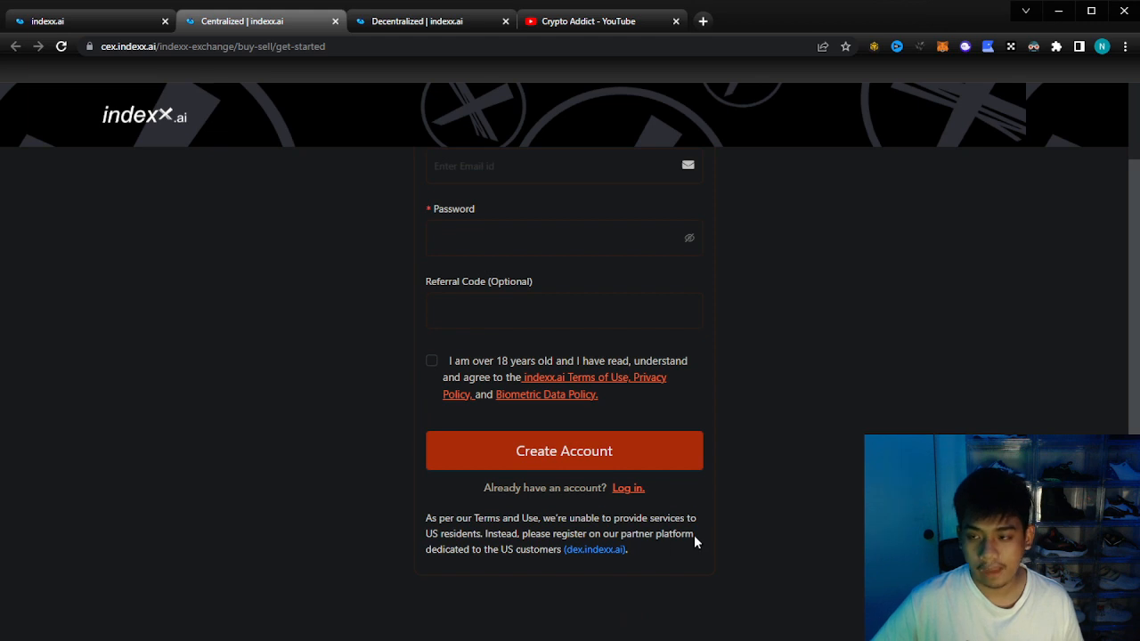
scroll("up", 3)
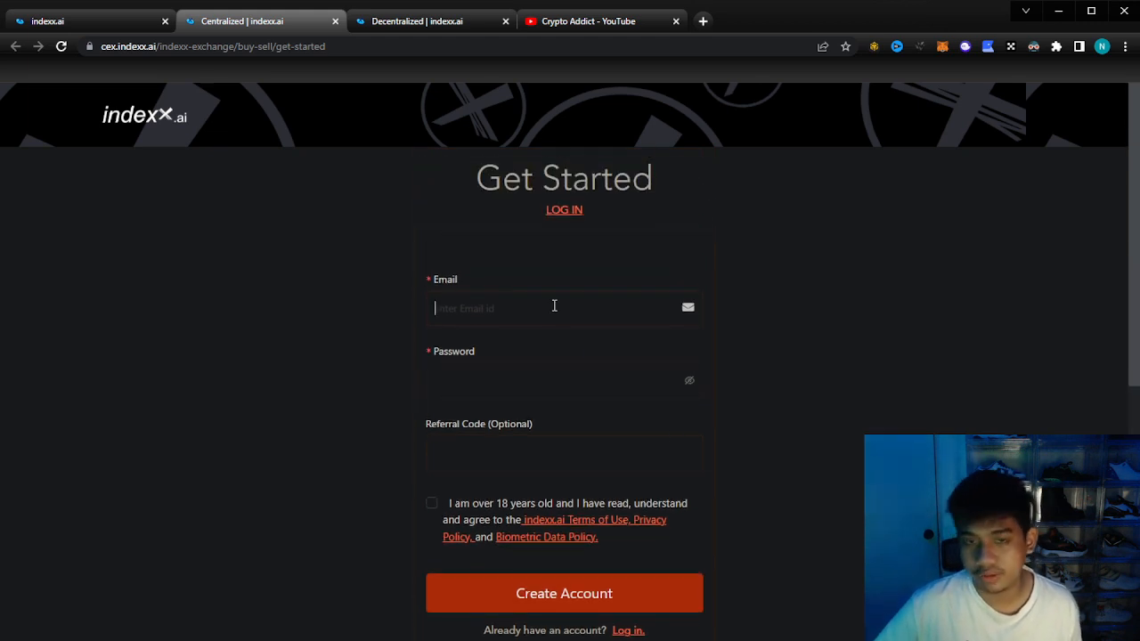
left_click(555, 381)
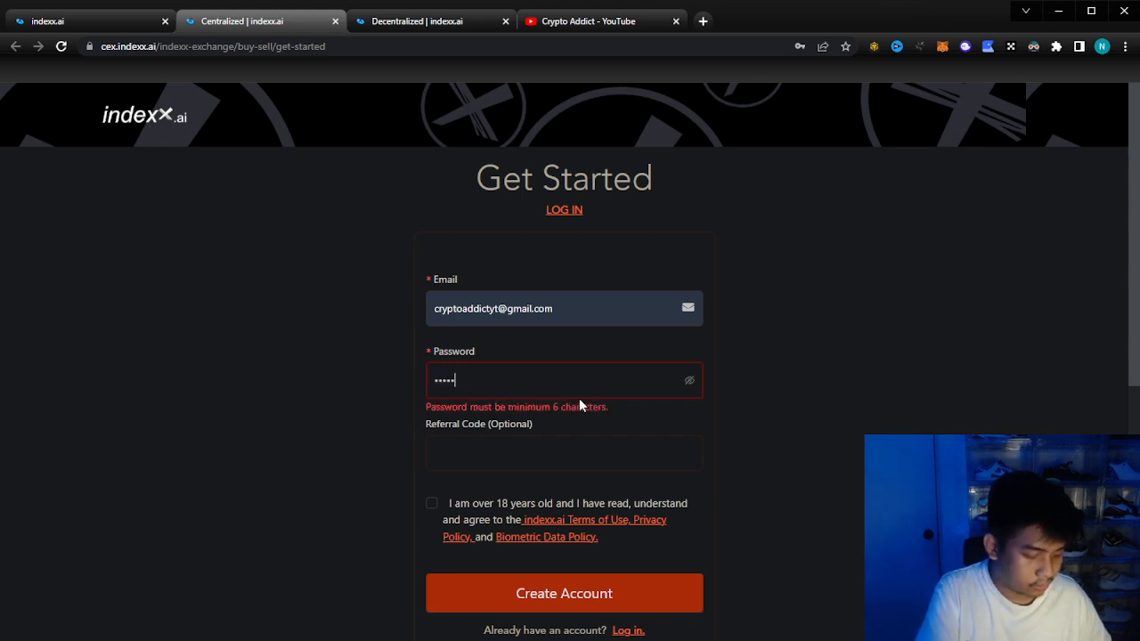
type("*")
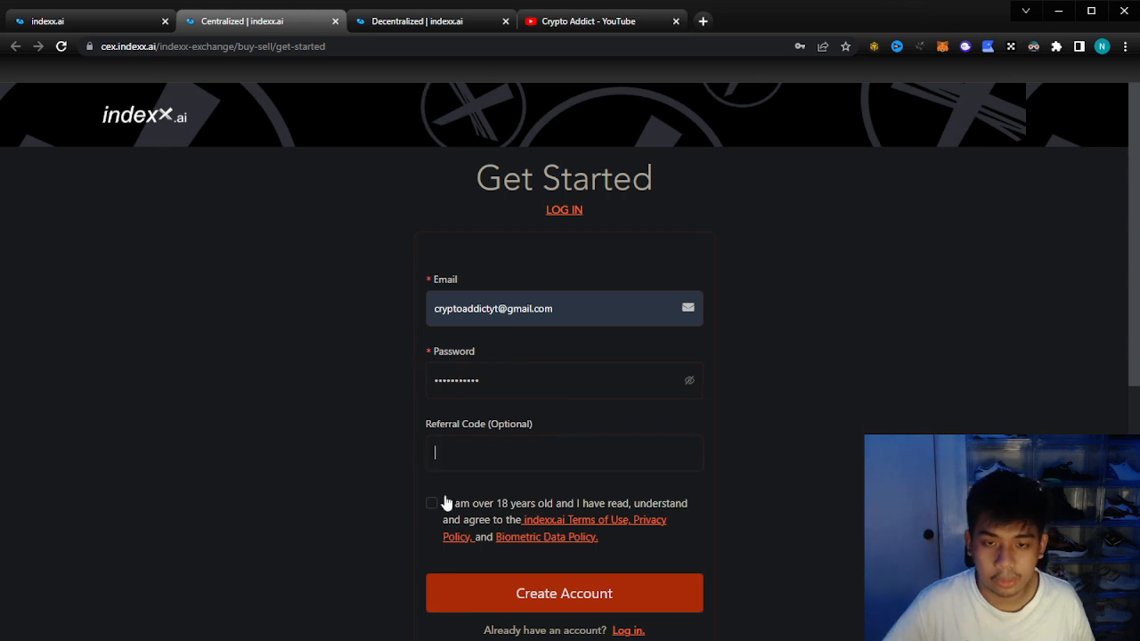
left_click(431, 502)
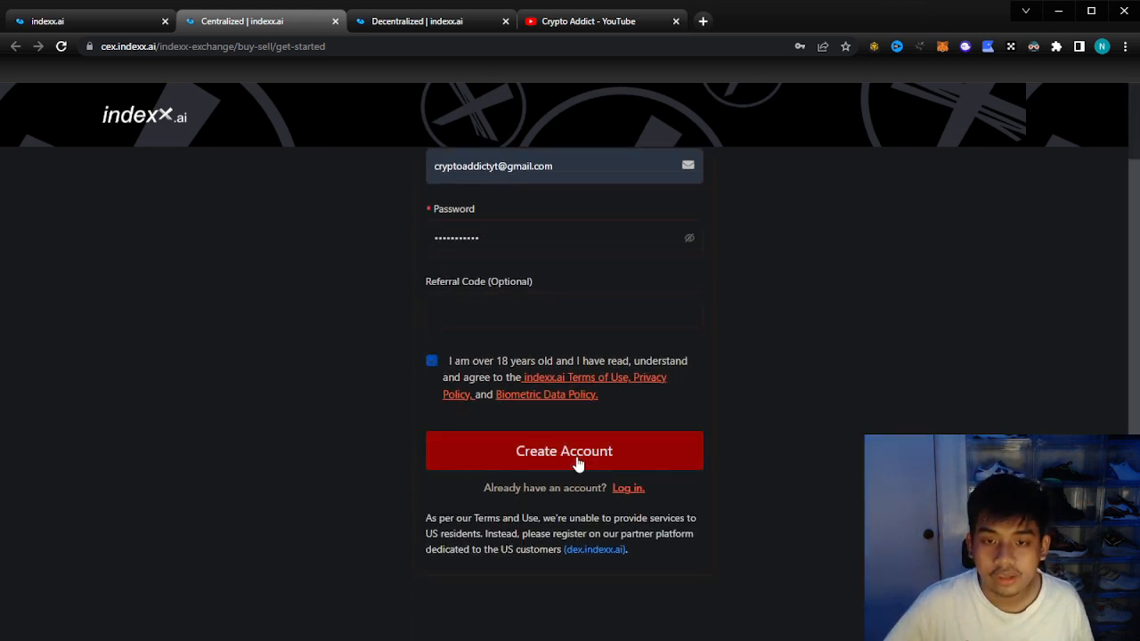
left_click(563, 450)
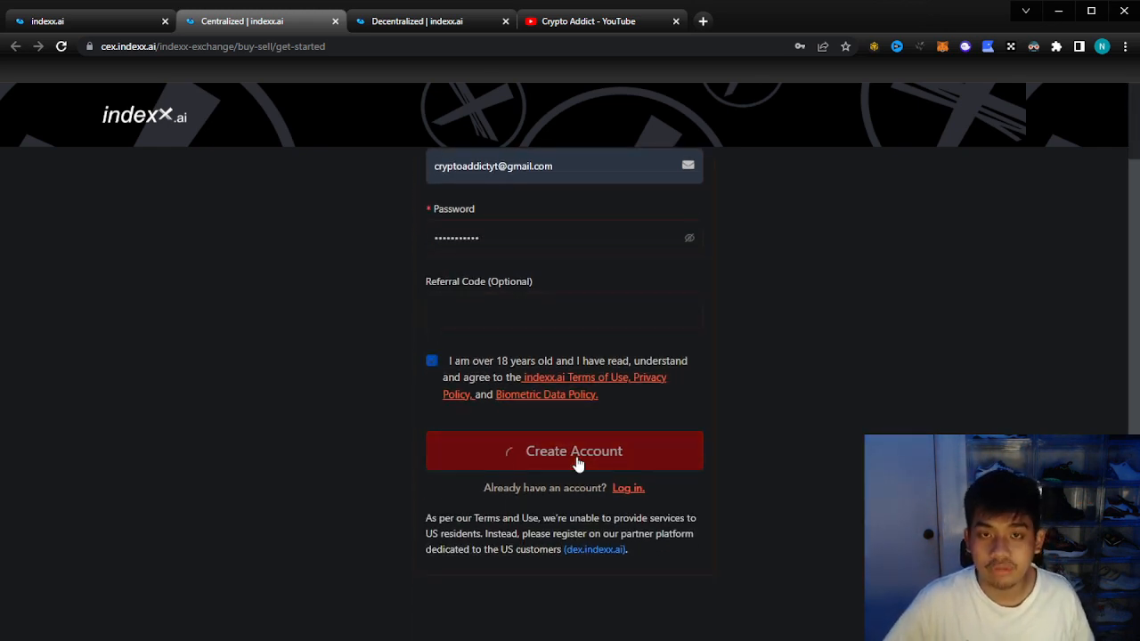
left_click(563, 451)
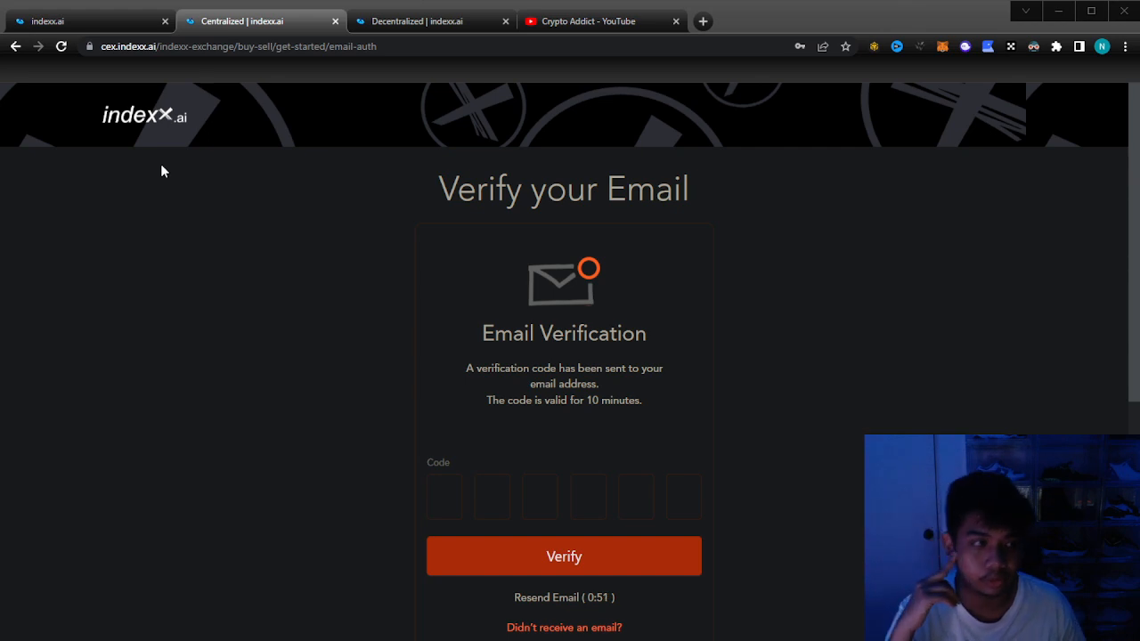
mouse_move(146, 73)
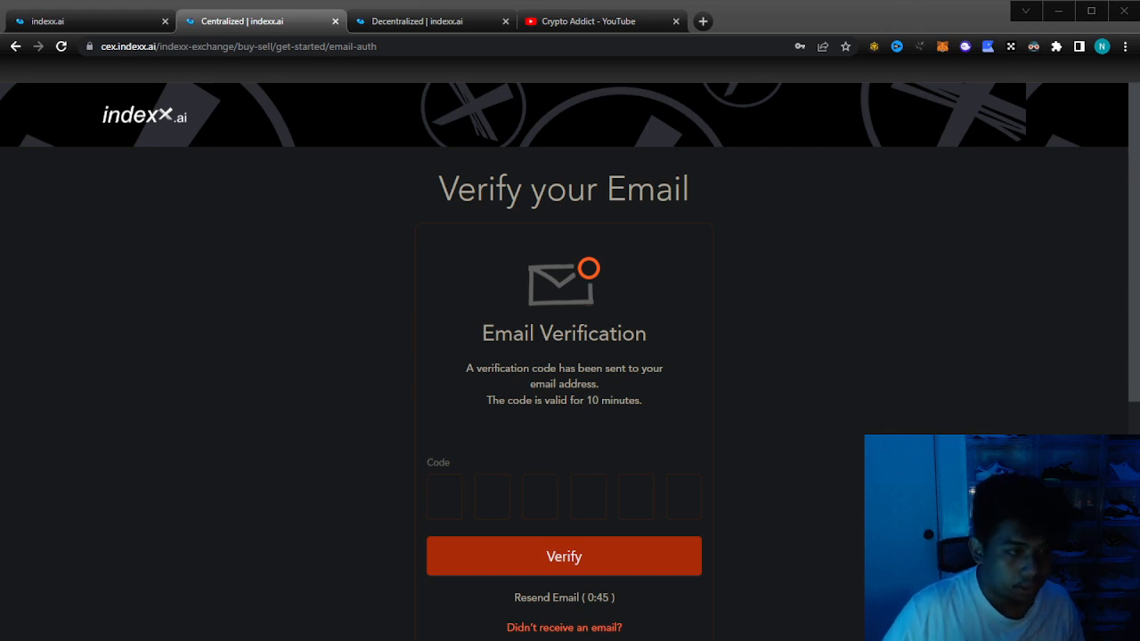
left_click(445, 497)
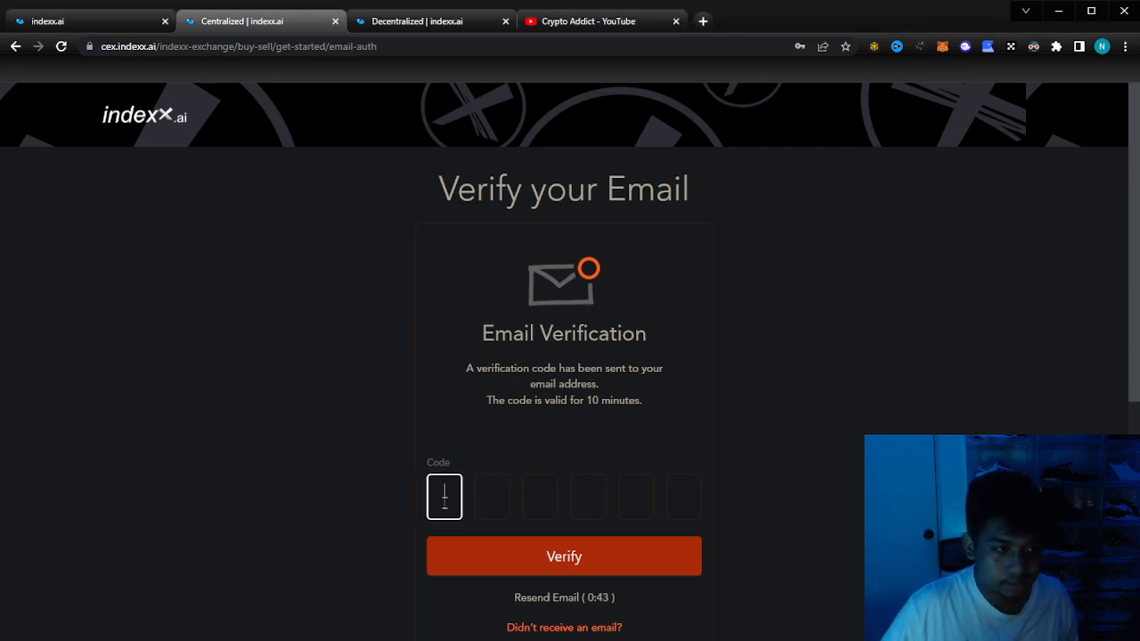
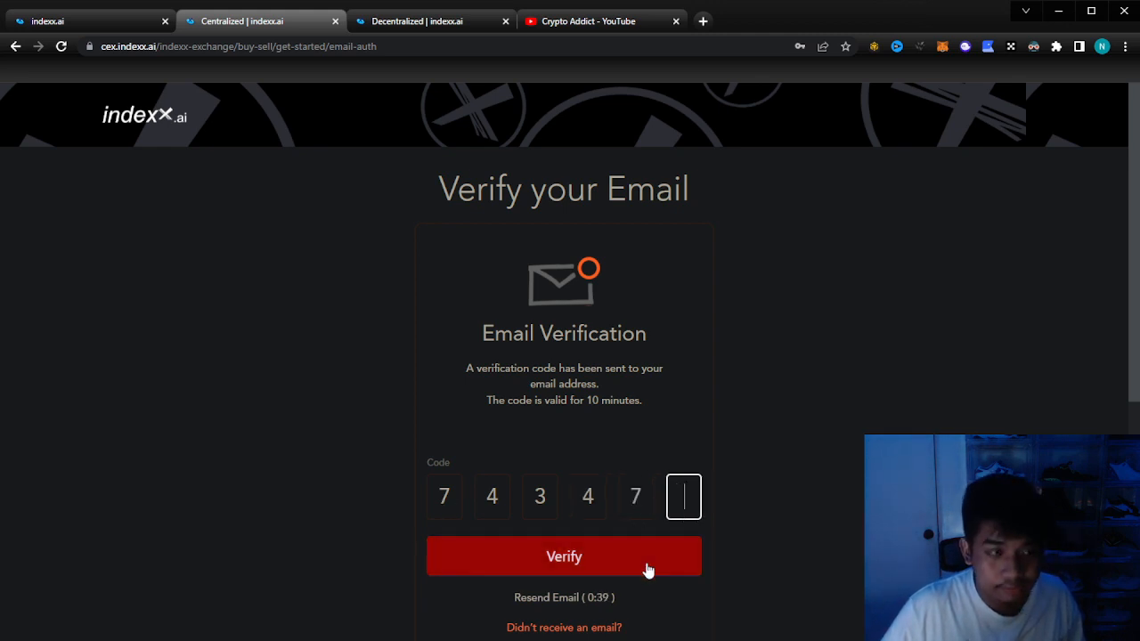
left_click(563, 556)
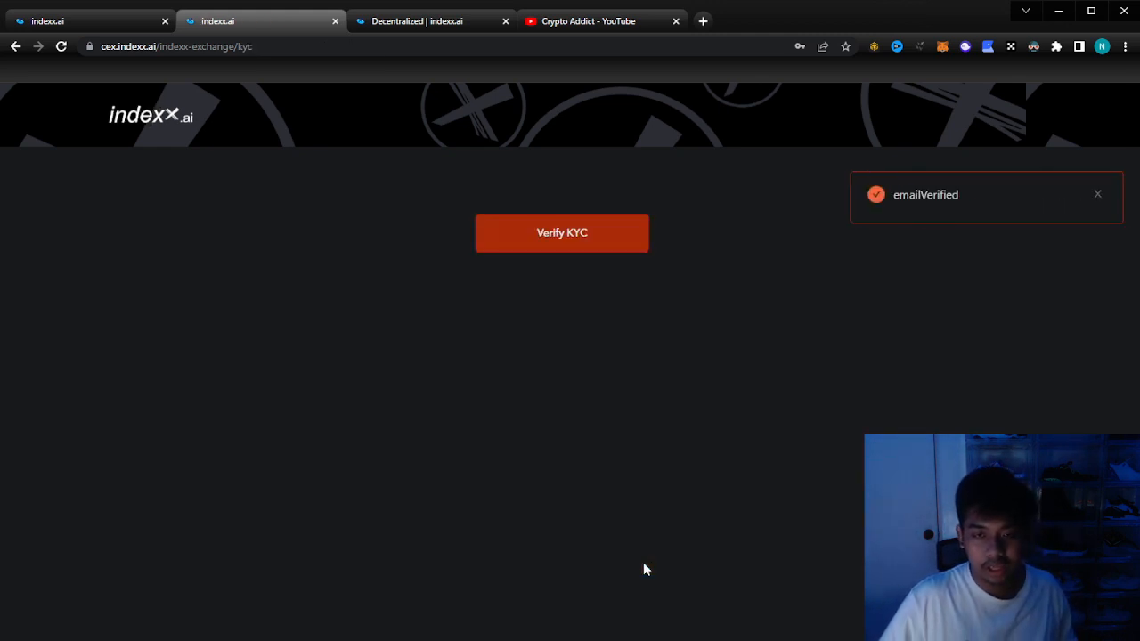
Step: Start Blockpass KYC verification and begin its email step
left_click(561, 231)
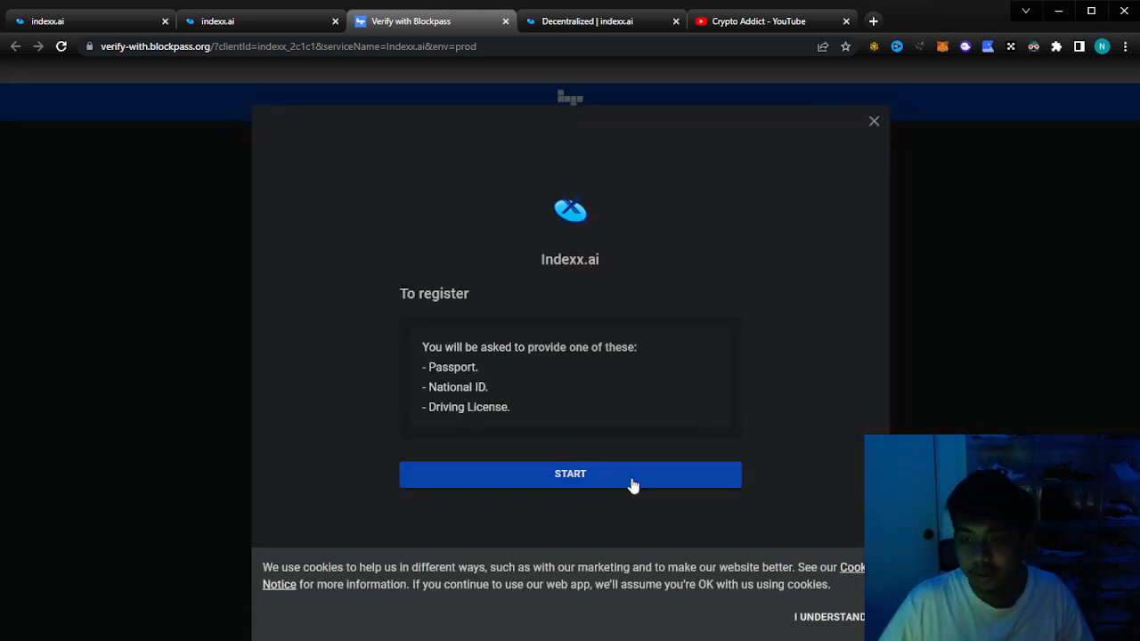
left_click(570, 474)
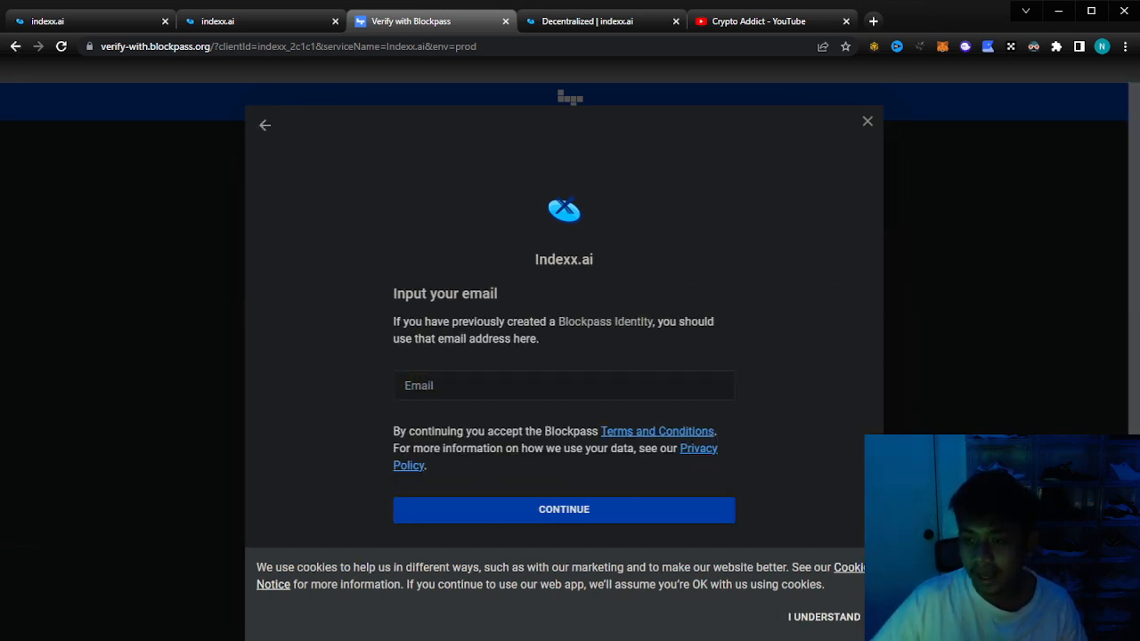
left_click(563, 509)
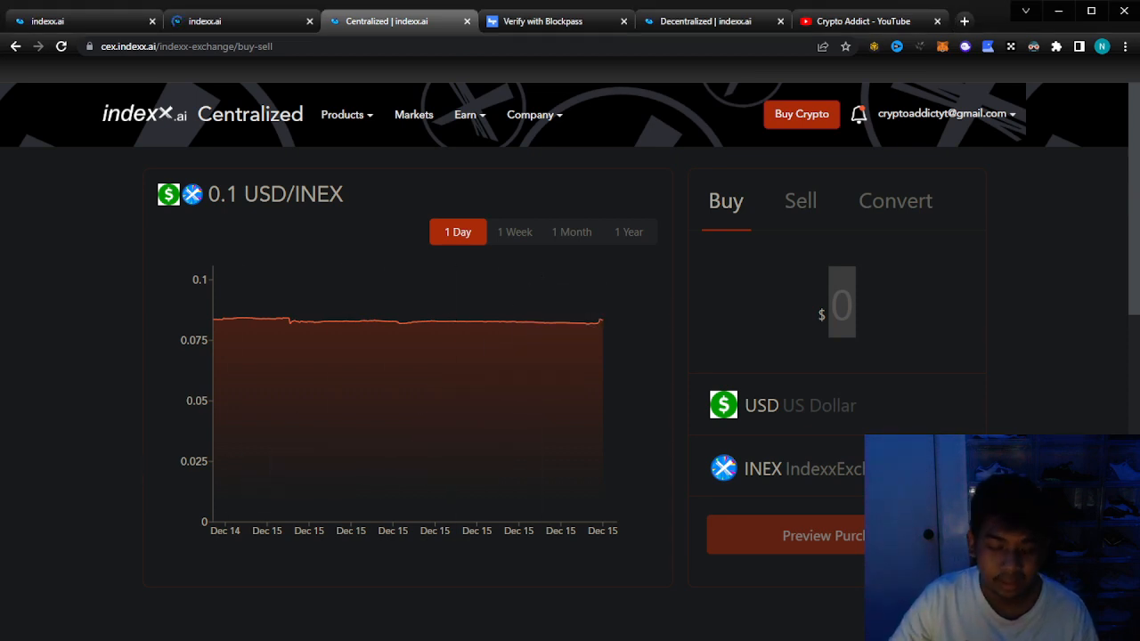
left_click(342, 114)
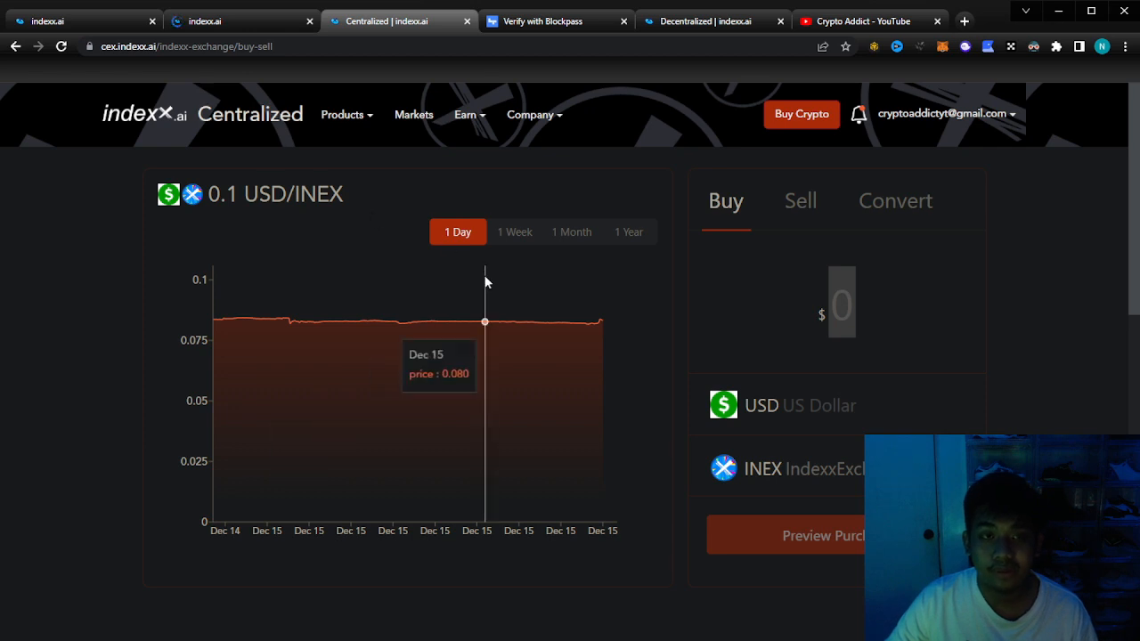
mouse_move(613, 219)
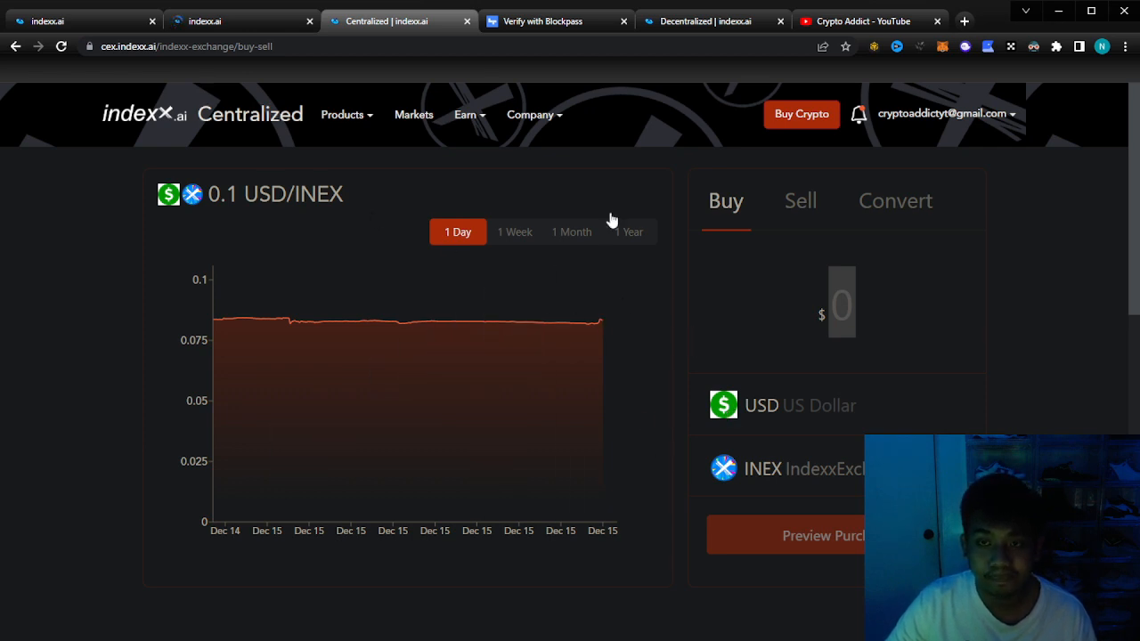
scroll("down", 3)
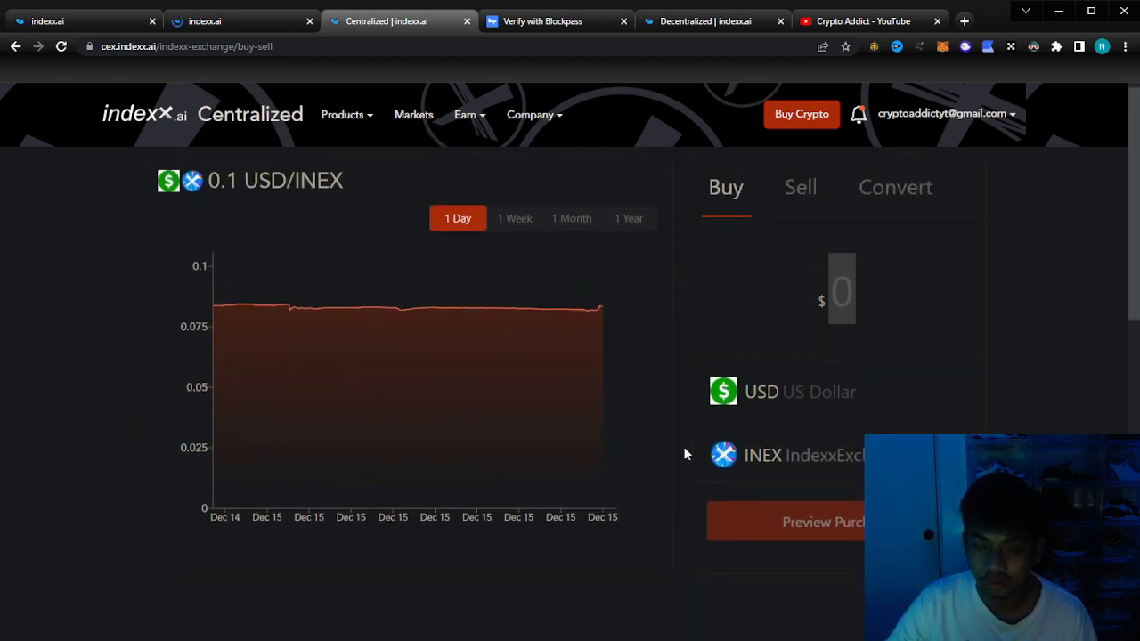
left_click(342, 114)
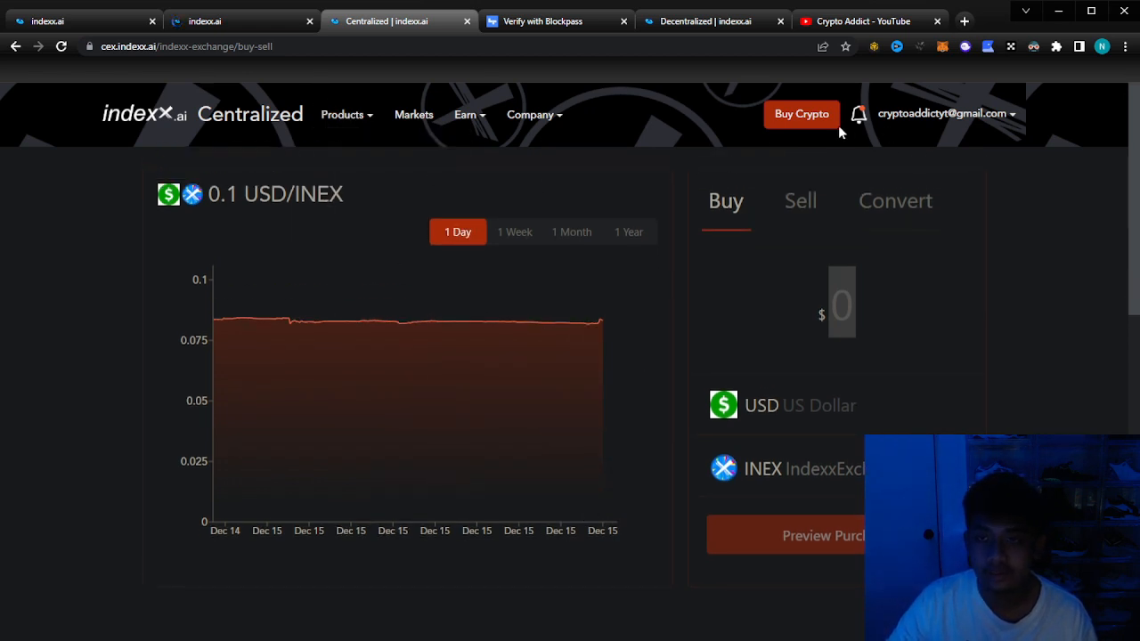
mouse_move(554, 310)
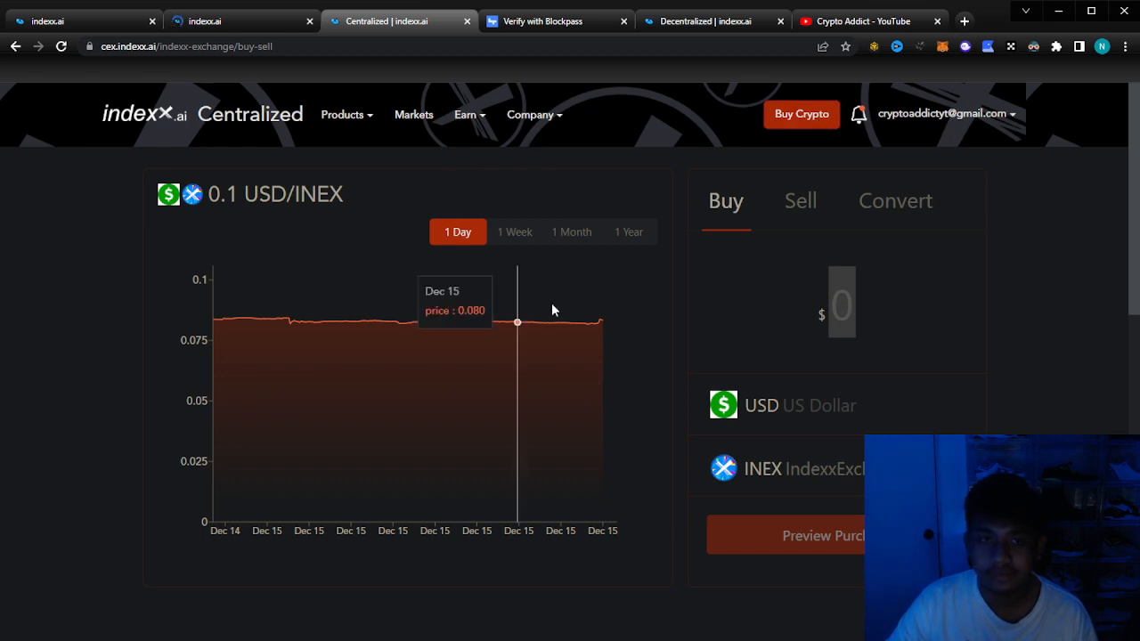
left_click(345, 114)
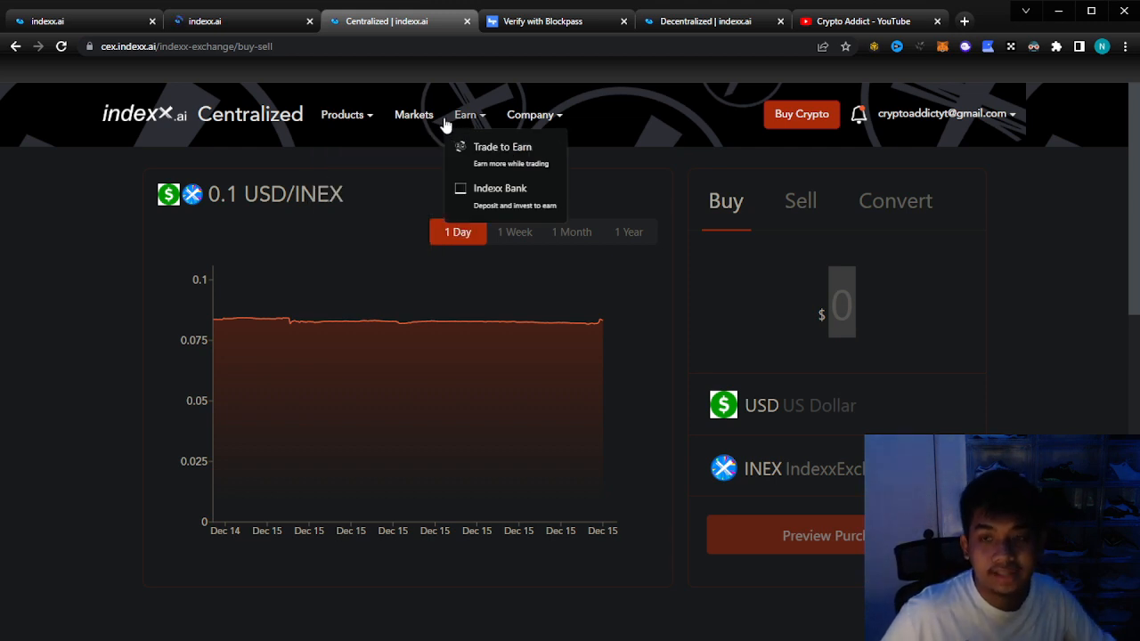
Step: Tour the Markets USD pairs, try trading BTC/USD+ (Coming Soon), and land on the USD/INEX sell form
left_click(413, 114)
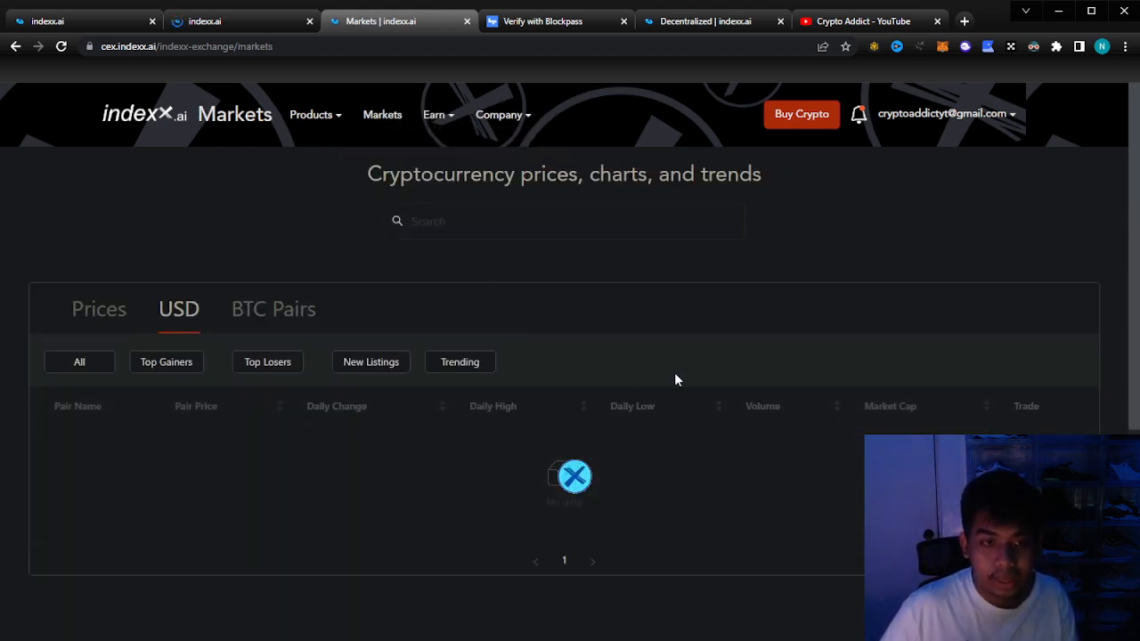
scroll("down", 3)
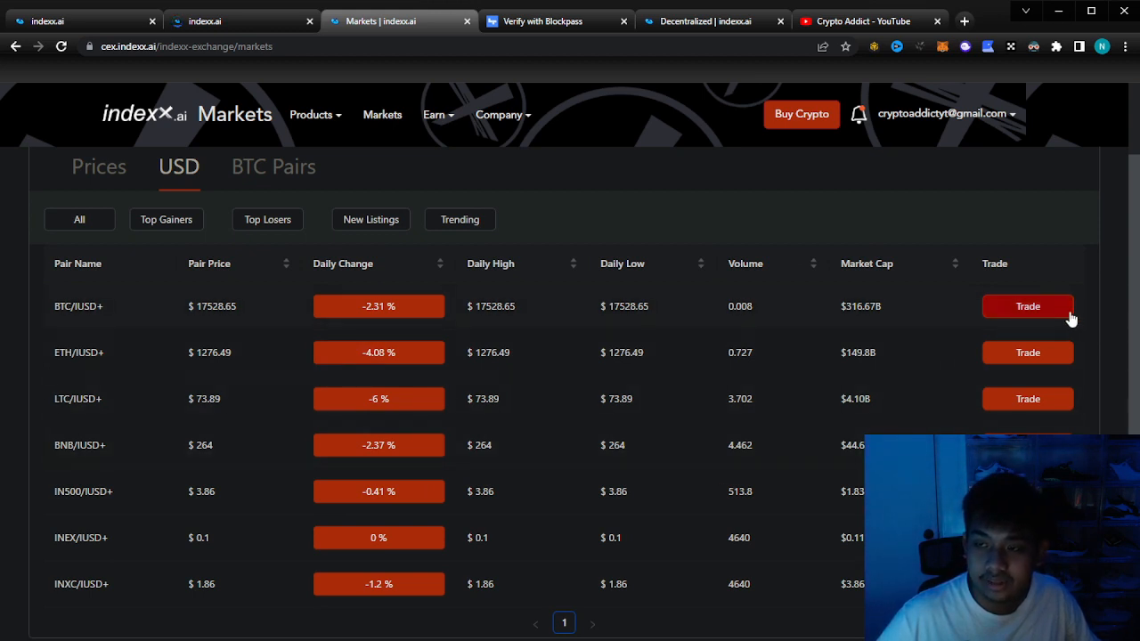
left_click(1026, 306)
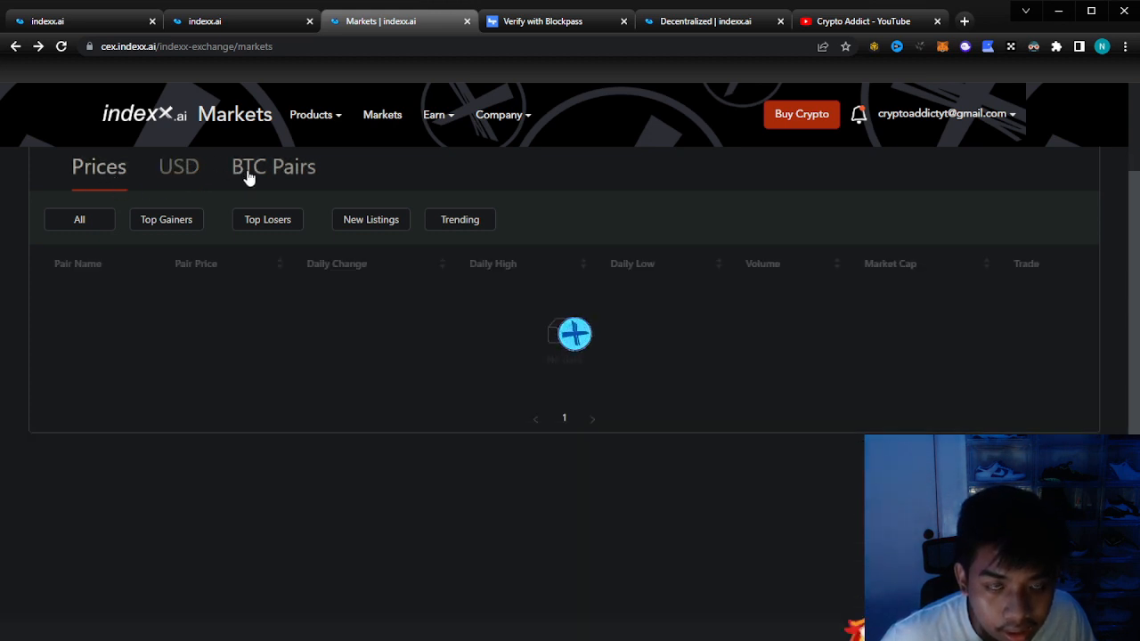
left_click(274, 168)
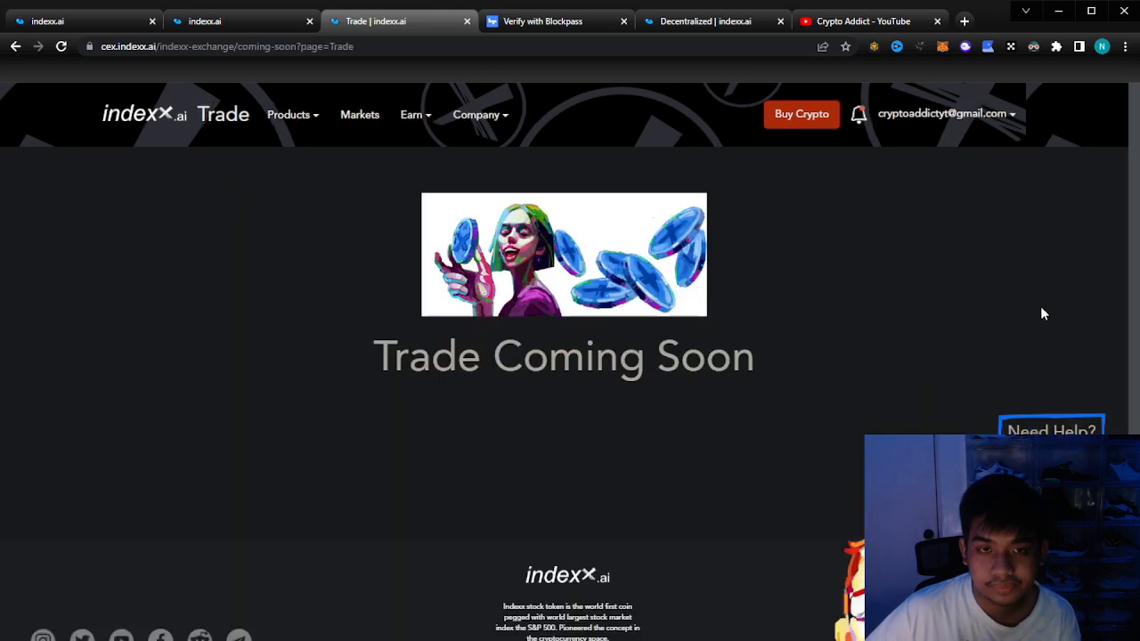
left_click(360, 114)
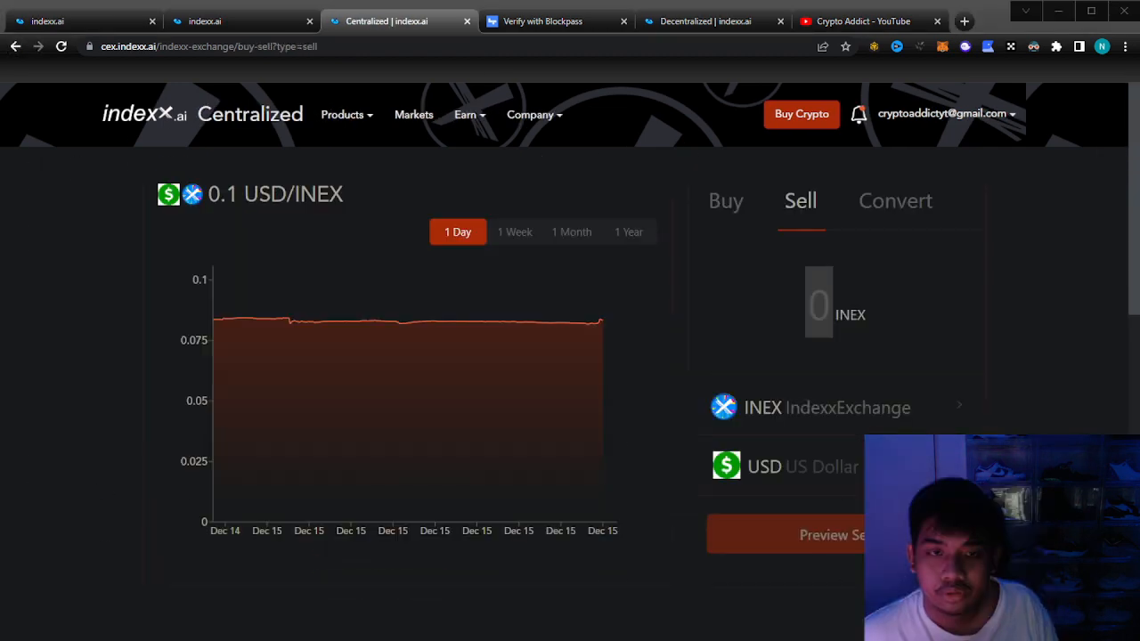
Step: Go to the decentralized exchange via Products > Decentralized
left_click(342, 114)
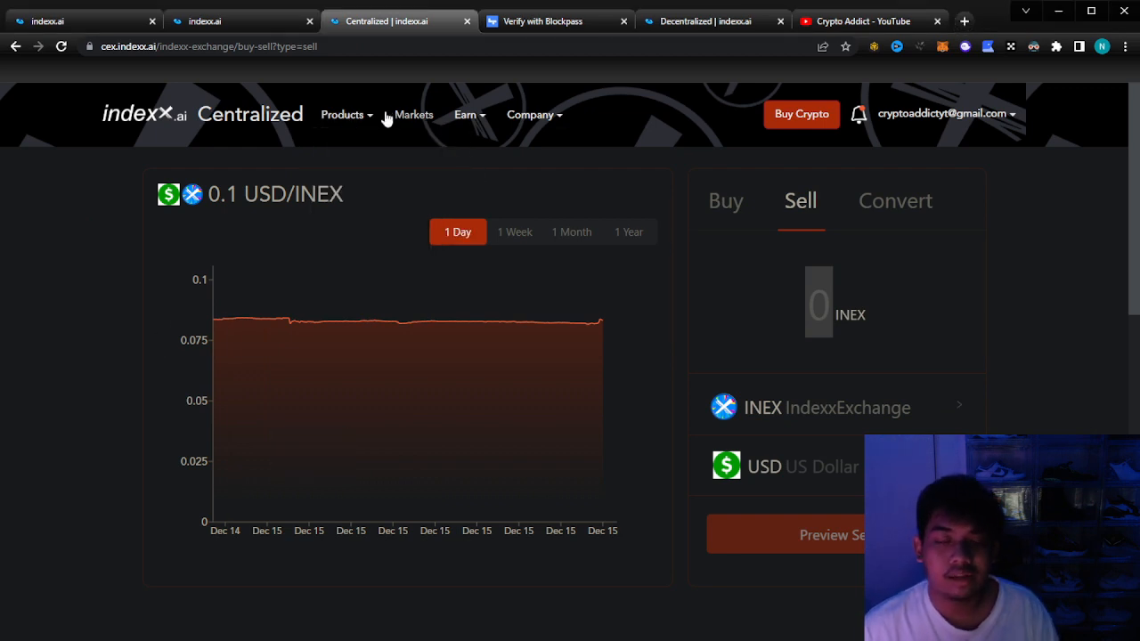
left_click(342, 114)
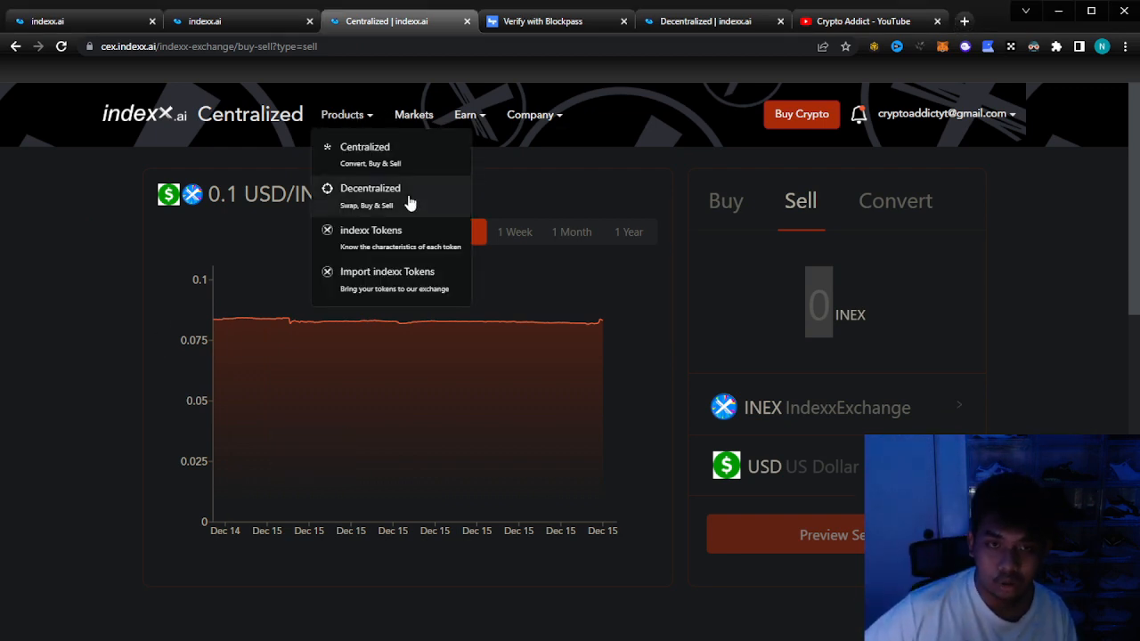
left_click(370, 194)
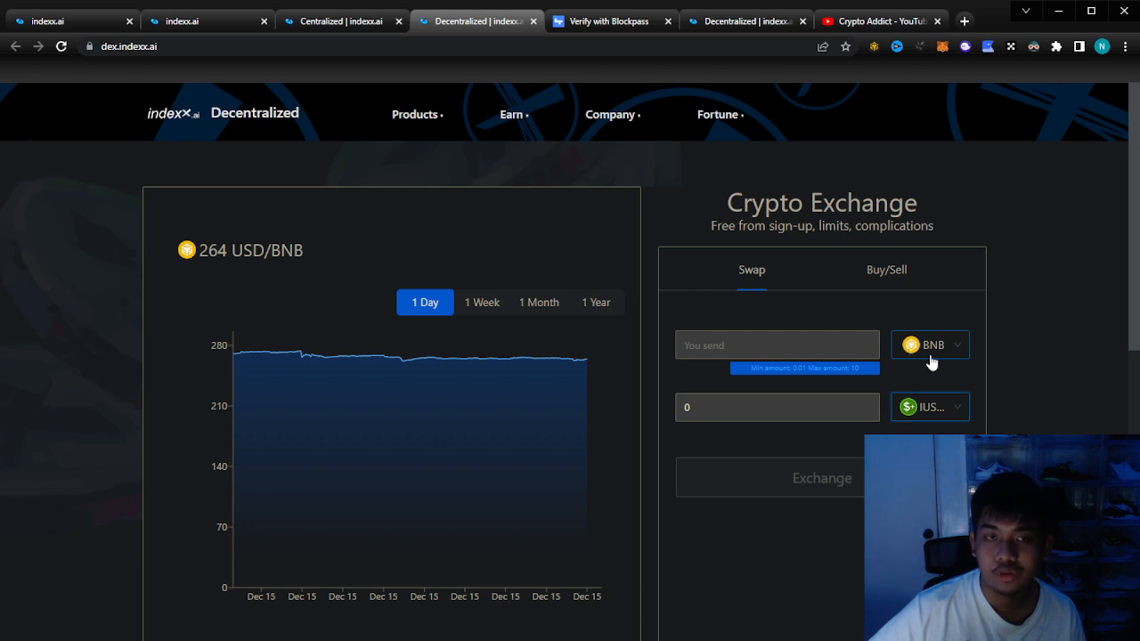
Step: Review the home page's market prices and features, then return to the decentralized exchange
left_click(351, 20)
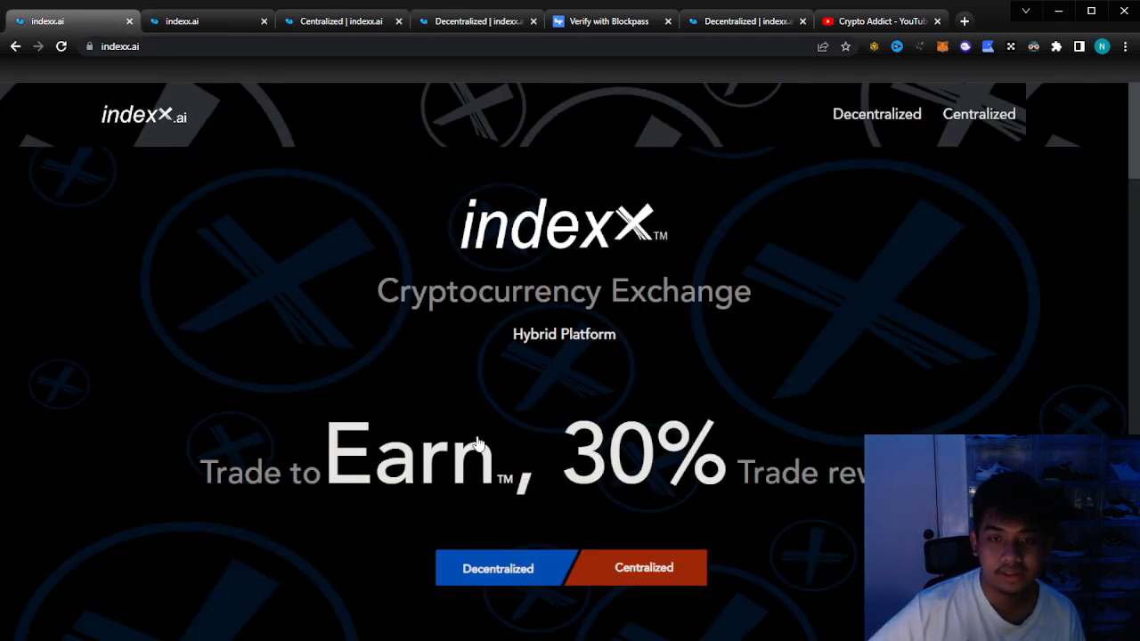
scroll("down", 3)
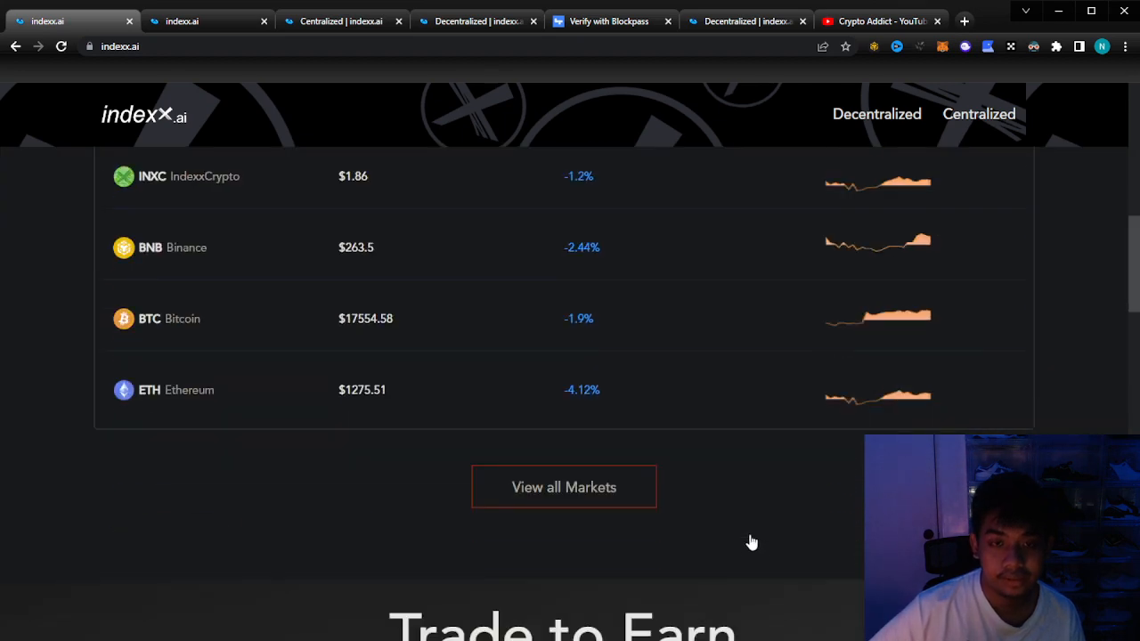
scroll("down", 3)
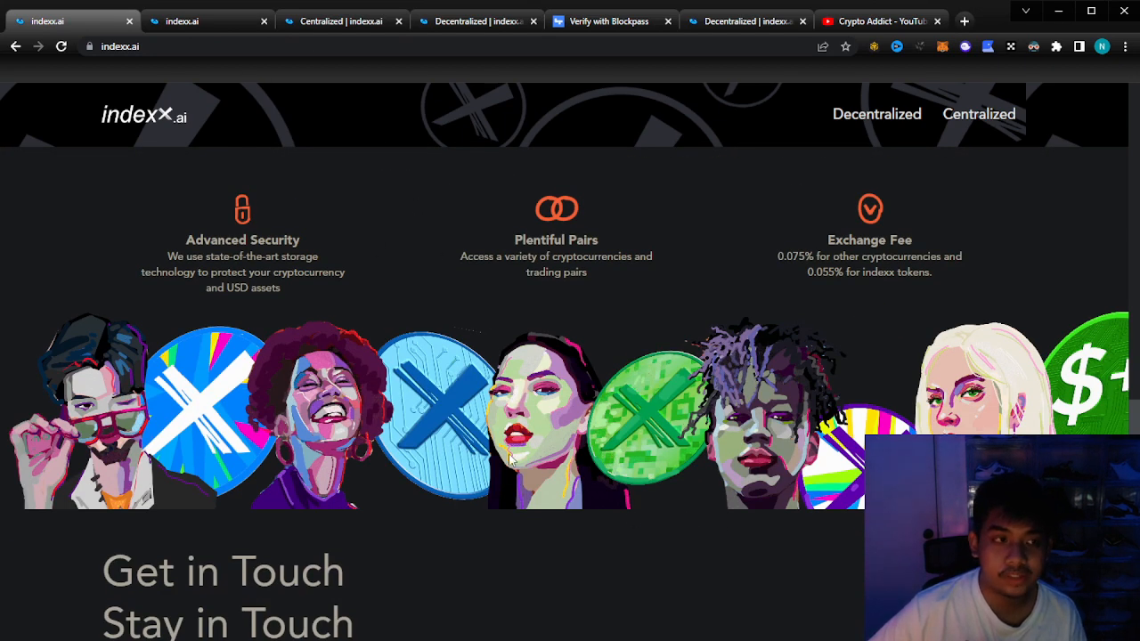
scroll("up", 3)
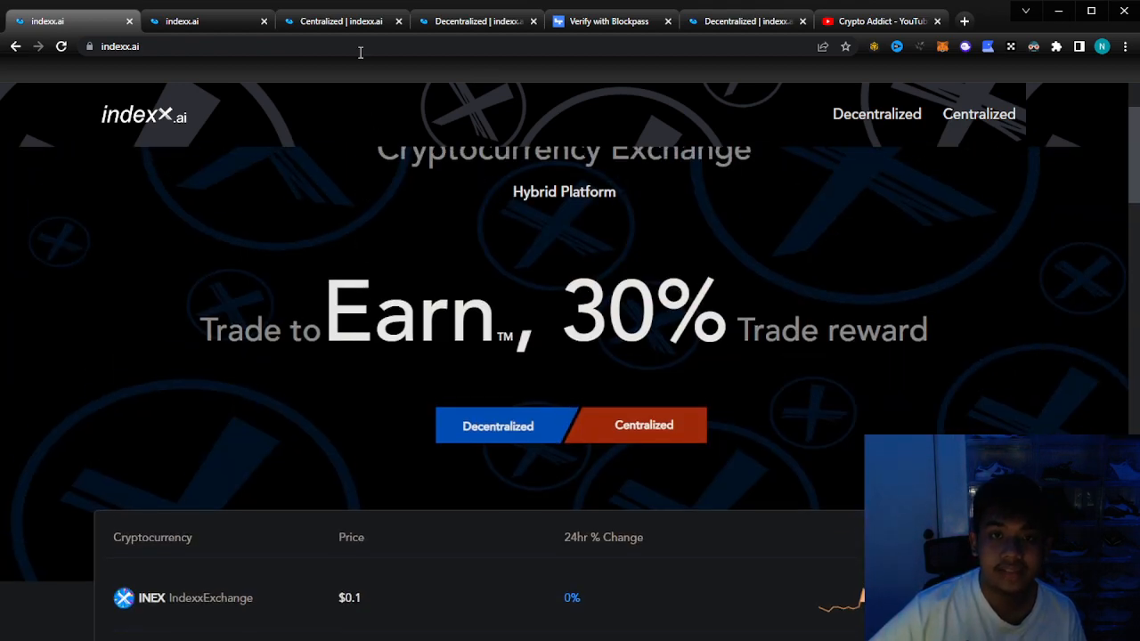
left_click(467, 21)
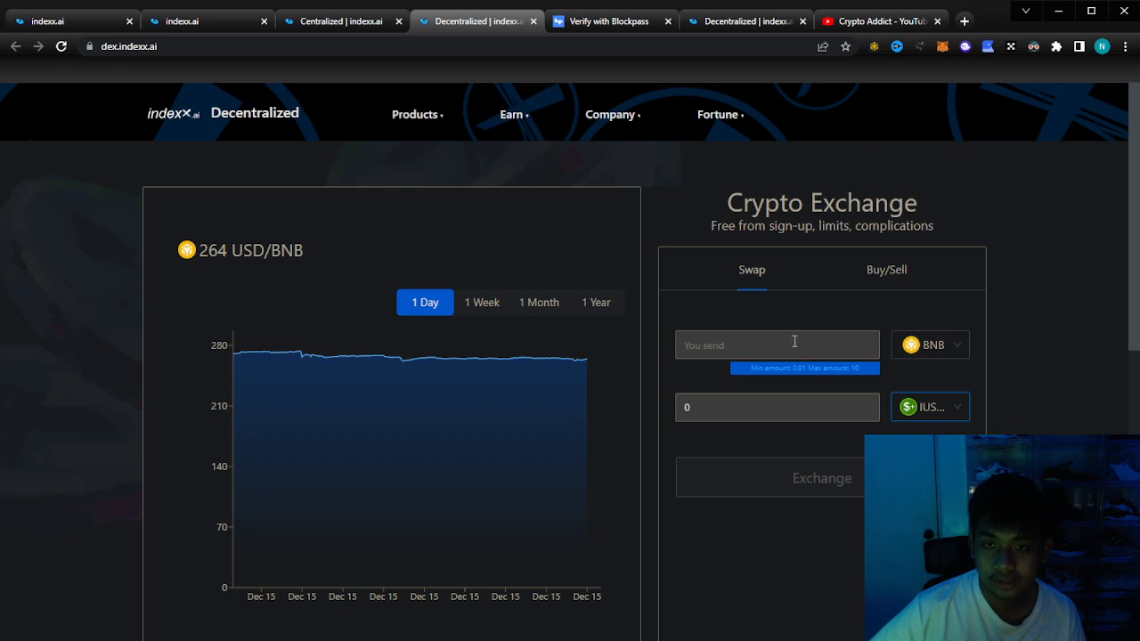
Step: Enter 1 BNB to send for 264 IUSD and reach the Add Exchange Details form
left_click(777, 346)
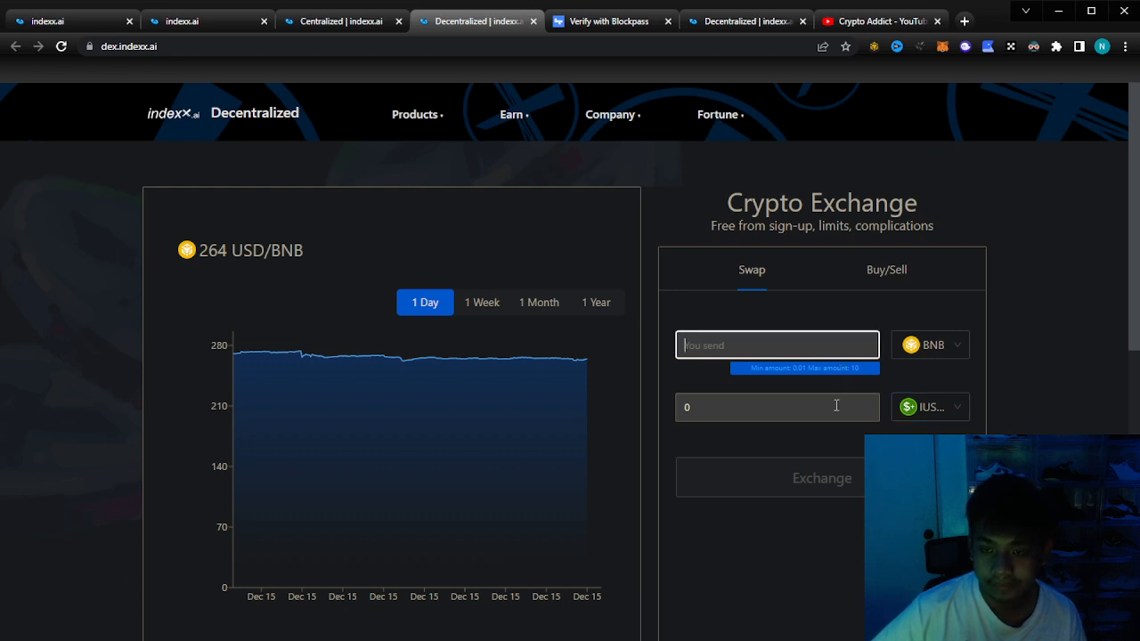
type("1")
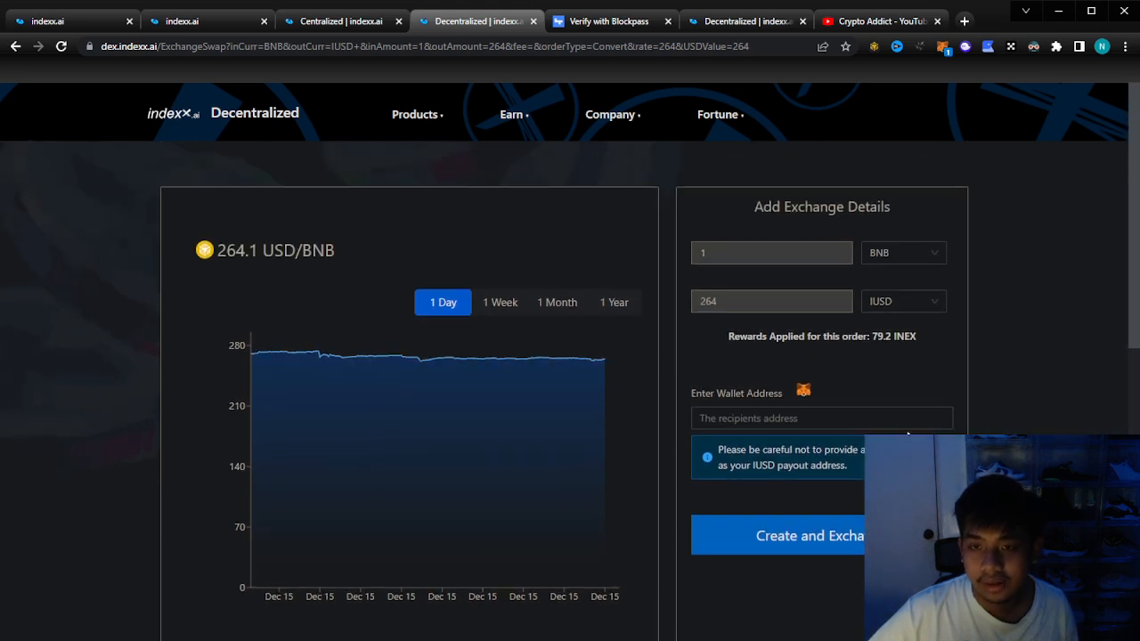
left_click(821, 417)
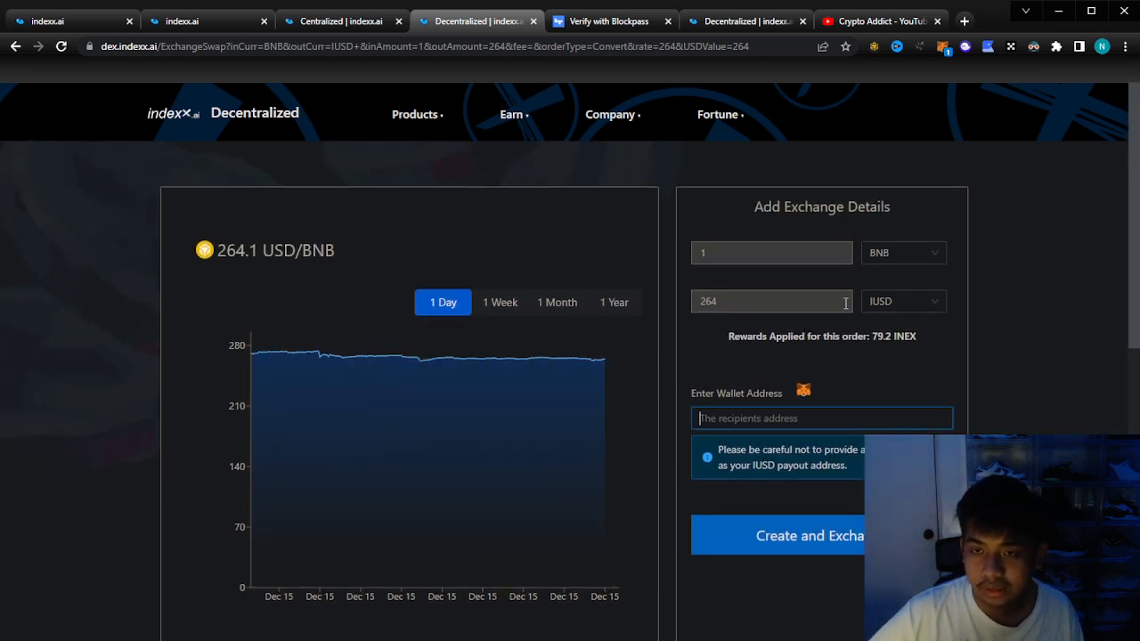
mouse_move(736, 193)
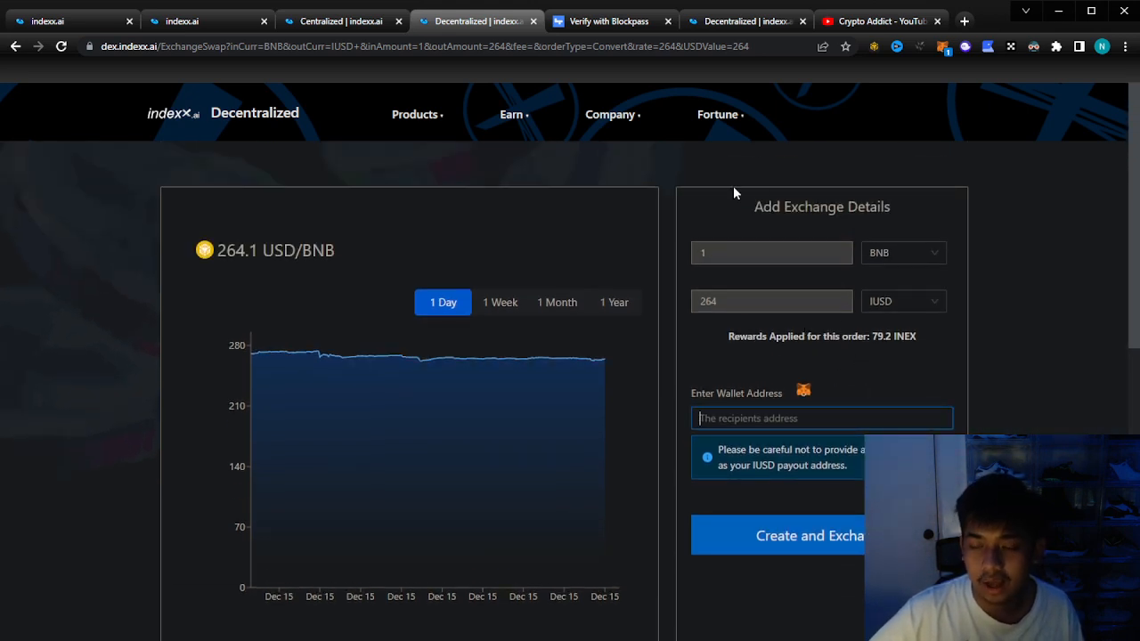
Step: Inspect the BNB amount field and its currency list, leaving BNB selected
left_click(771, 253)
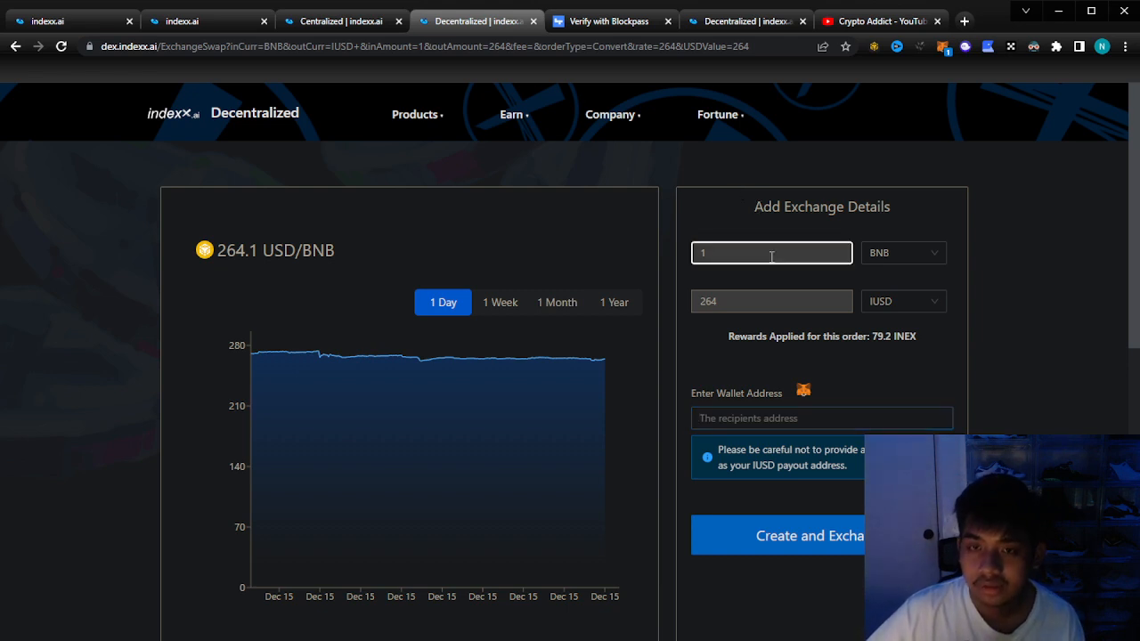
left_click(903, 253)
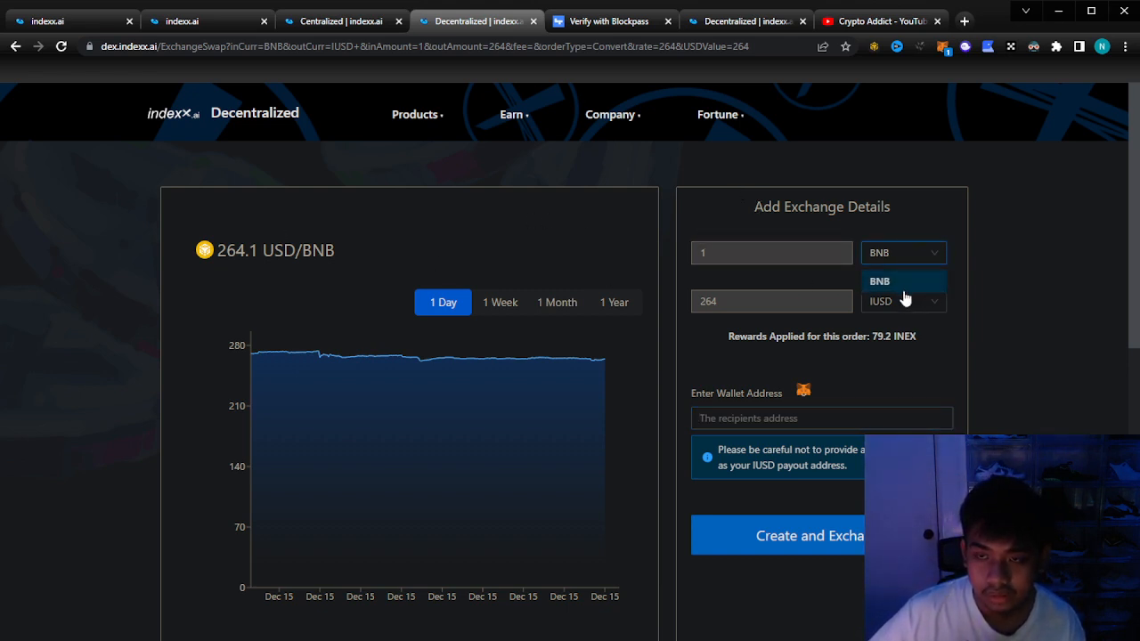
mouse_move(908, 307)
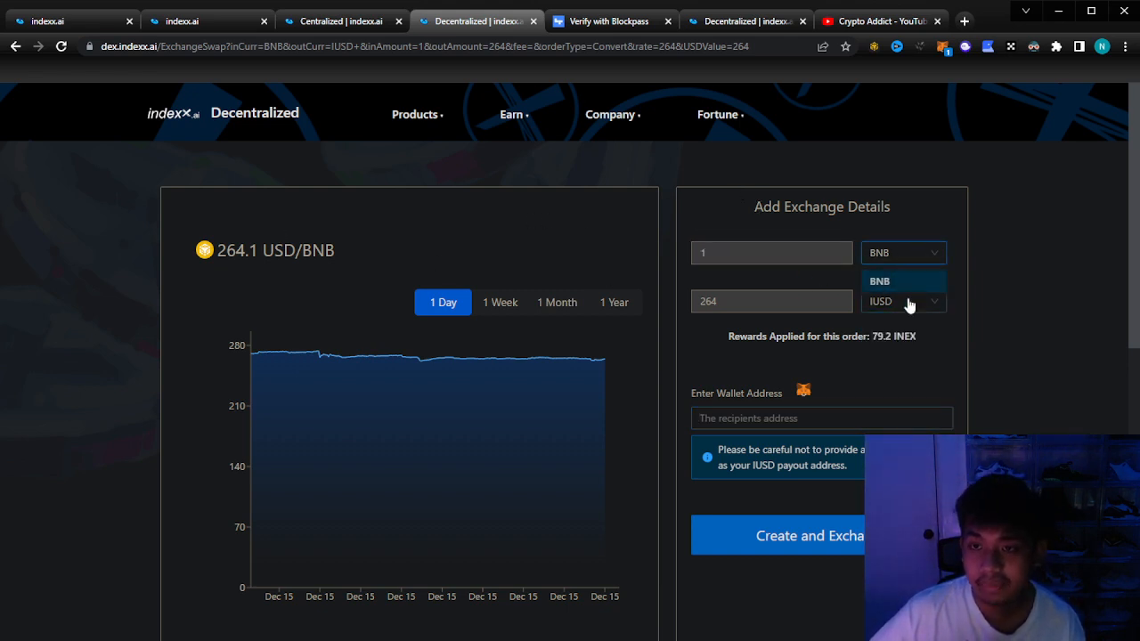
left_click(903, 301)
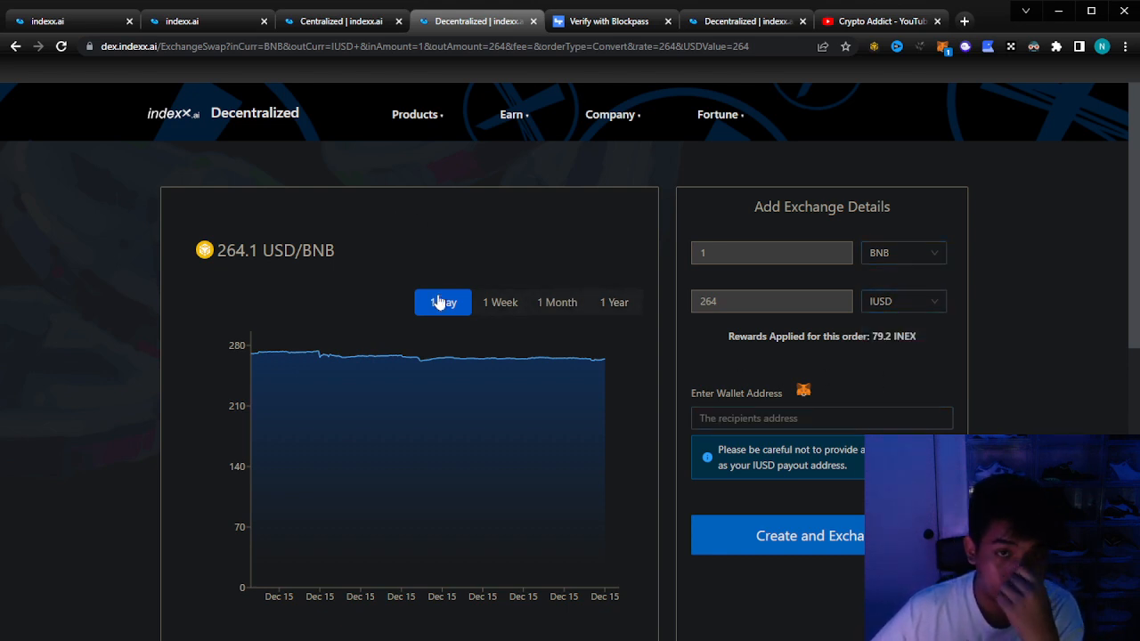
Step: View the Trade To Earn page with its withdraw earnings card, then head to the INEX exchange
left_click(513, 114)
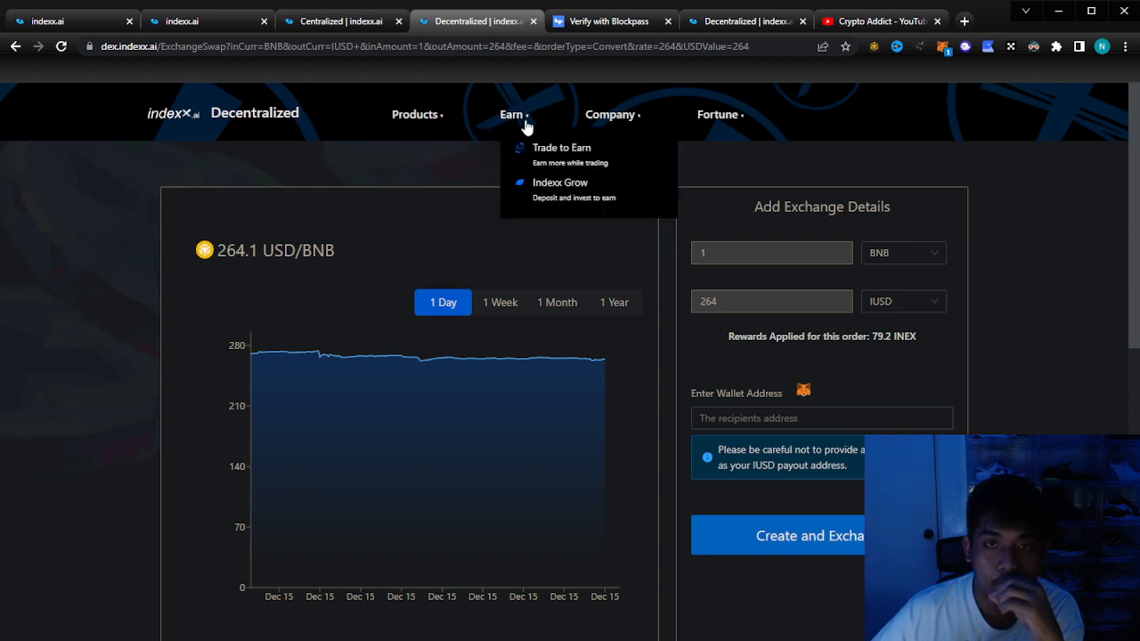
left_click(561, 147)
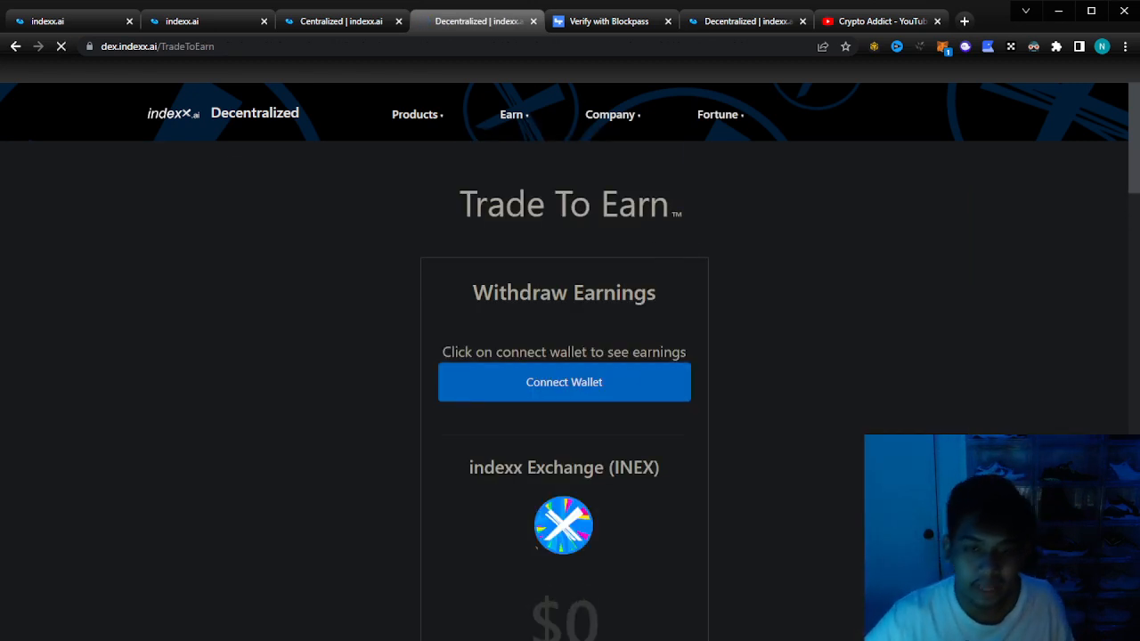
scroll("down", 3)
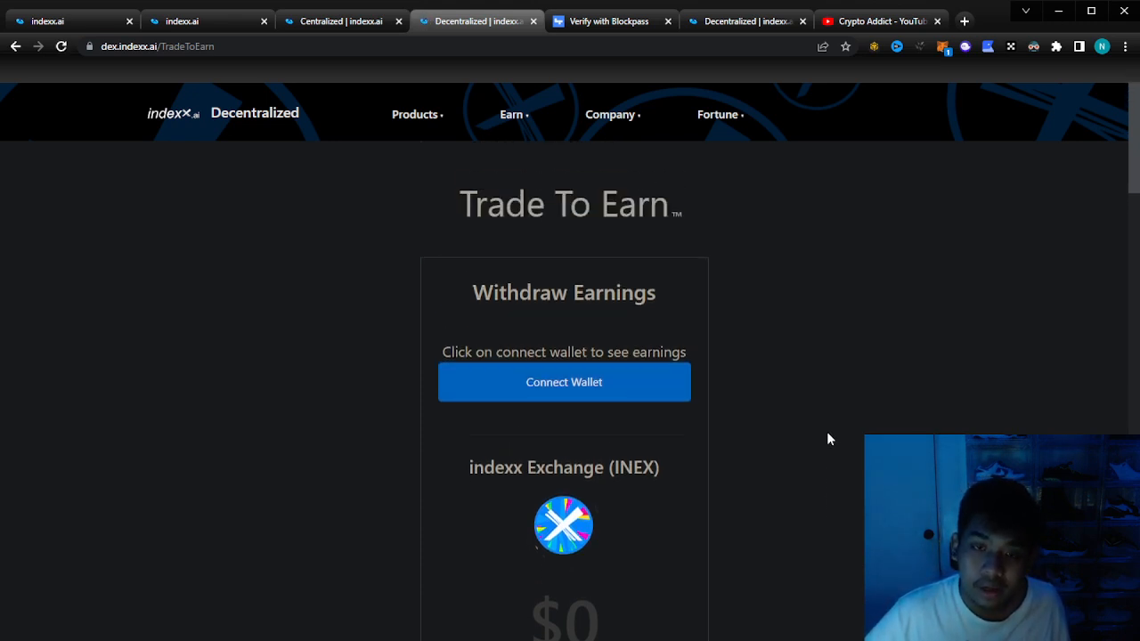
mouse_move(659, 388)
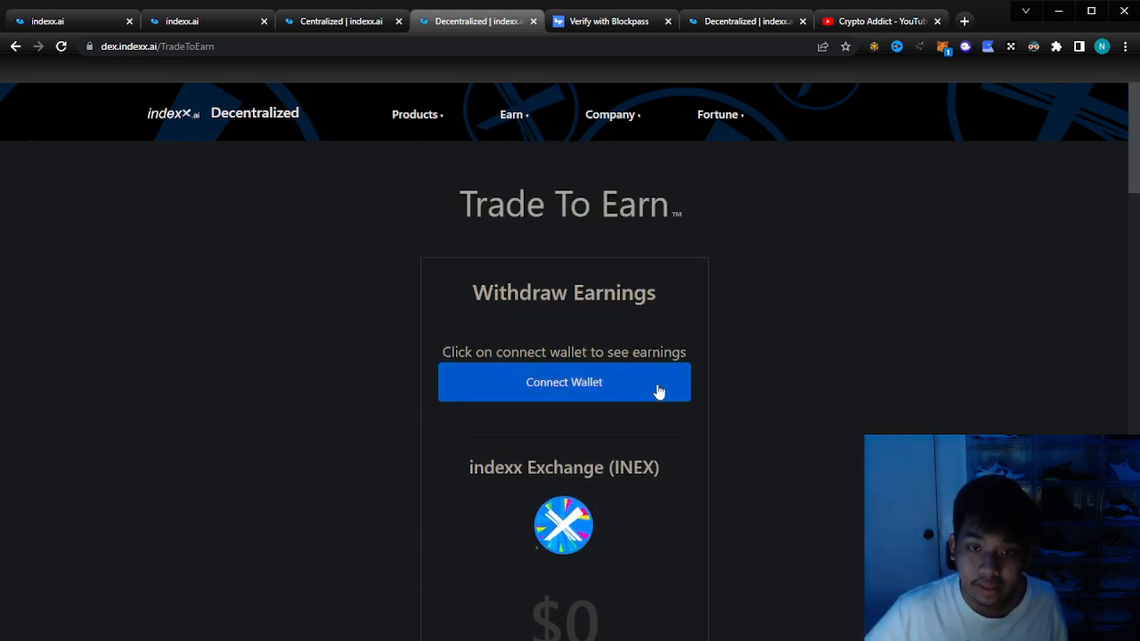
mouse_move(752, 333)
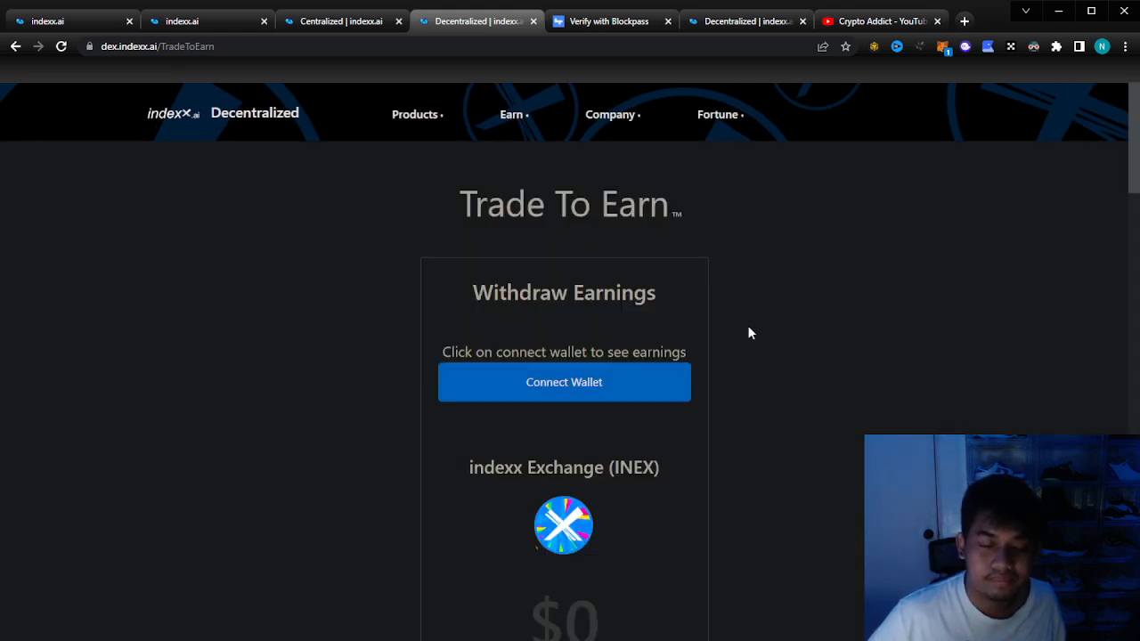
scroll("down", 3)
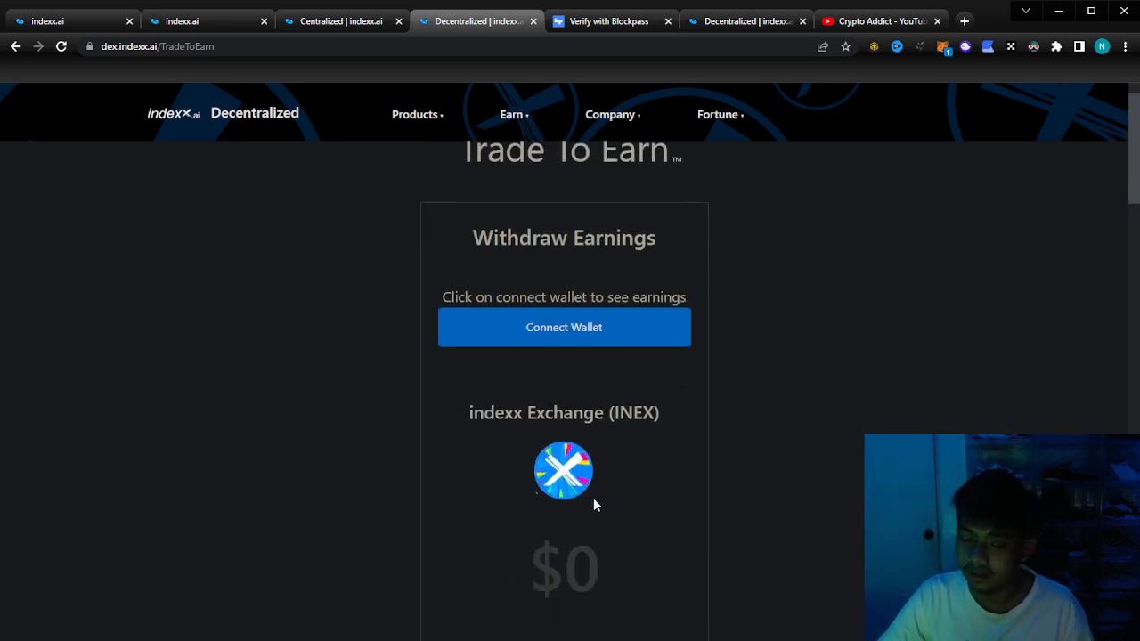
left_click(513, 114)
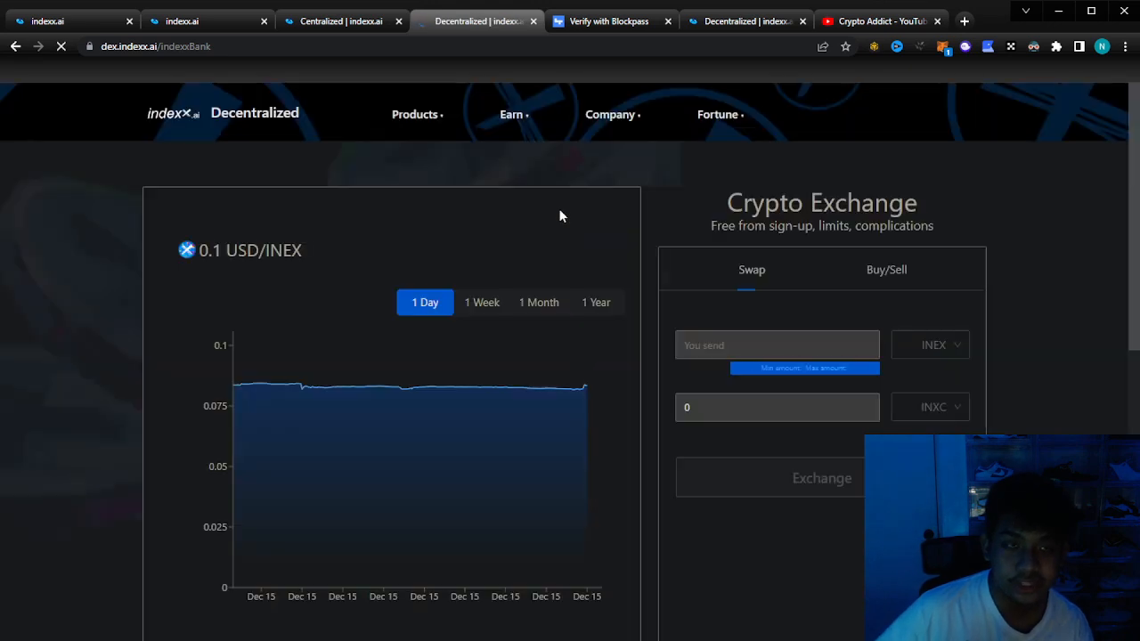
Step: On the Buy/Sell form, quote 50 USD for about 12.94 INEX via Exchange
left_click(510, 114)
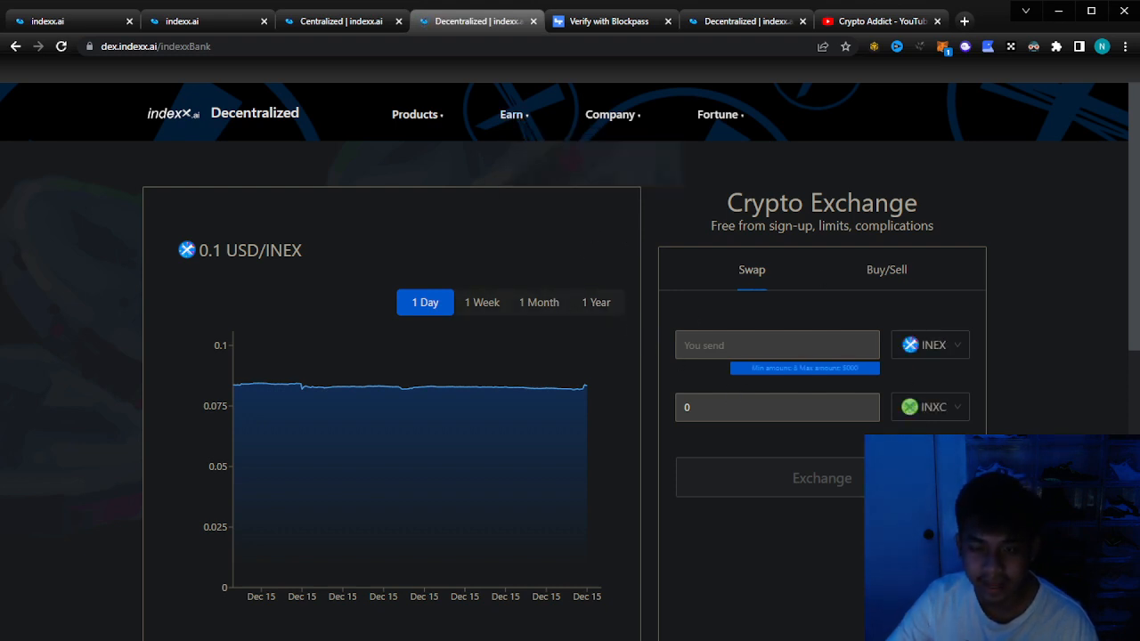
left_click(885, 269)
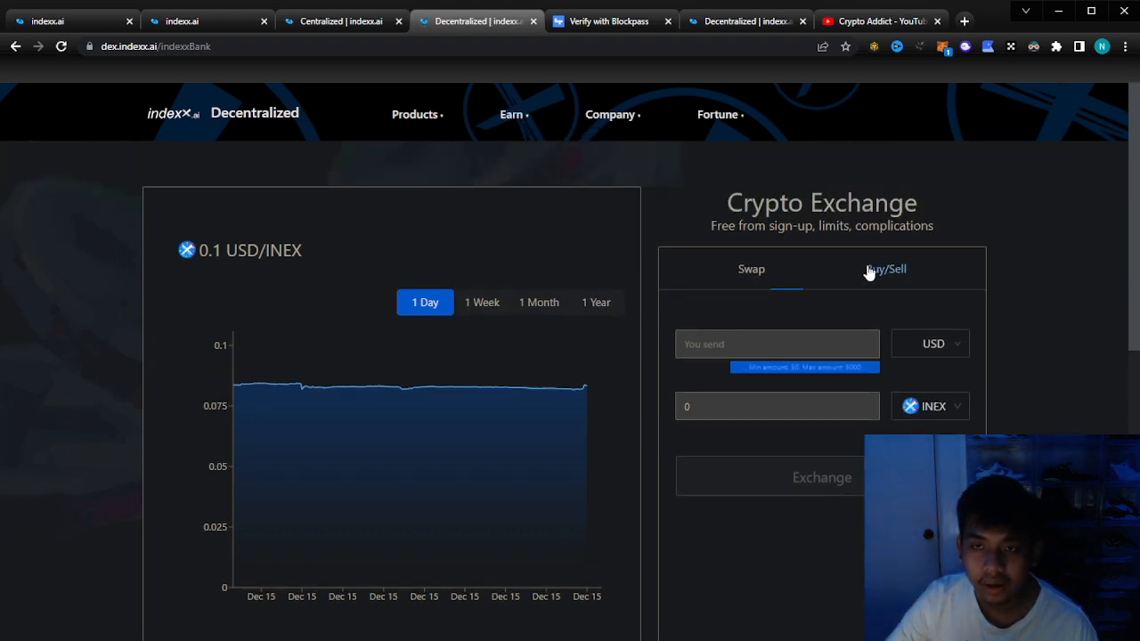
left_click(883, 269)
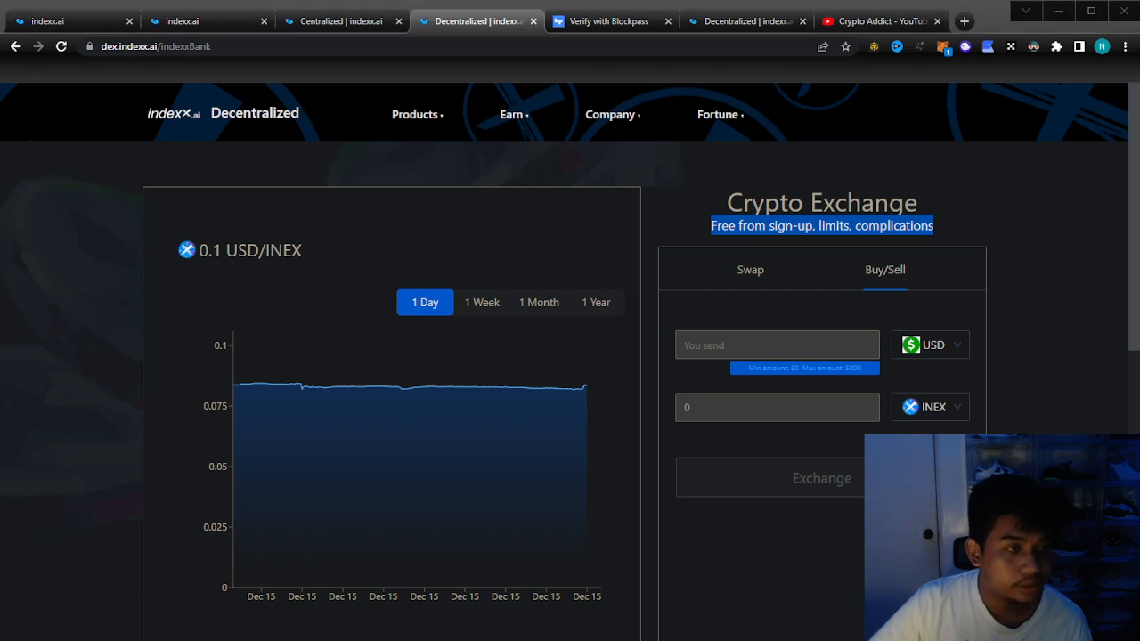
mouse_move(605, 339)
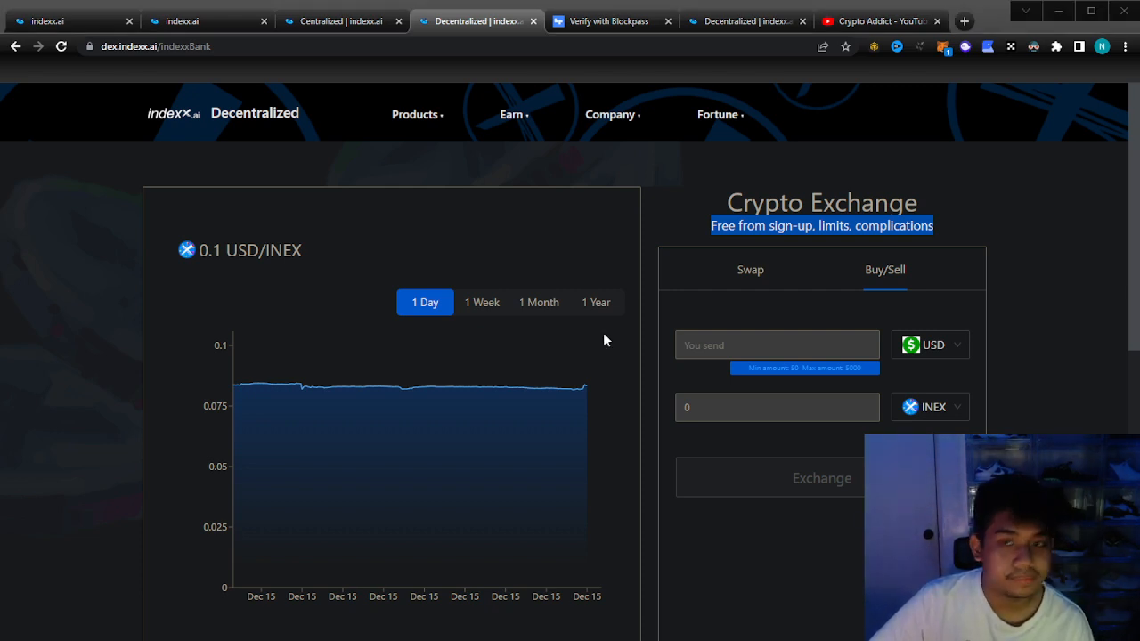
left_click(930, 406)
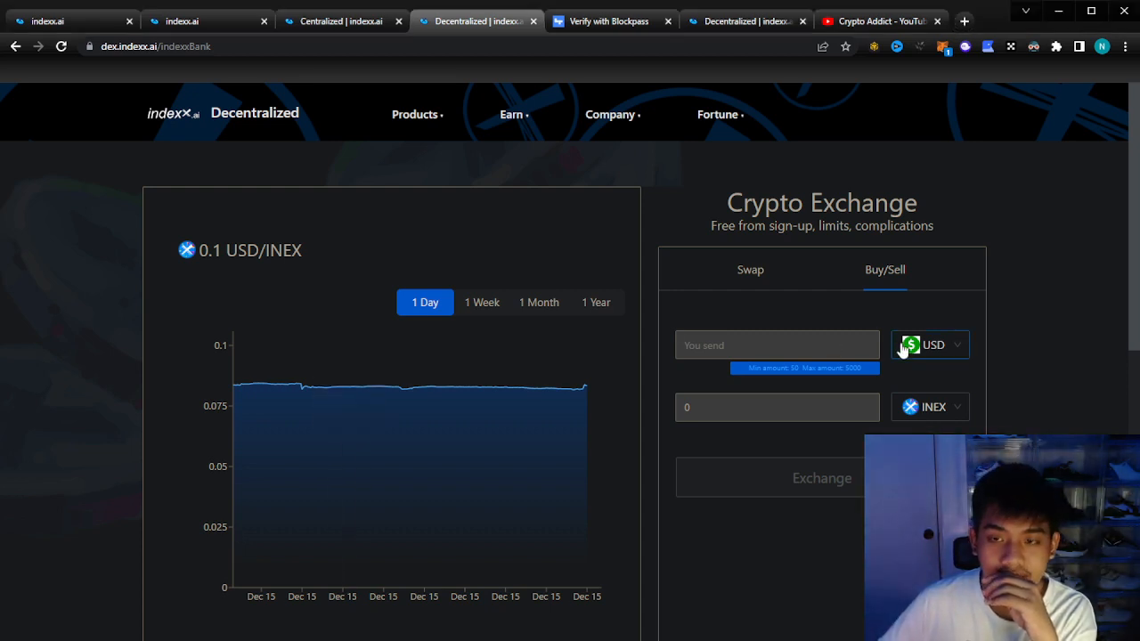
mouse_move(173, 292)
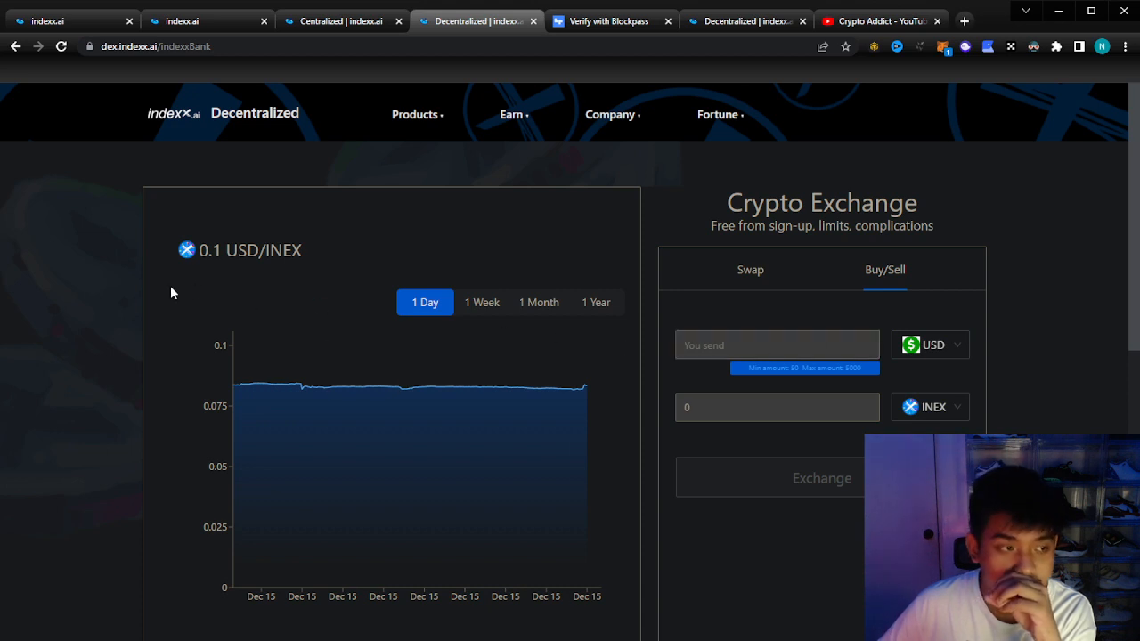
mouse_move(937, 260)
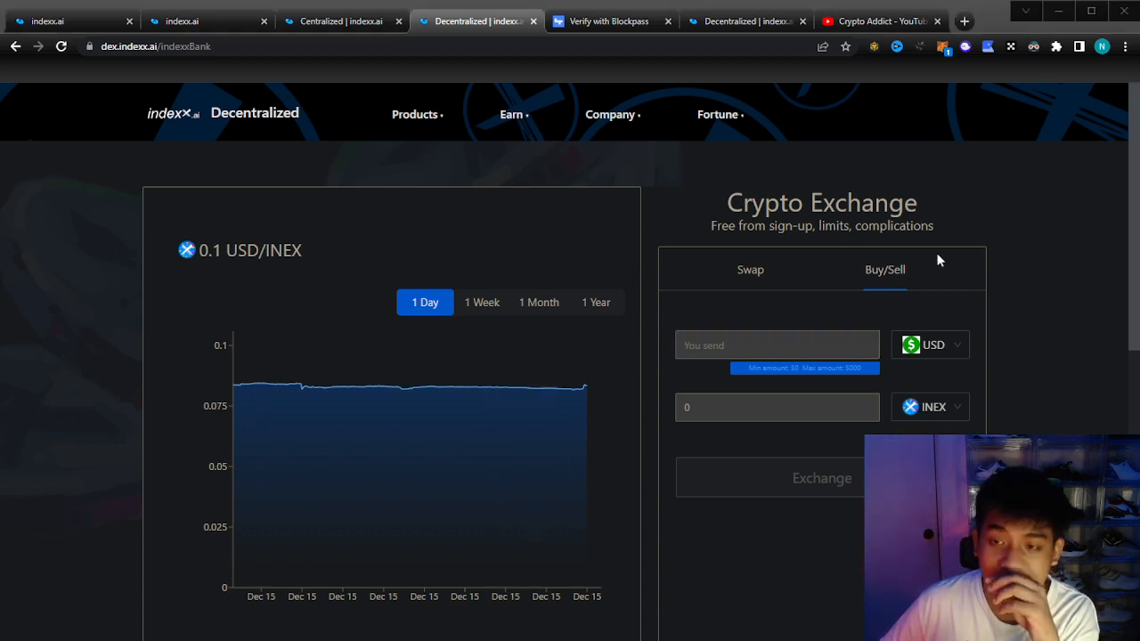
left_click(930, 406)
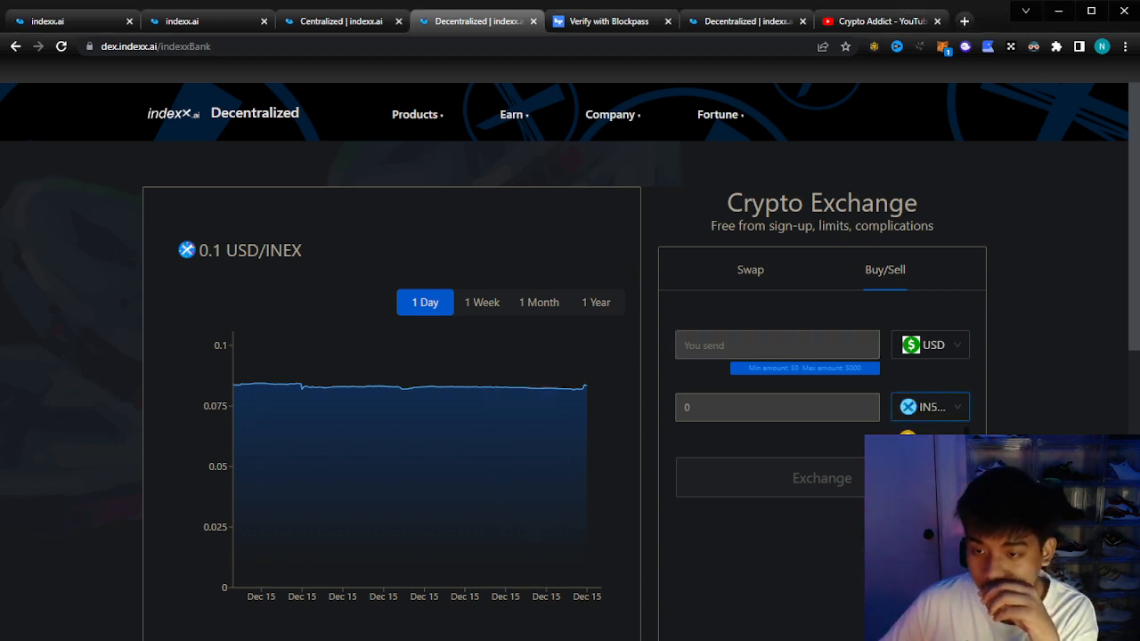
left_click(930, 346)
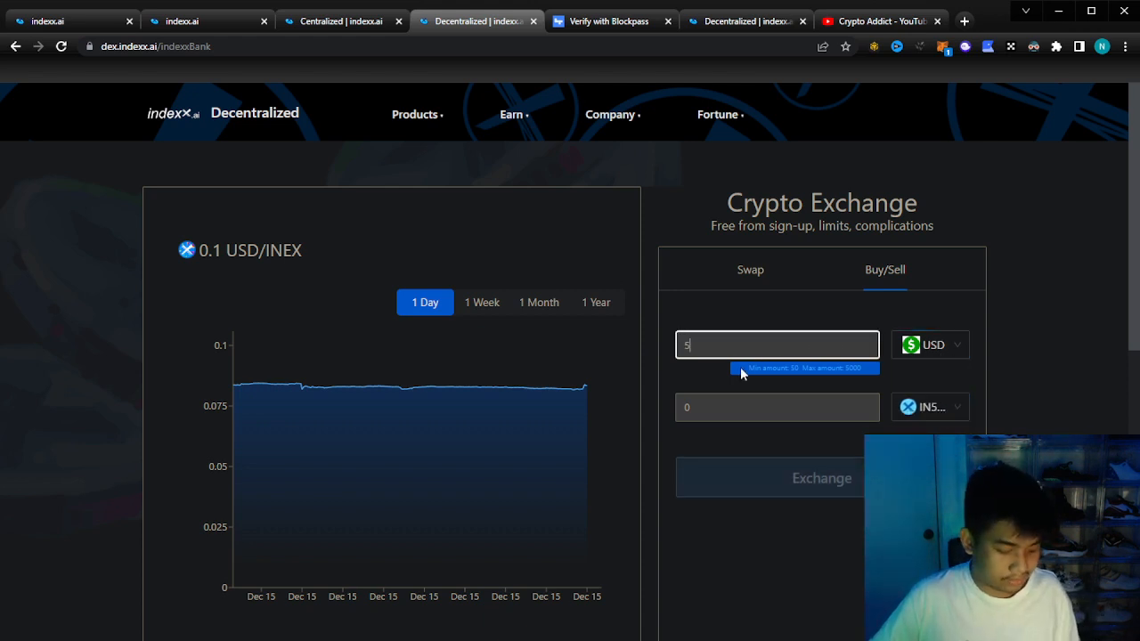
type("0")
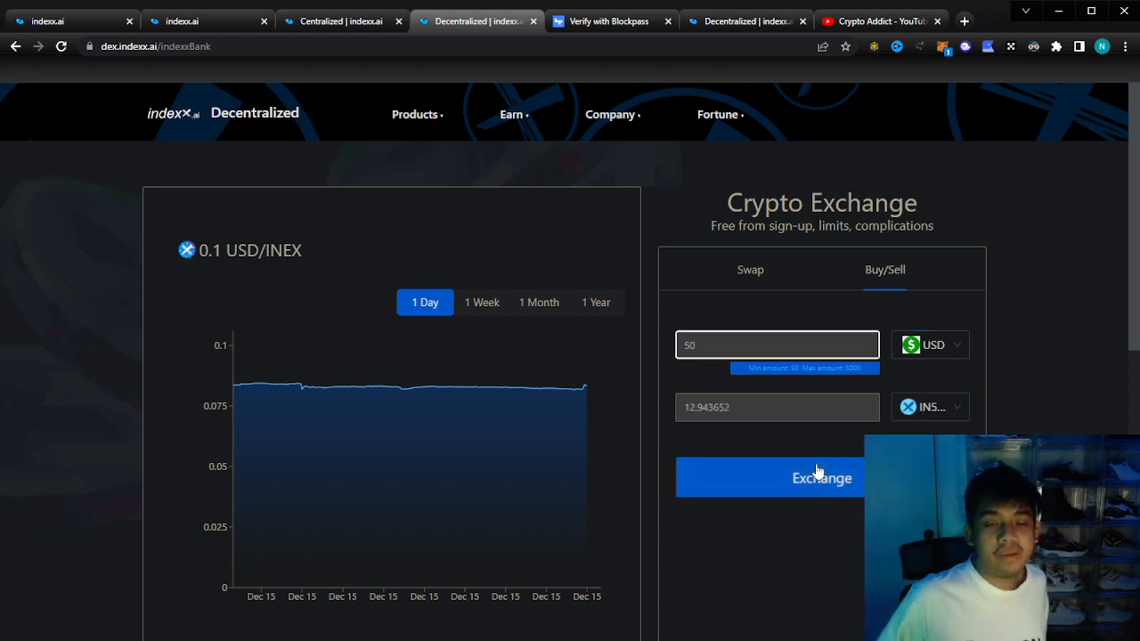
left_click(538, 303)
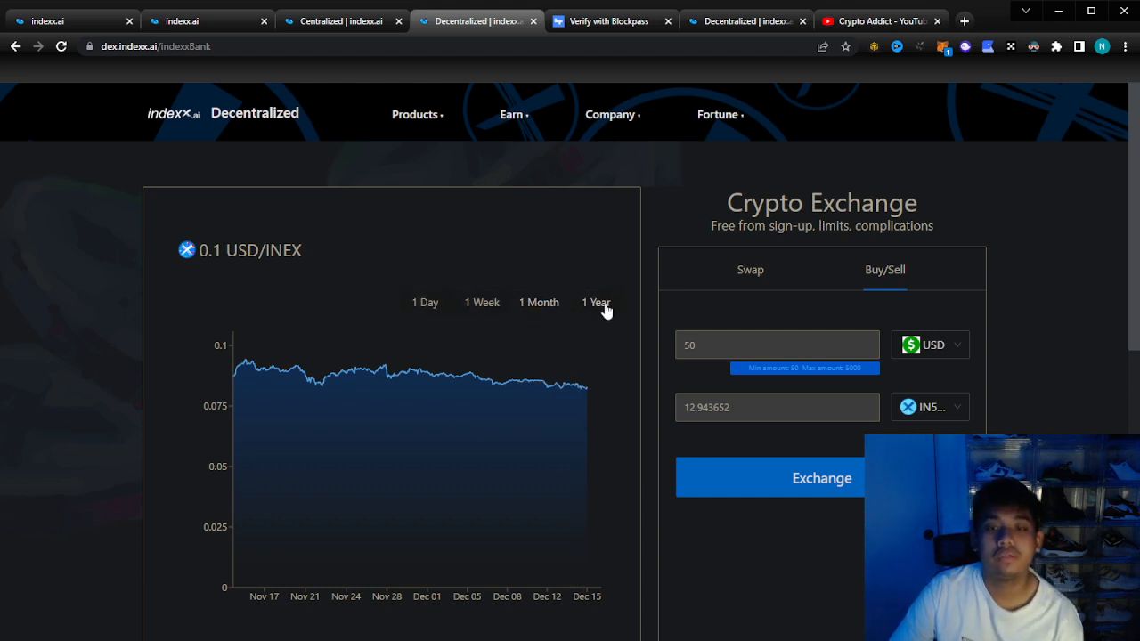
Step: View the one-year INEX price chart, then return to the Decentralized swap page
left_click(595, 303)
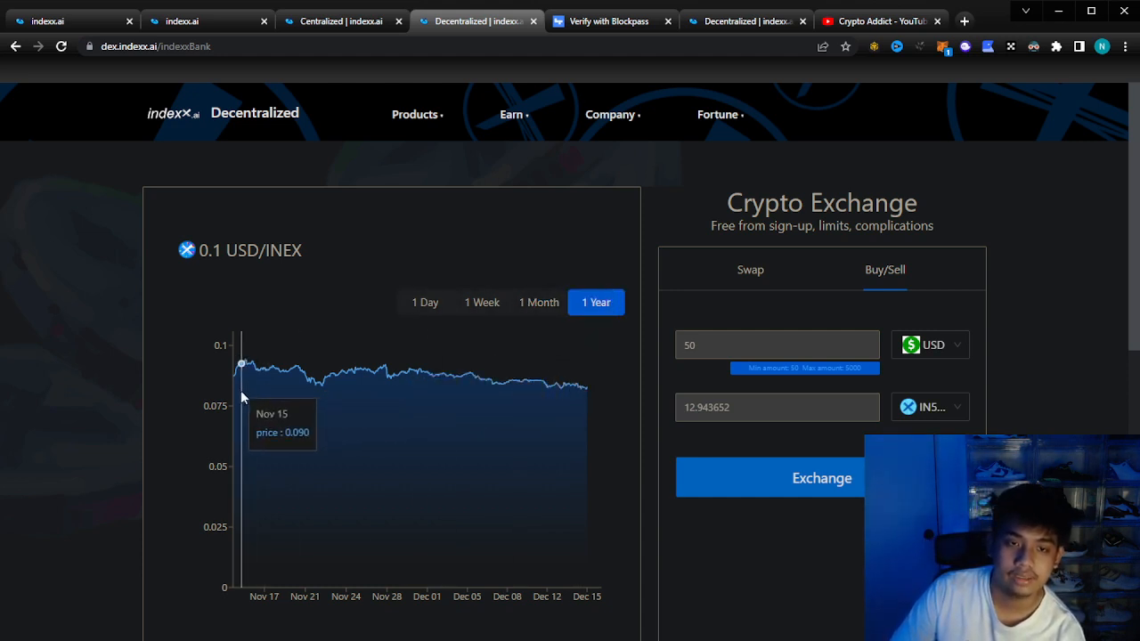
mouse_move(228, 399)
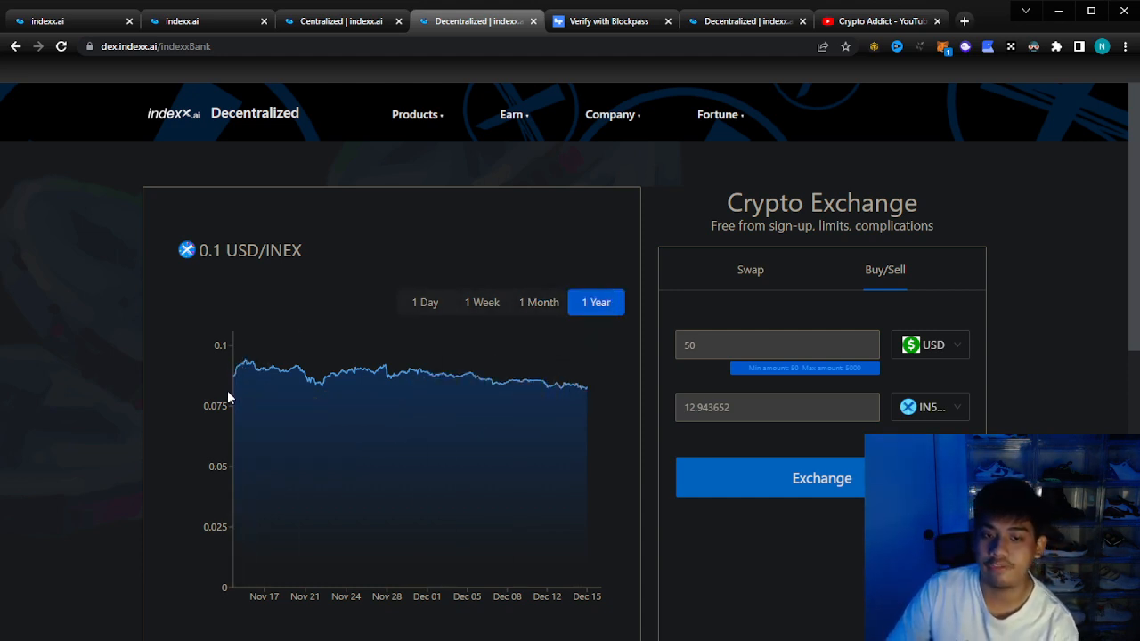
mouse_move(623, 394)
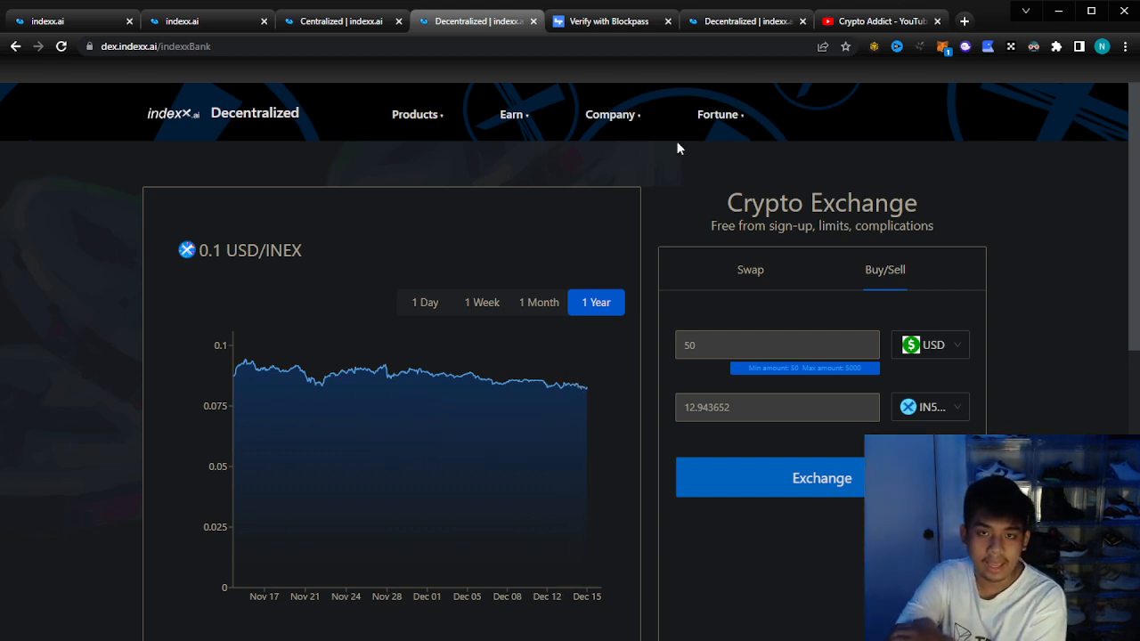
left_click(716, 114)
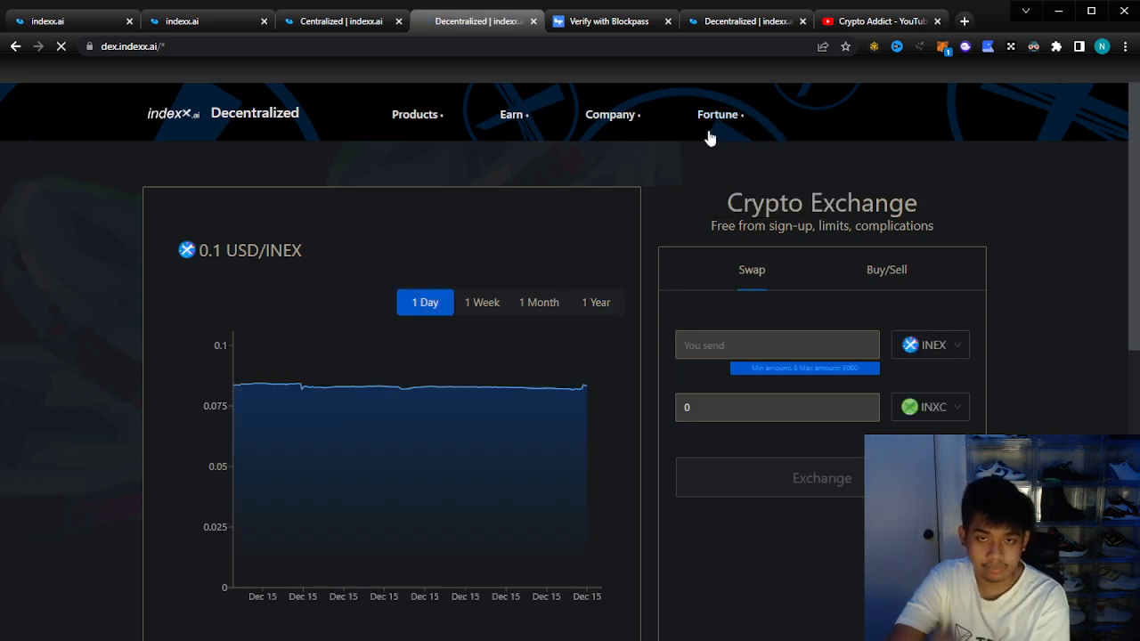
mouse_move(741, 152)
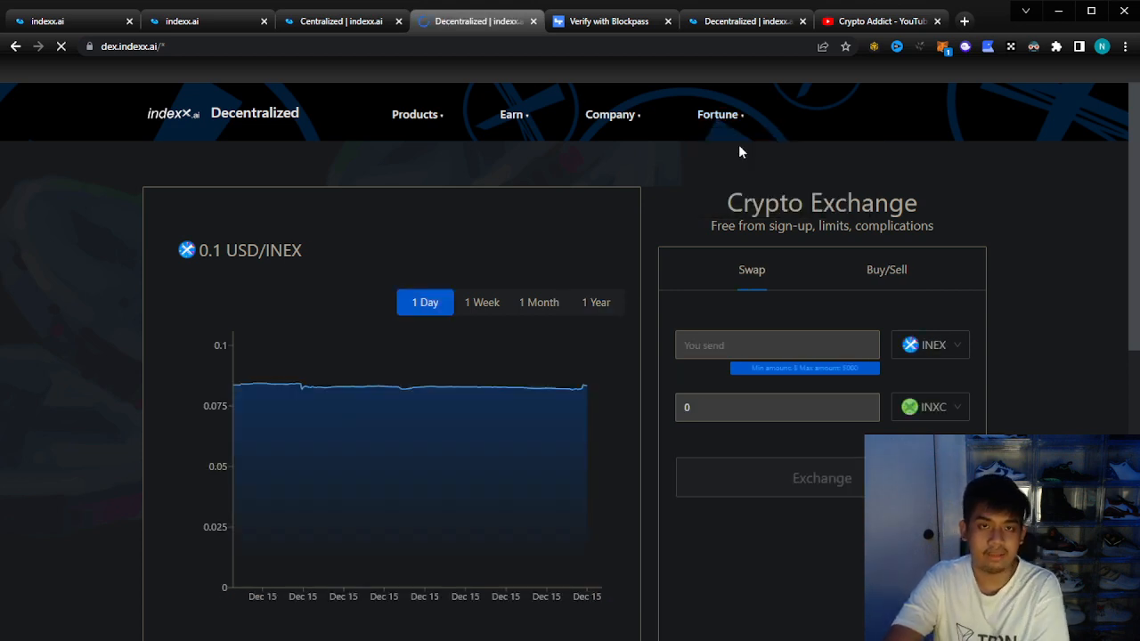
Step: Look over the Fortune menu offerings and switch back to the main indexx.ai home tab
left_click(716, 114)
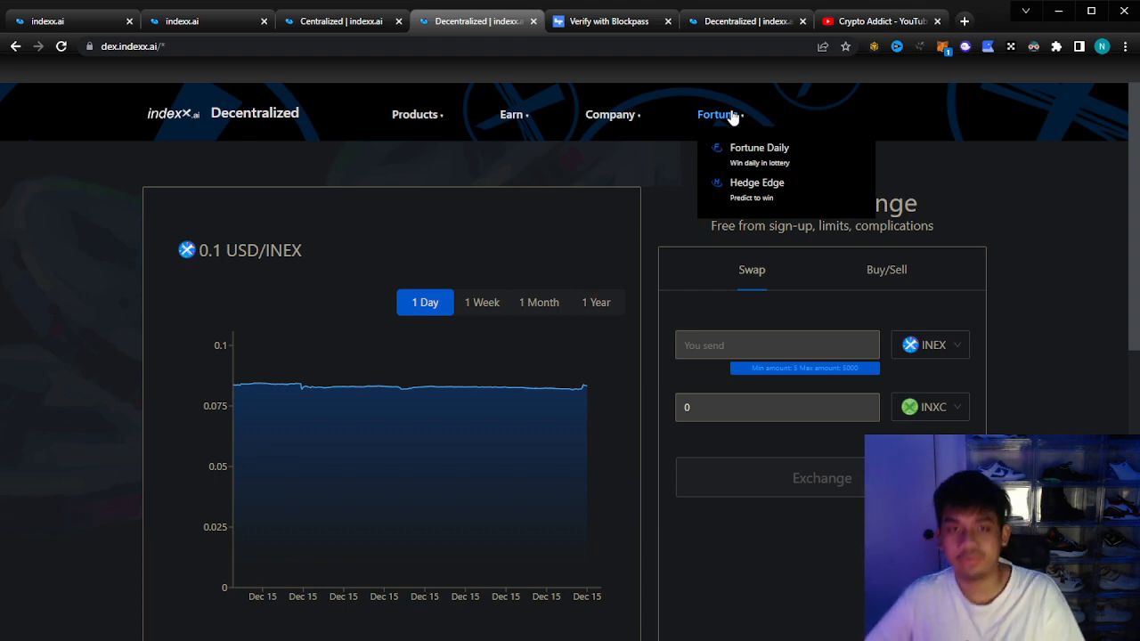
left_click(187, 22)
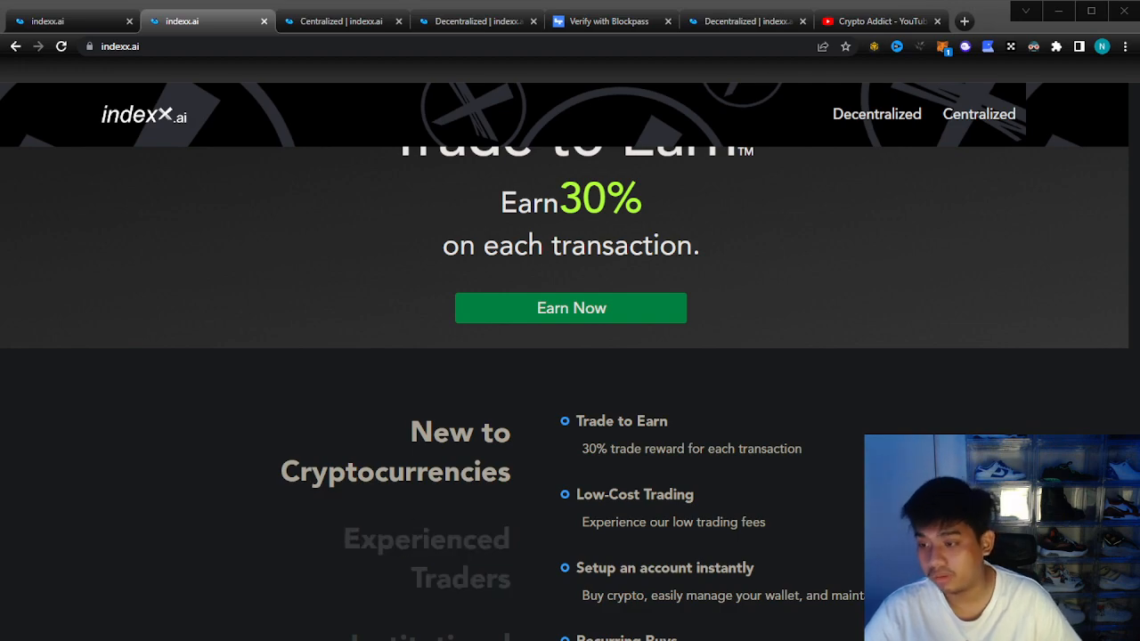
Step: Switch to the second Decentralized tab showing the empty INEX to INXC swap form
left_click(741, 22)
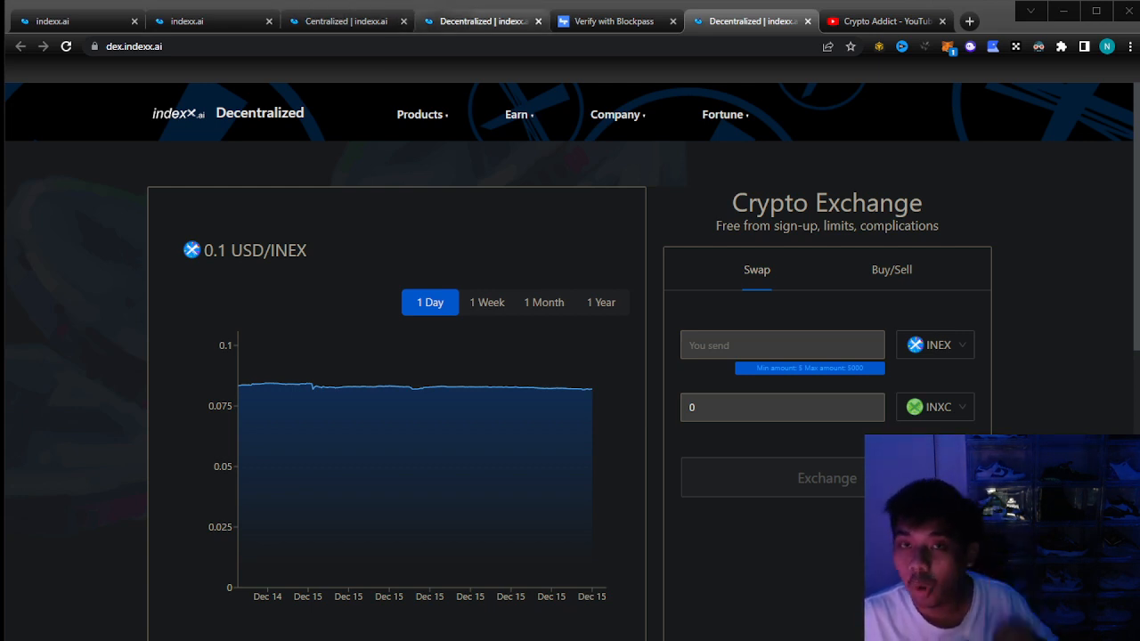
Step: Scroll through the exchange page to its footer, then switch to the Crypto Addict YouTube tab
scroll("down", 3)
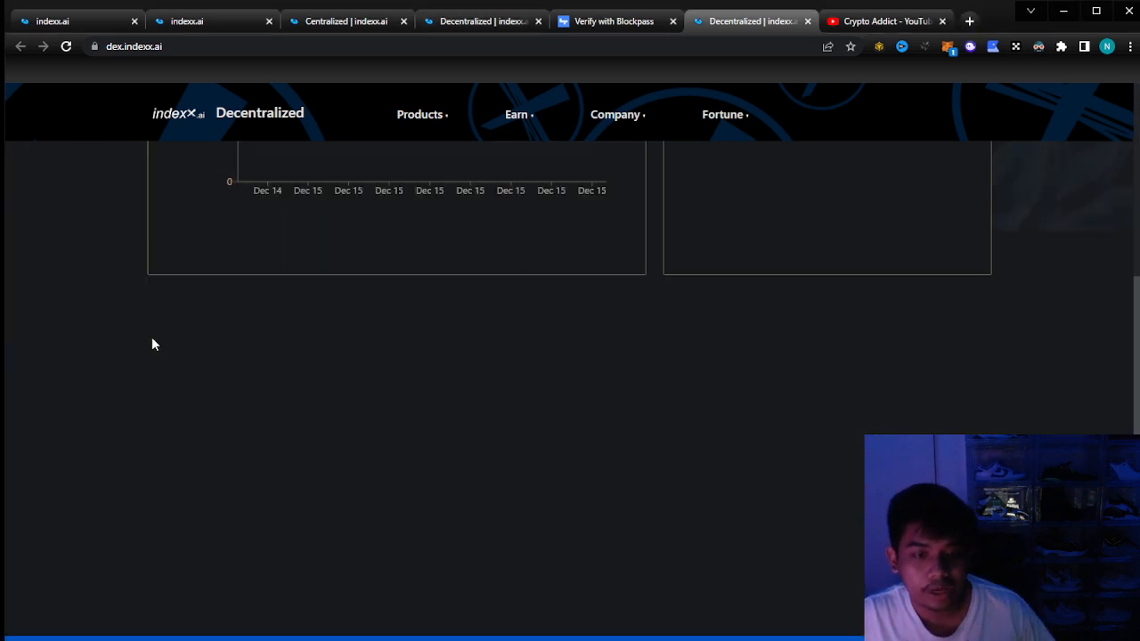
scroll("down", 3)
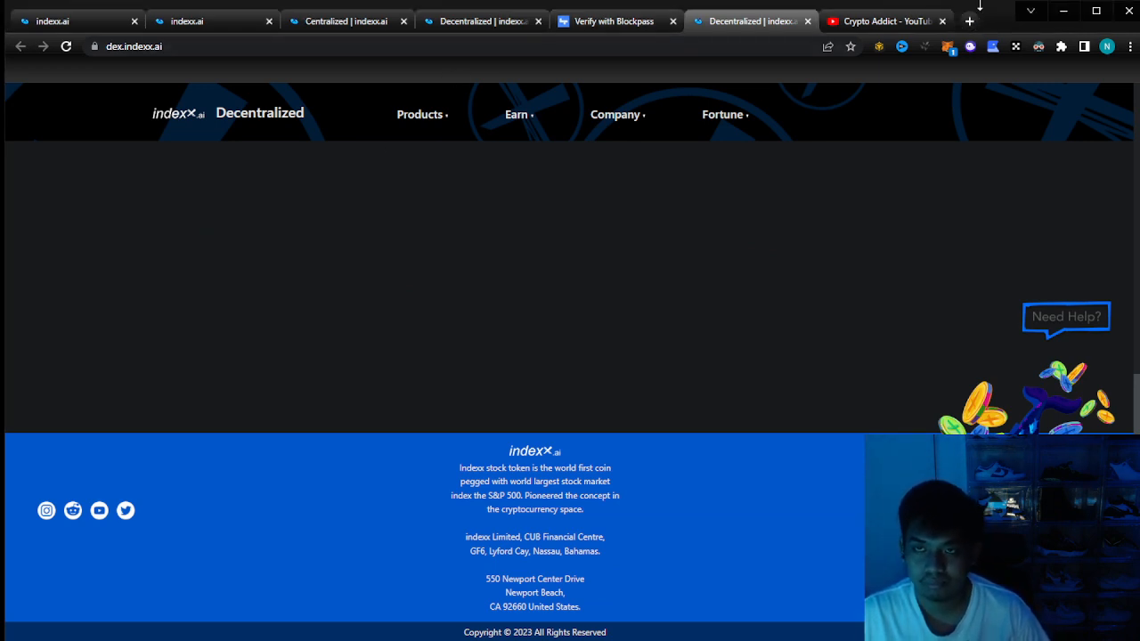
mouse_move(998, 16)
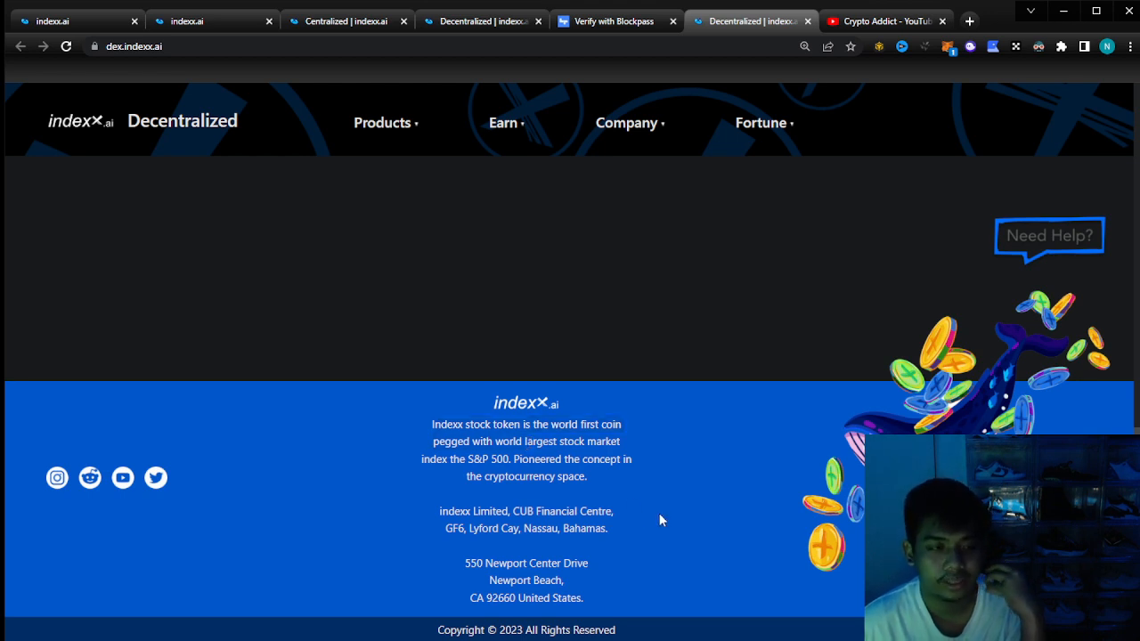
mouse_move(650, 515)
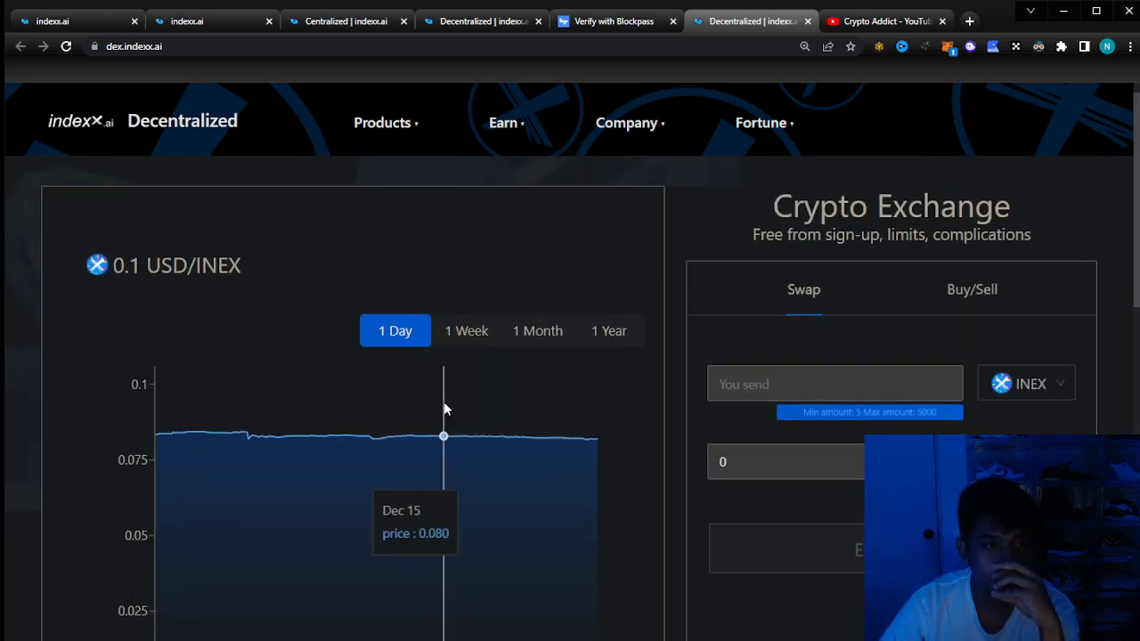
scroll("down", 3)
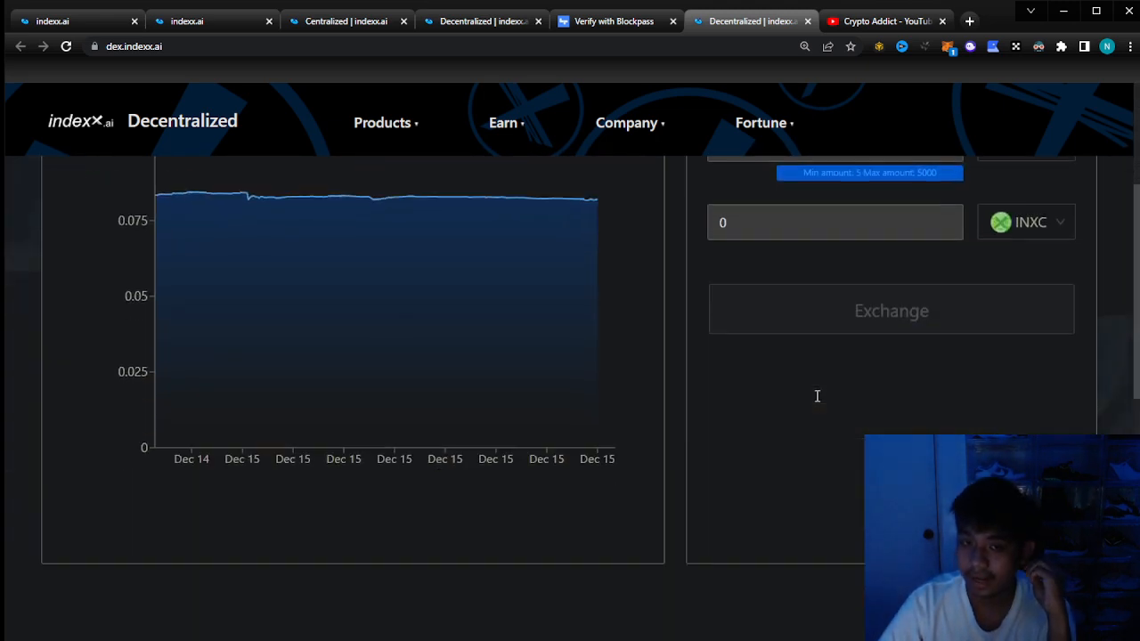
scroll("down", 3)
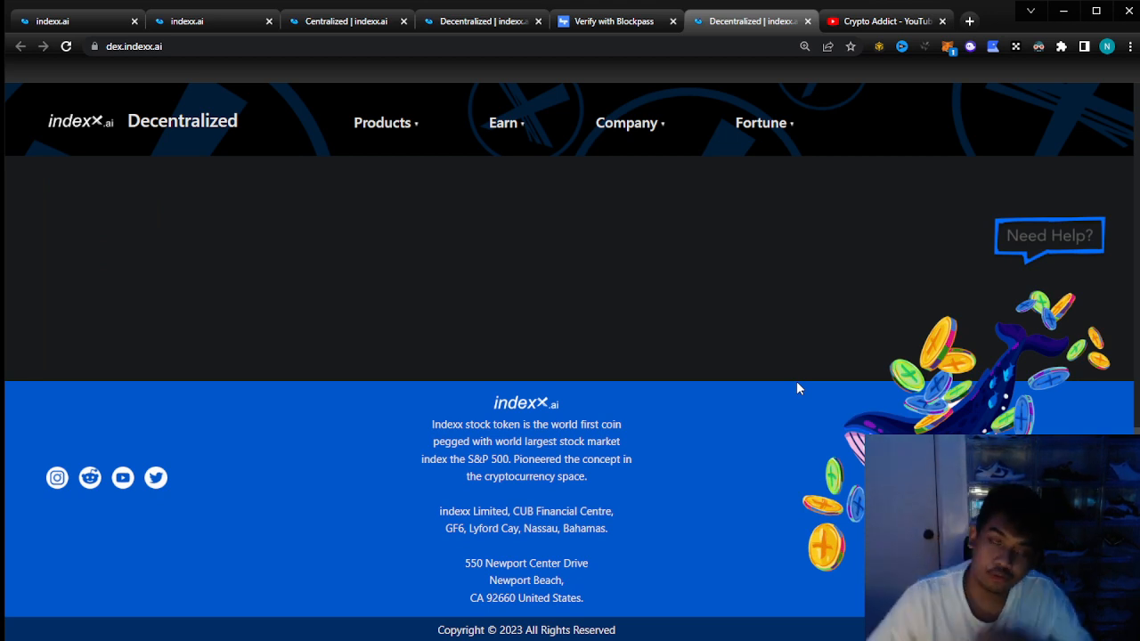
left_click(883, 21)
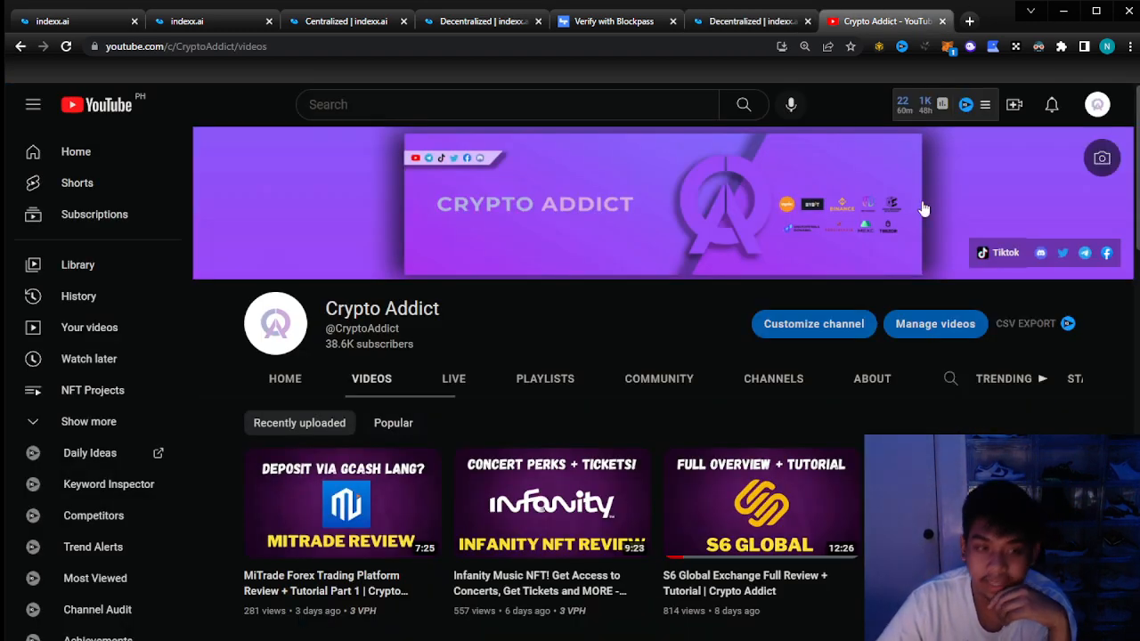